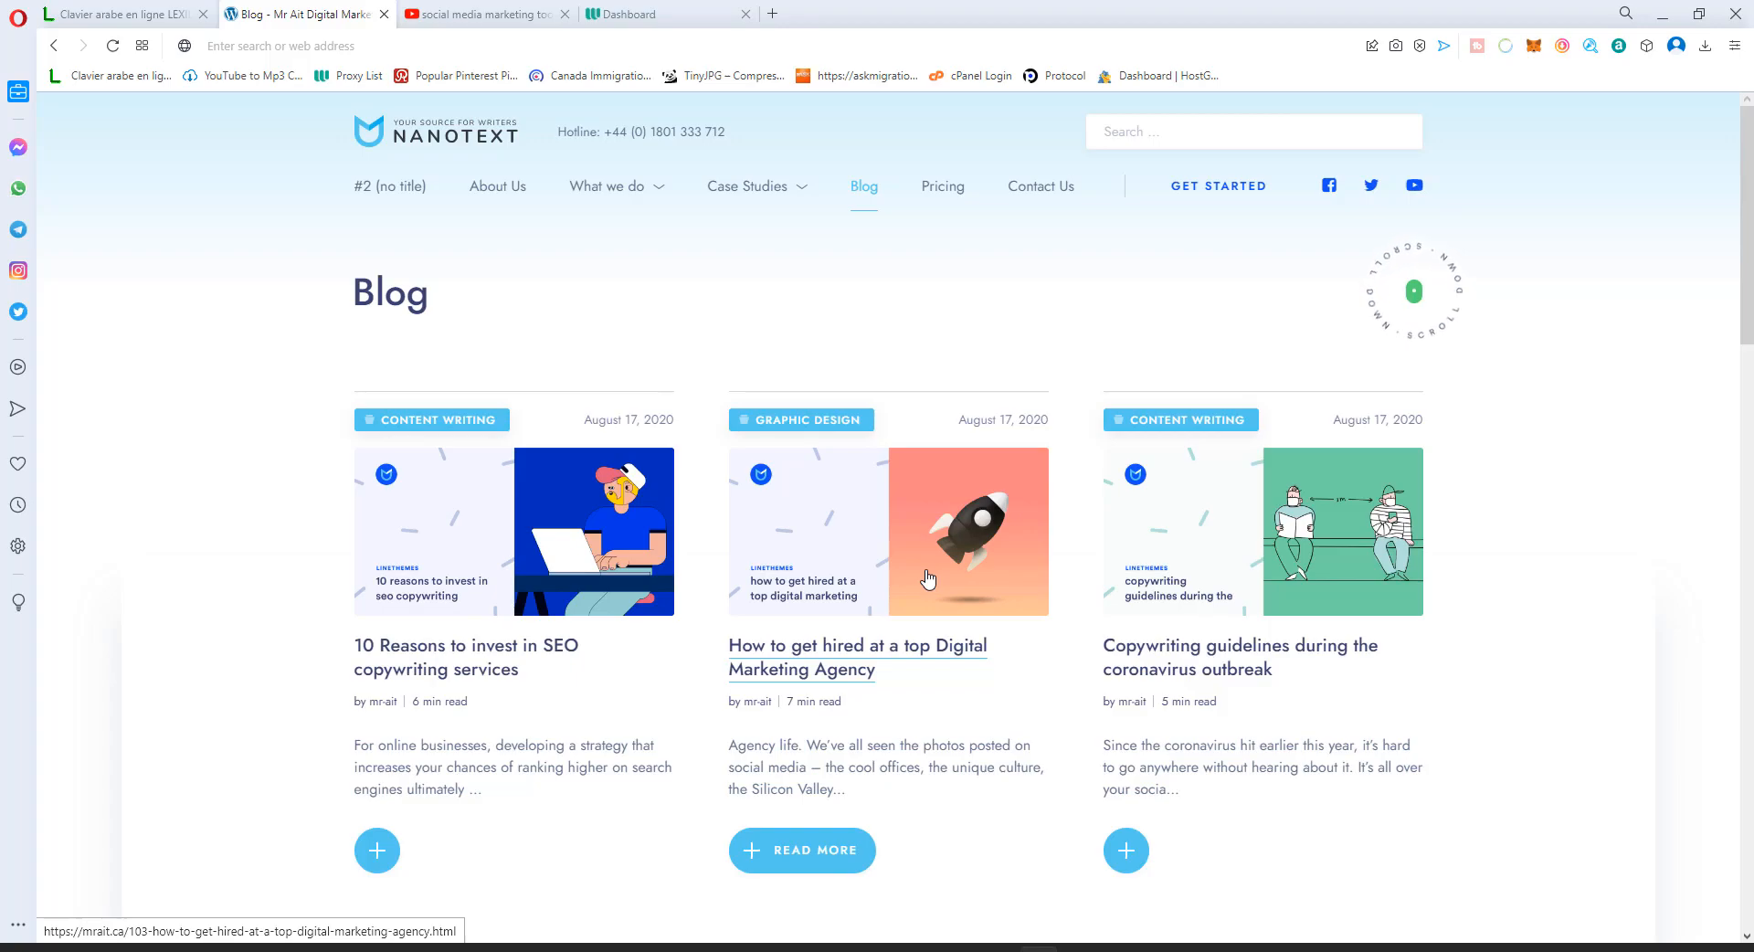
mouse_move(655, 246)
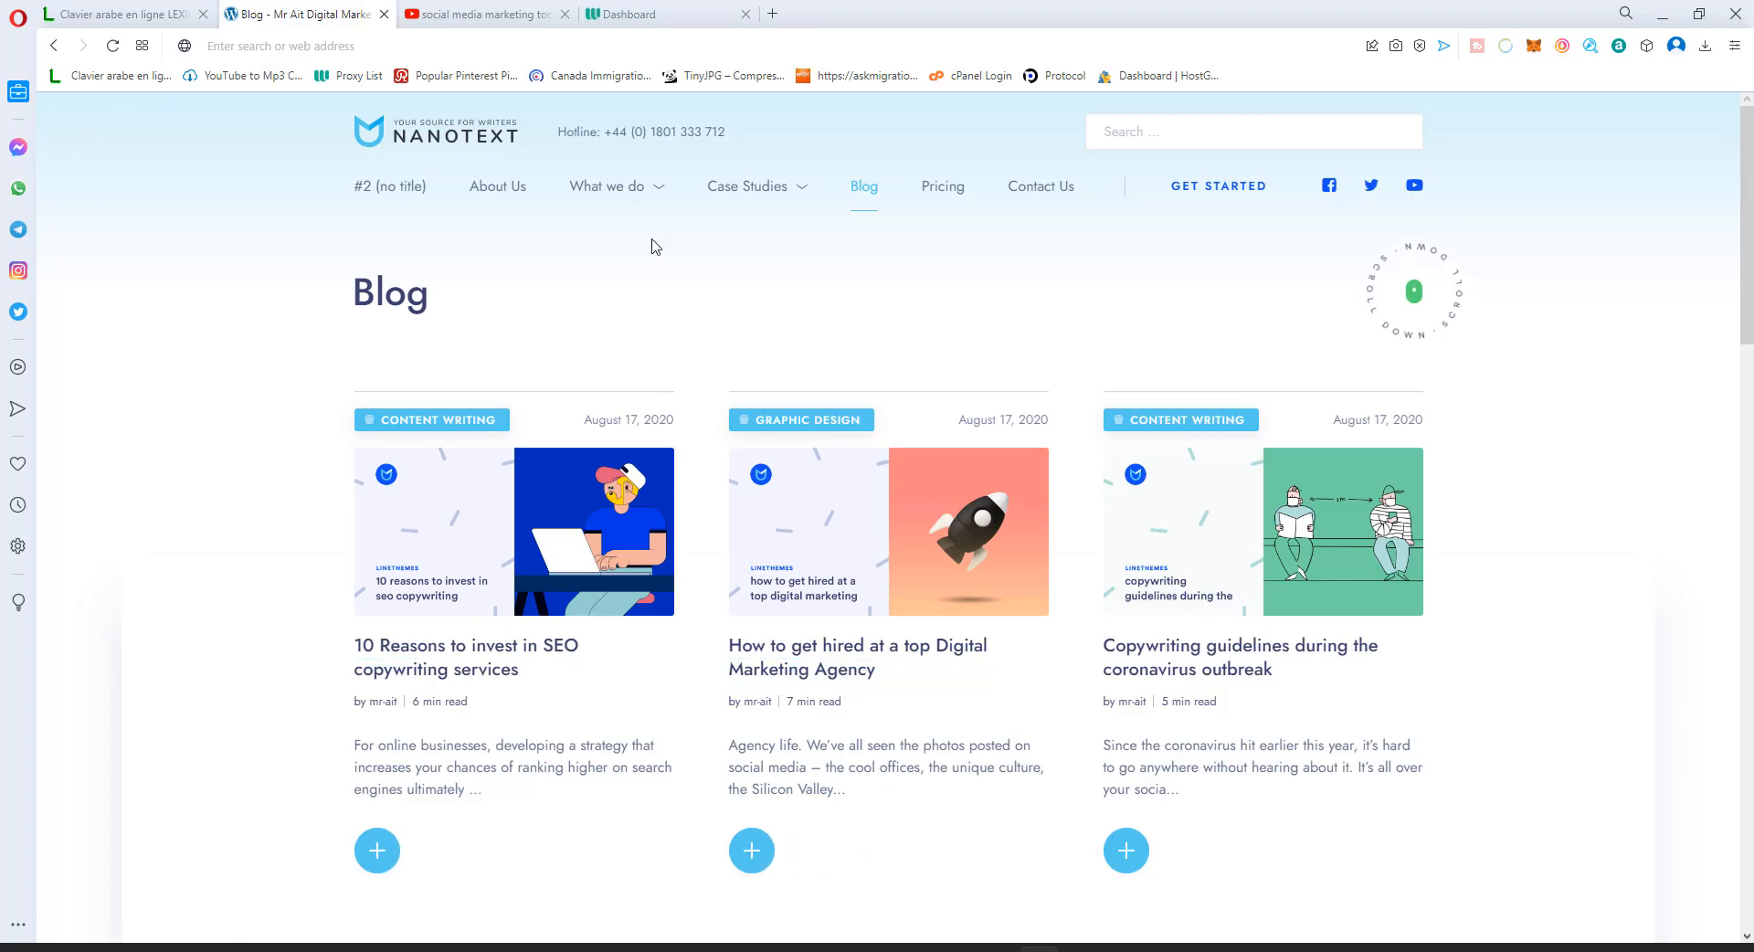
mouse_move(808, 286)
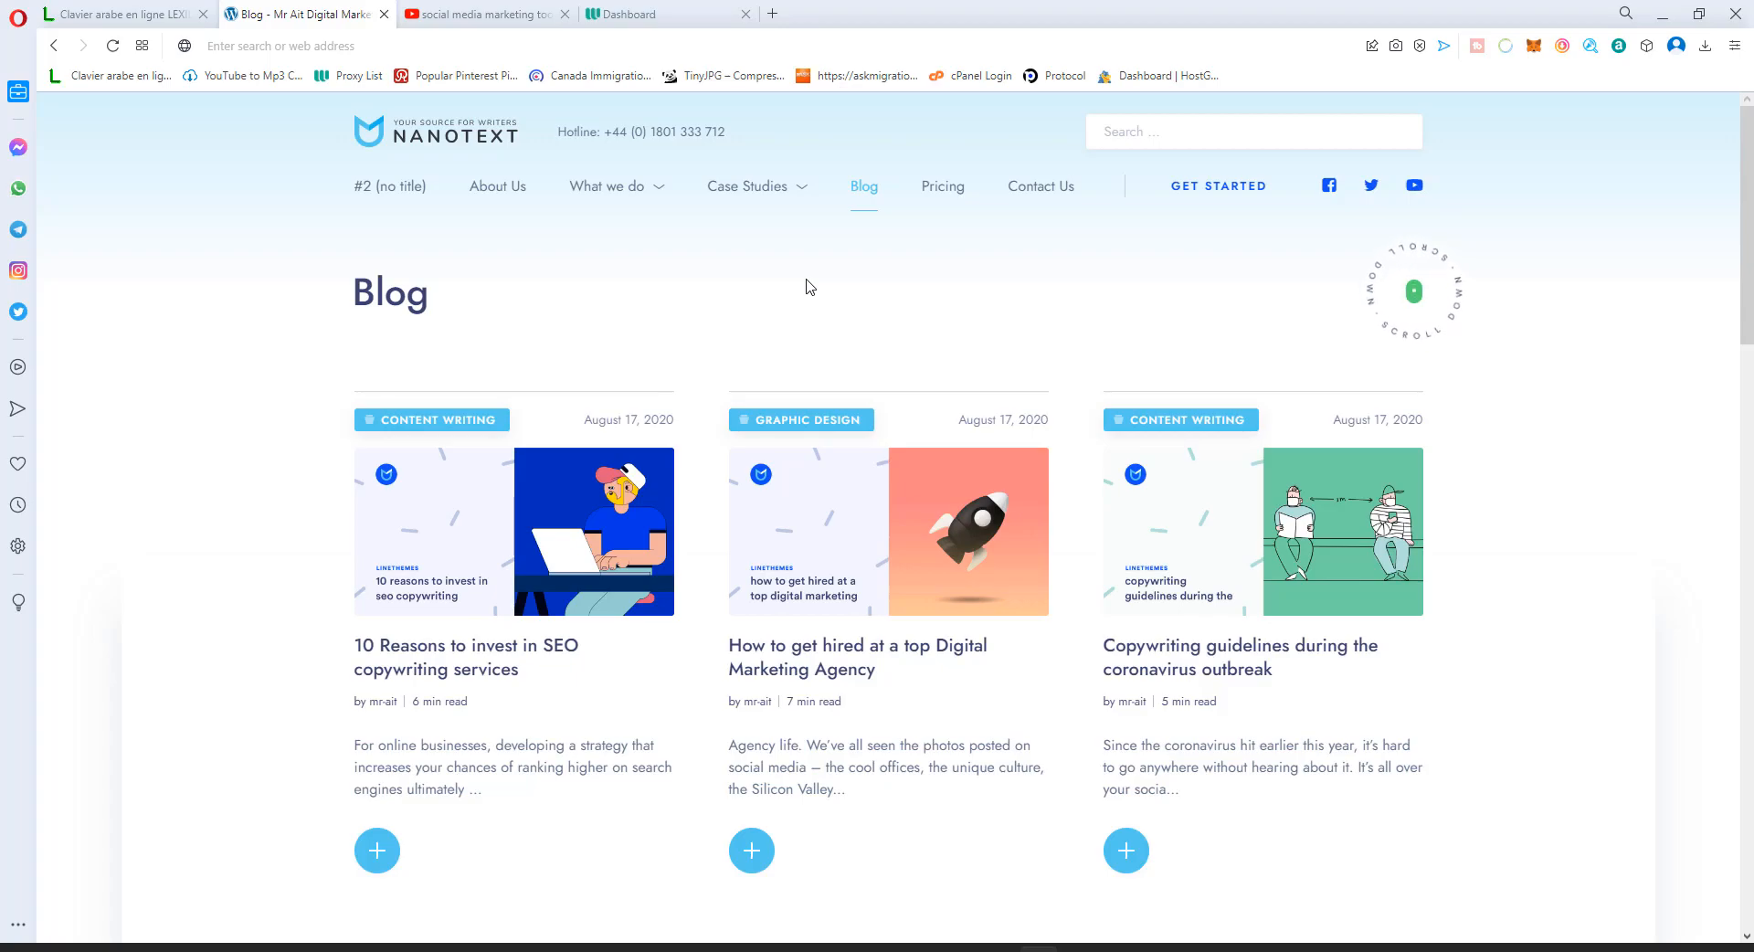
- Switch to the Webshare proxy dashboard and expand Subscription to reach Browse Plans
key(ctrl+a)
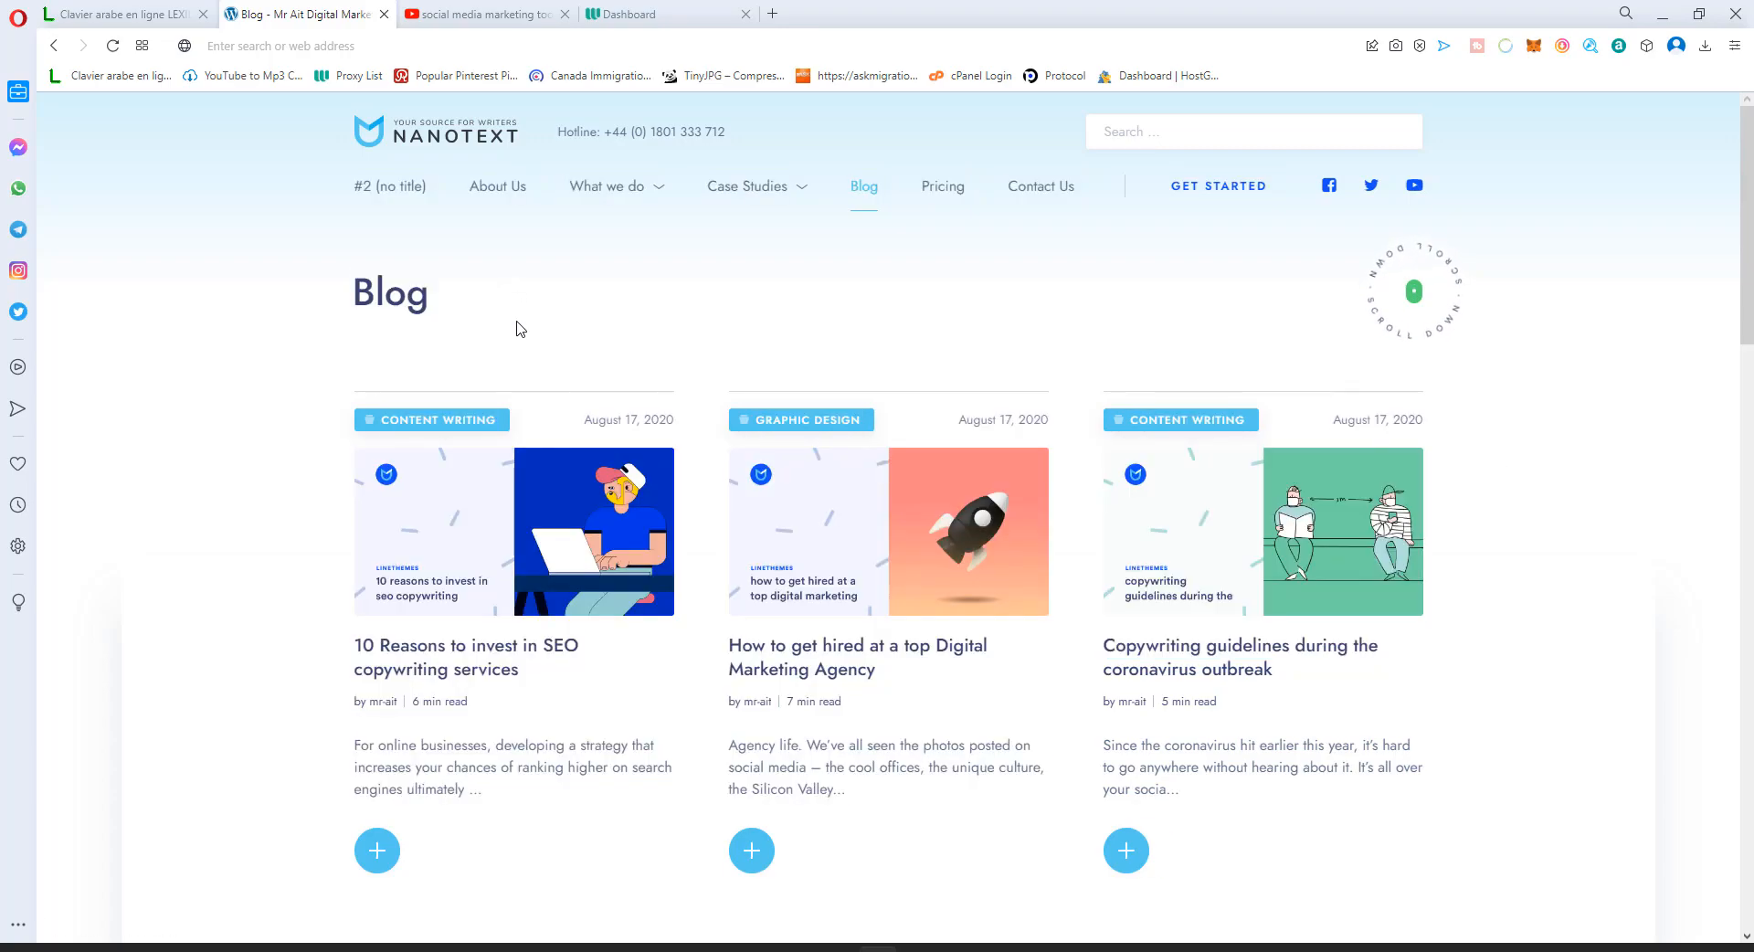
scroll(down, 3)
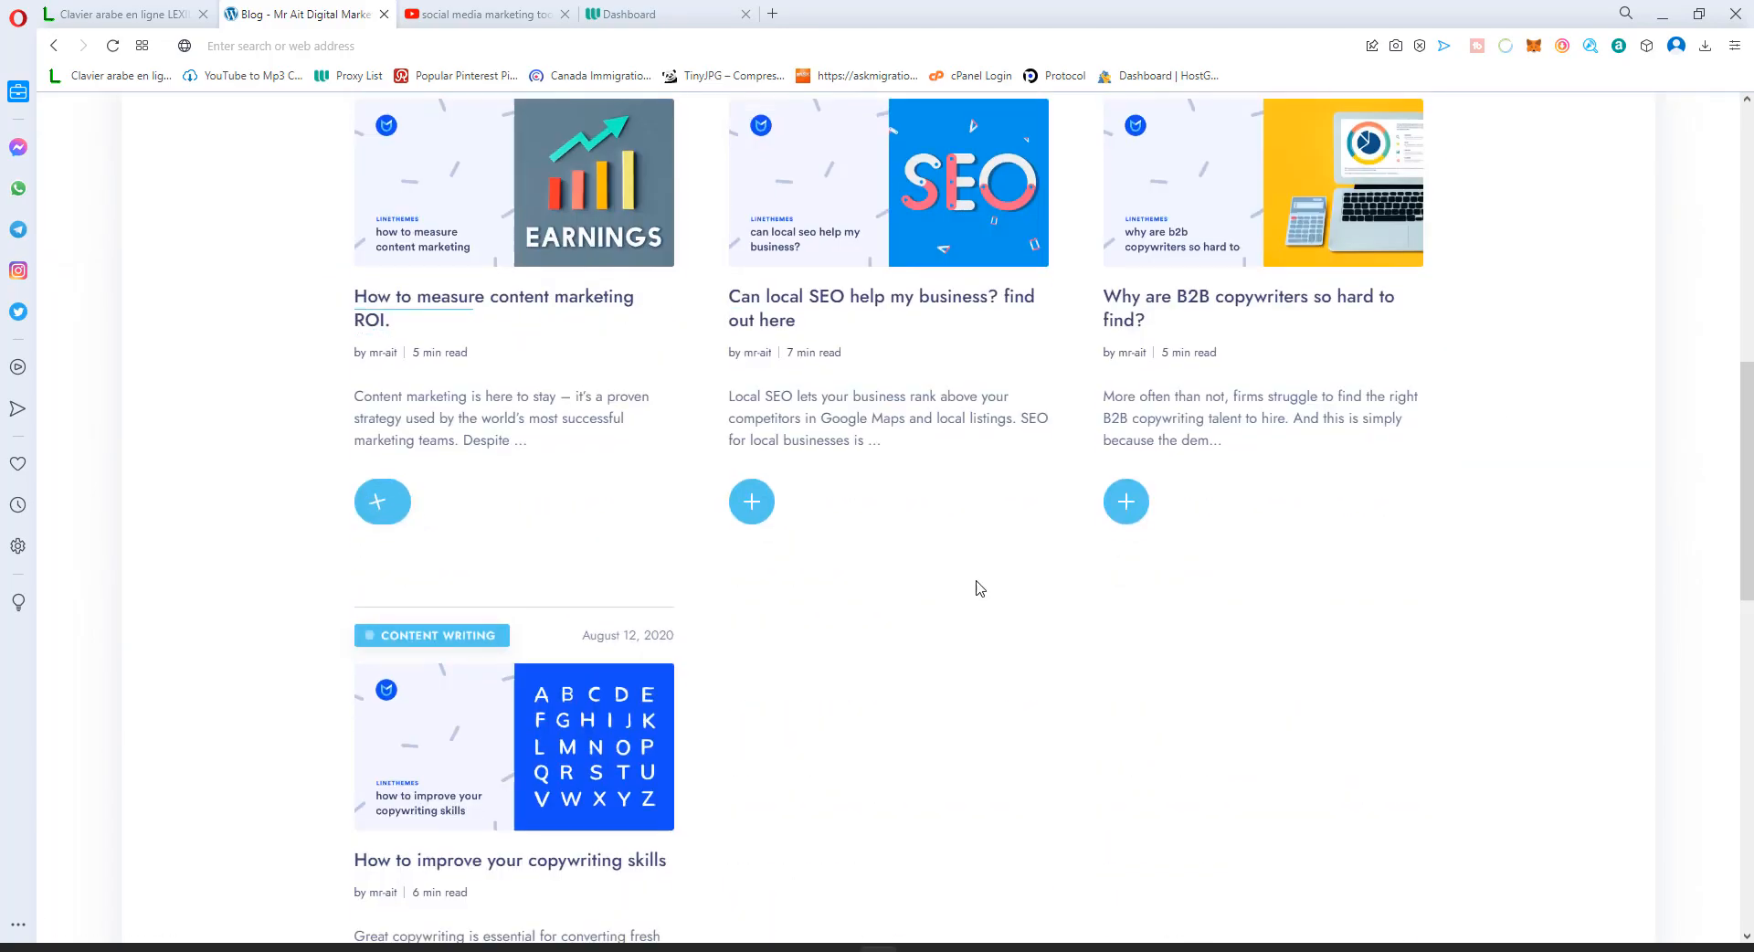
scroll(down, 3)
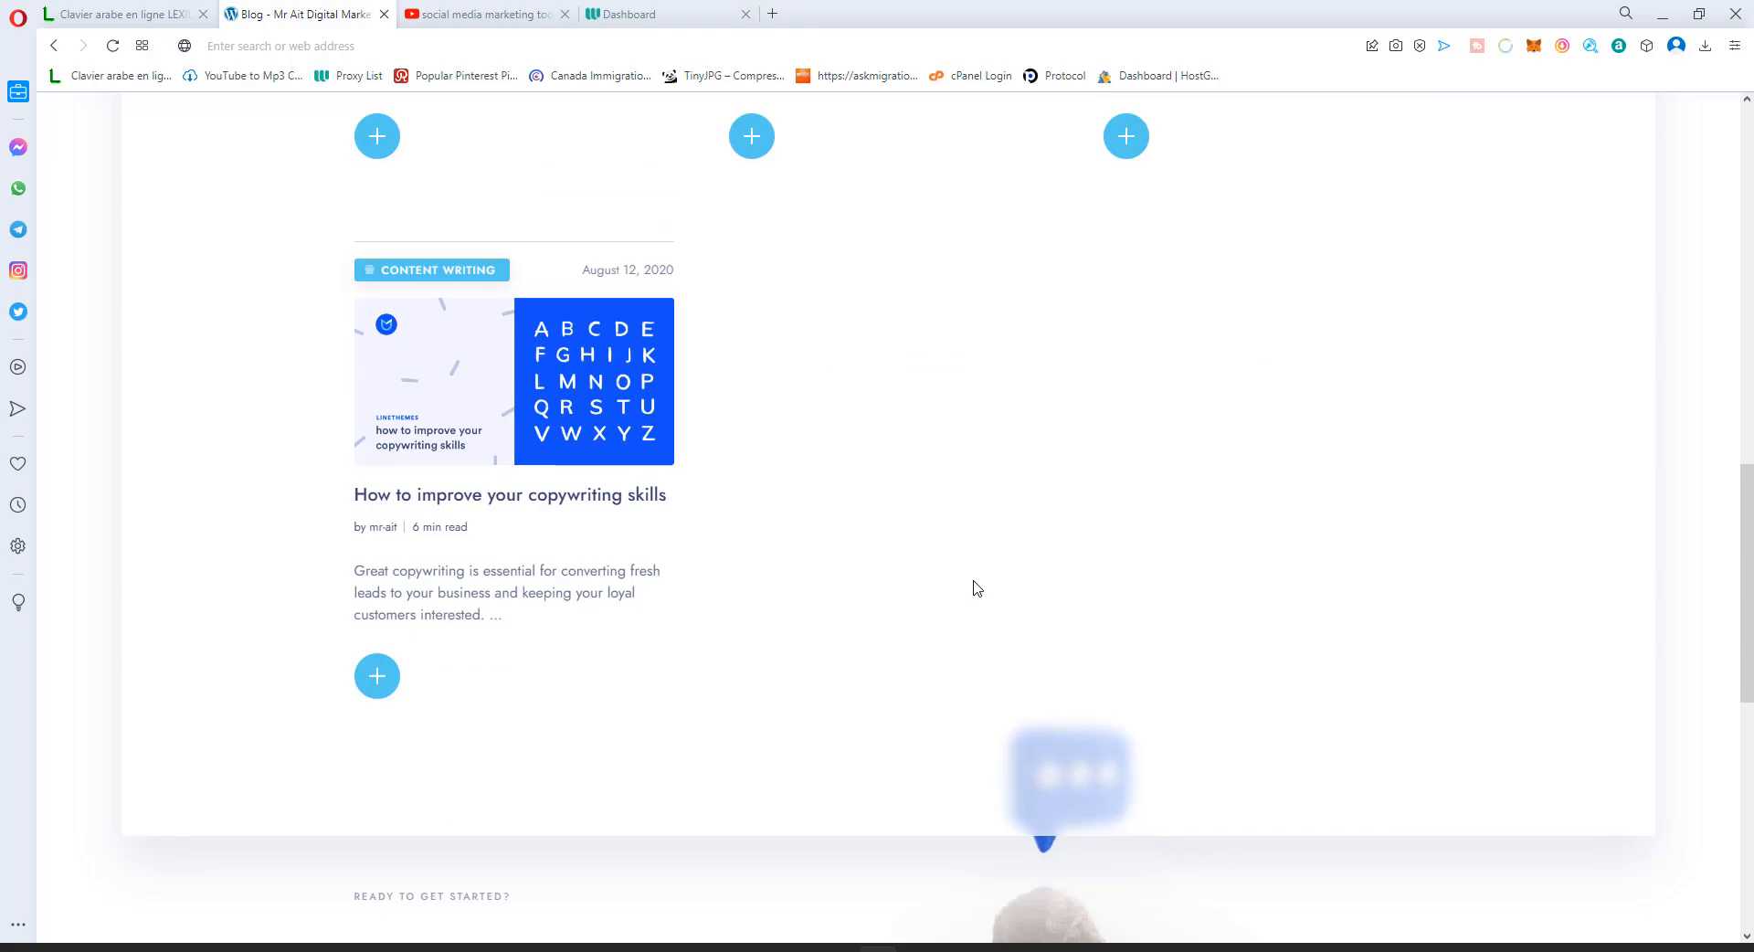
scroll(up, 3)
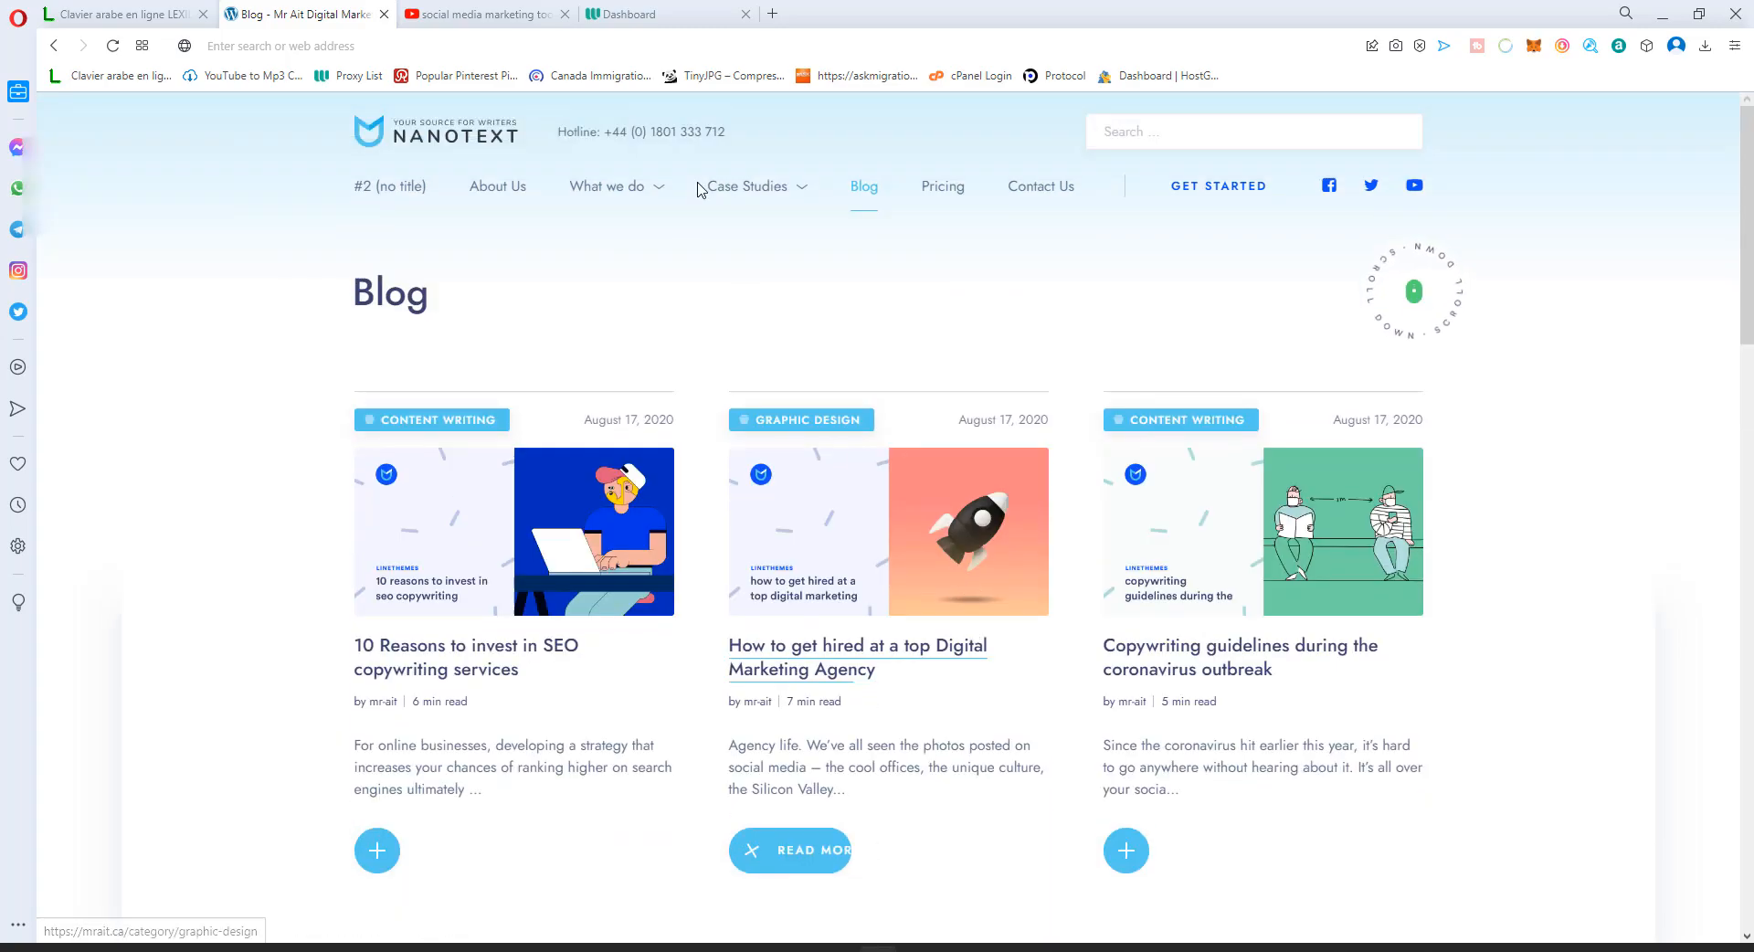
click(656, 13)
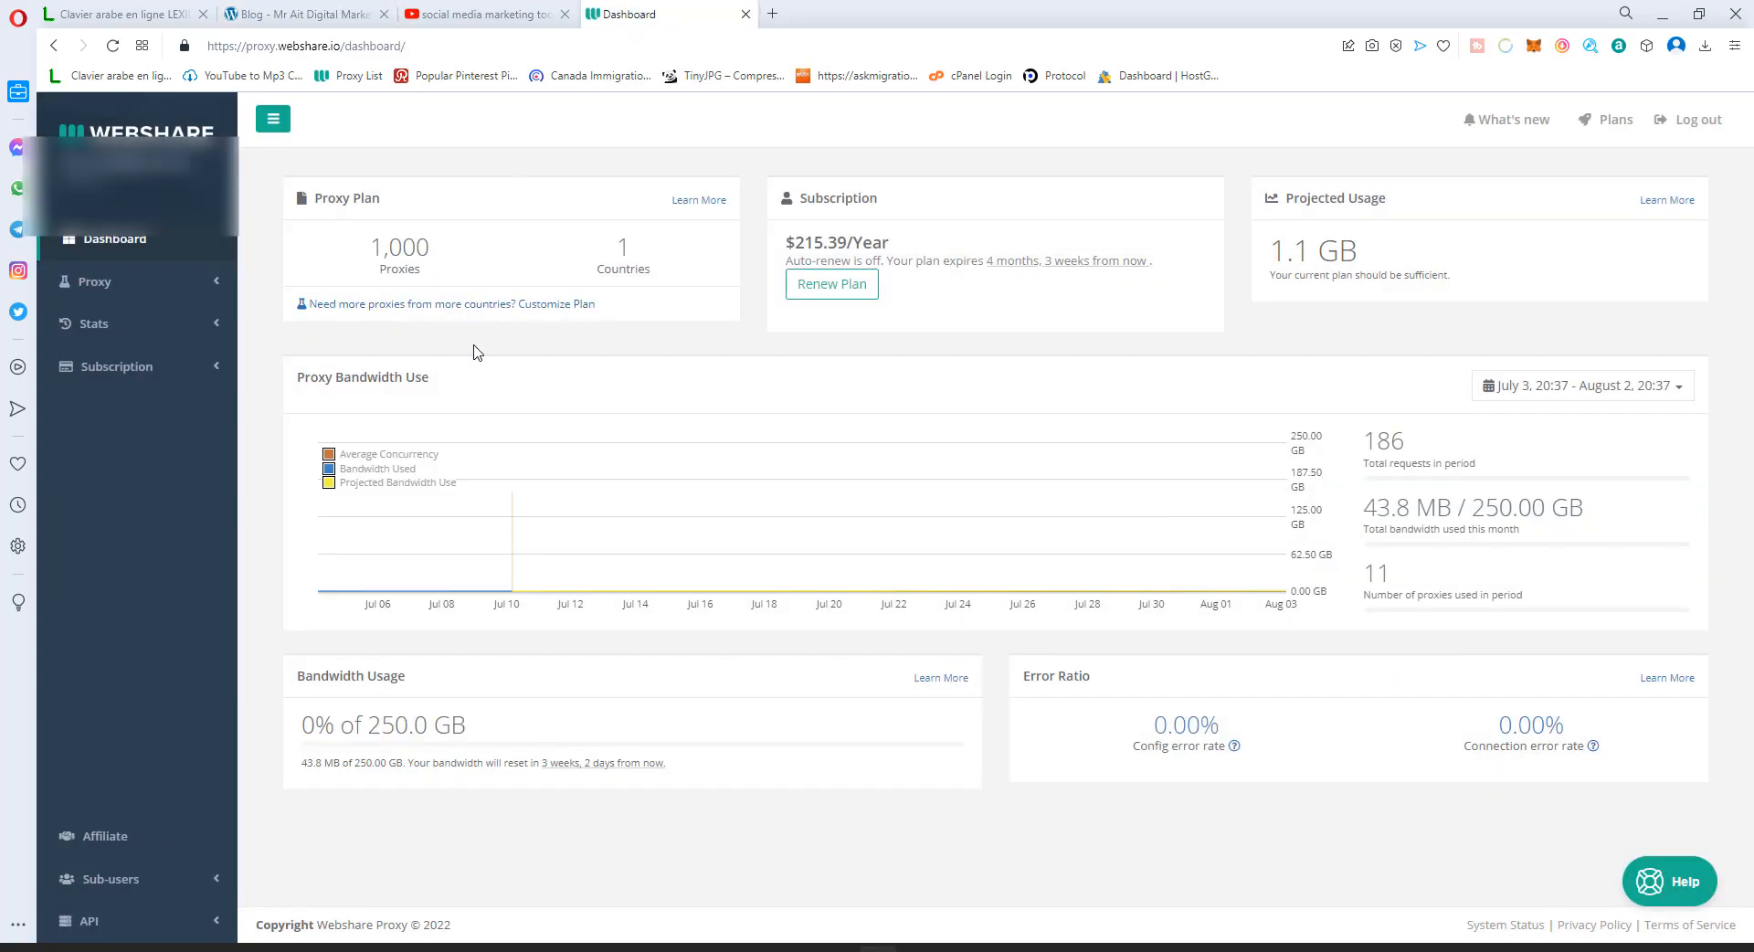
mouse_move(664, 523)
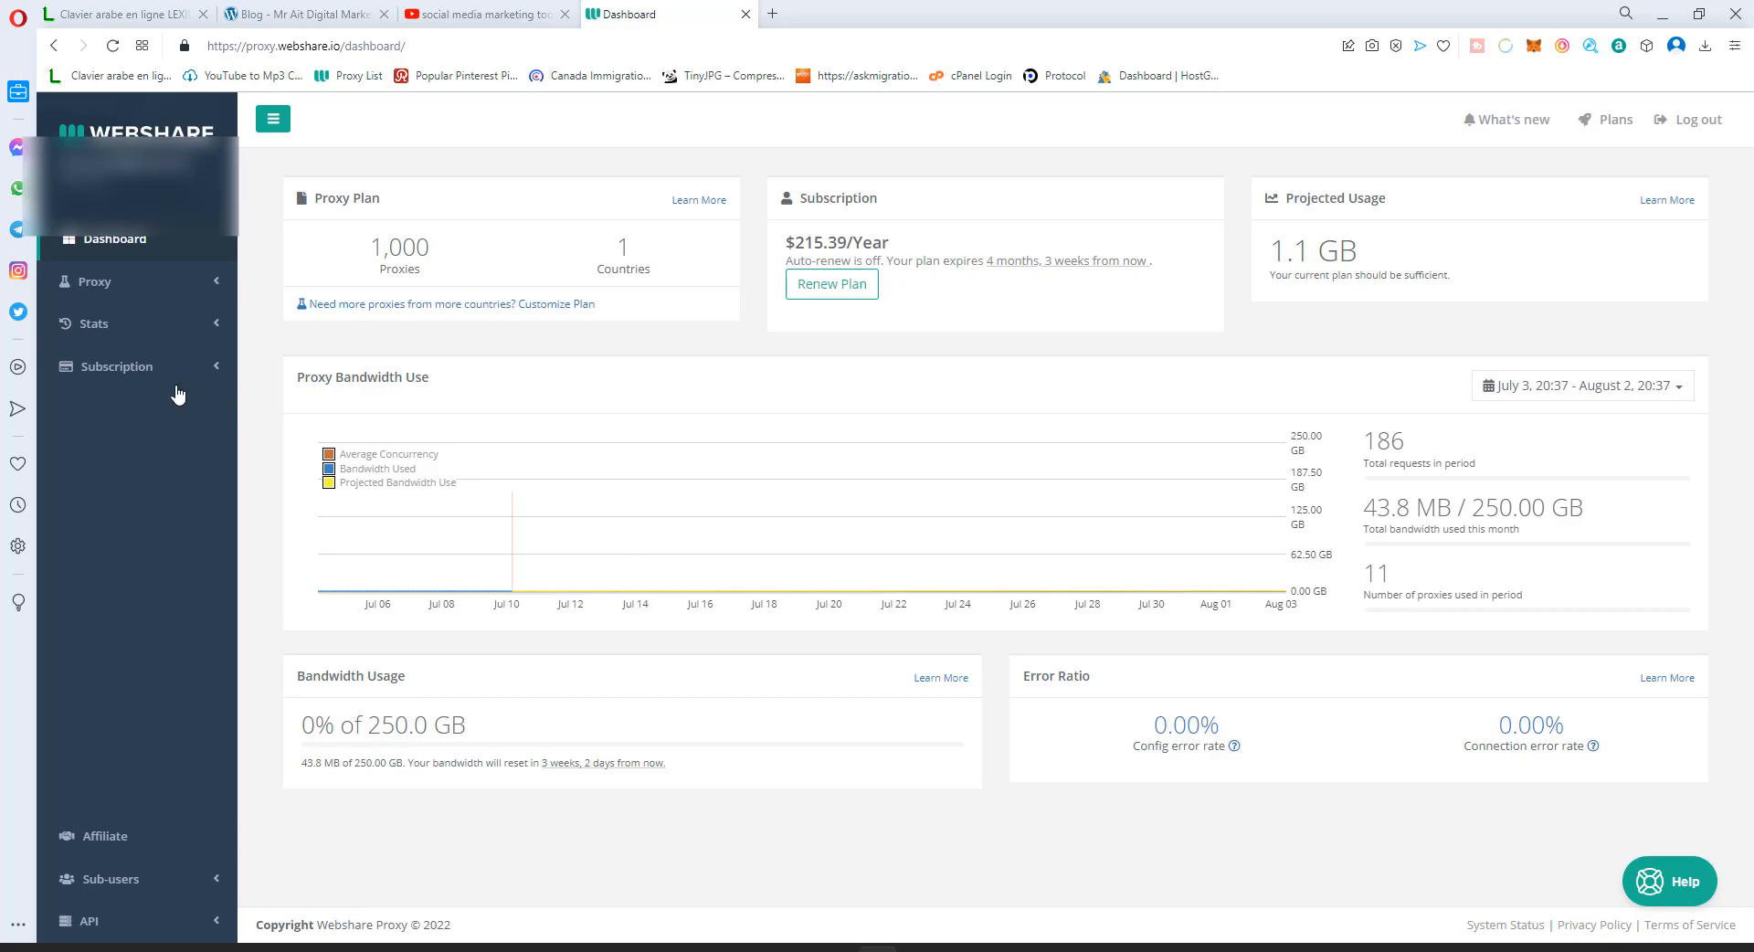
click(117, 366)
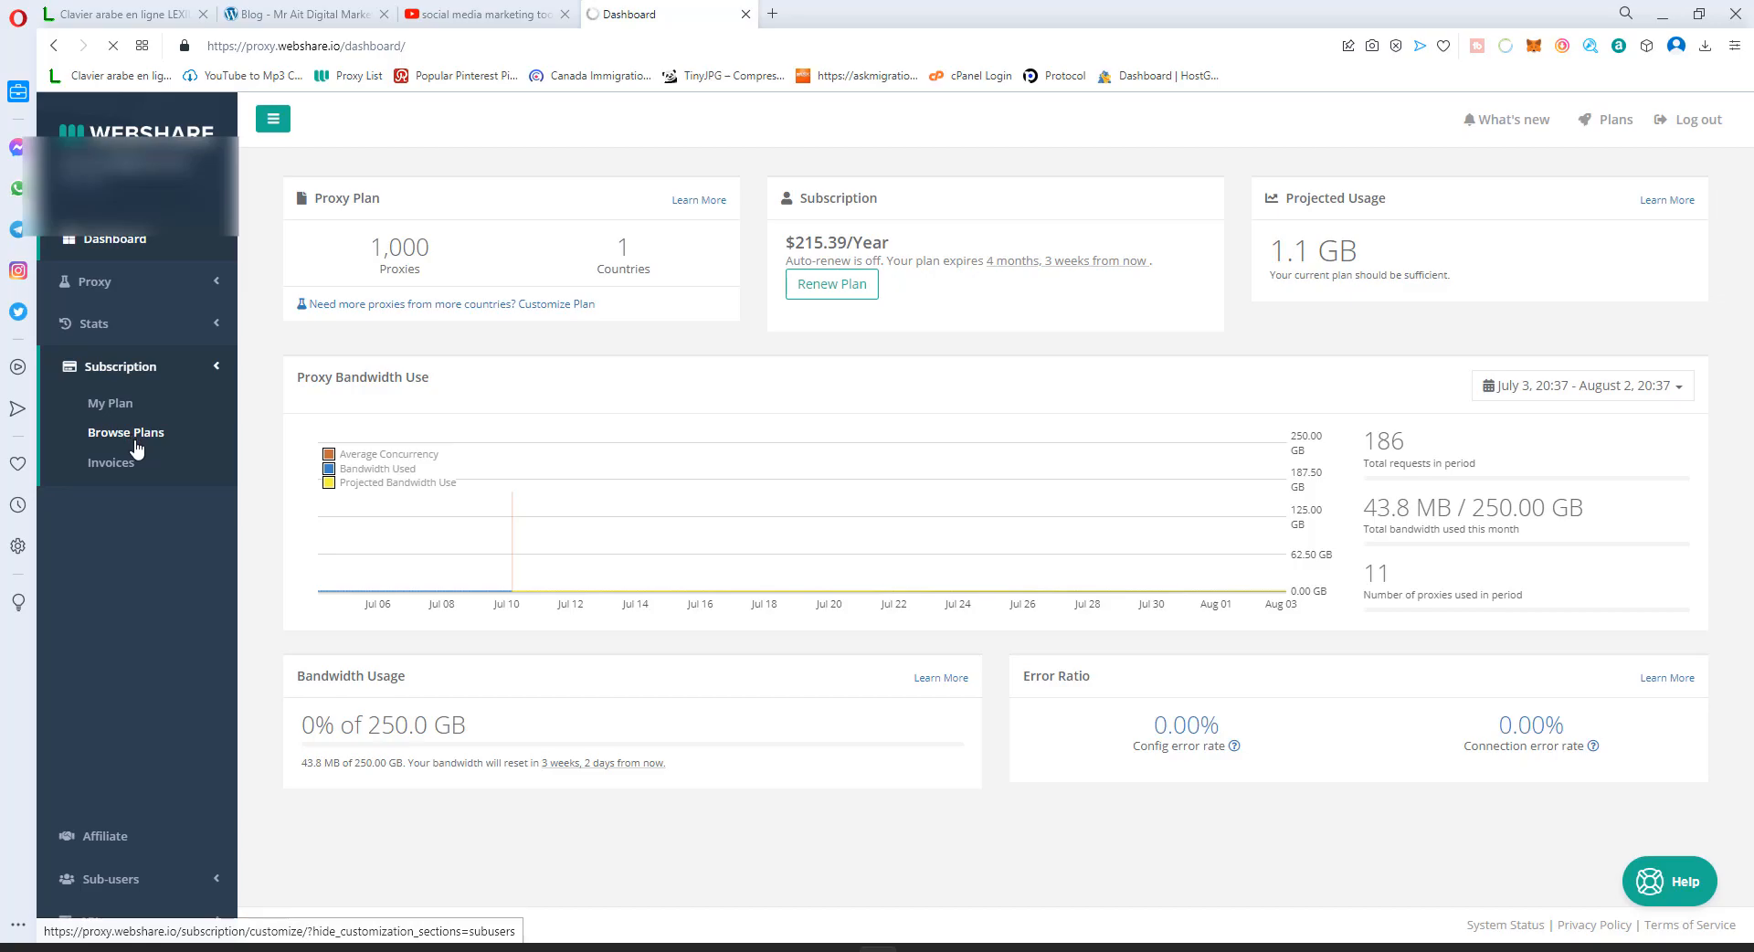
mouse_move(137, 463)
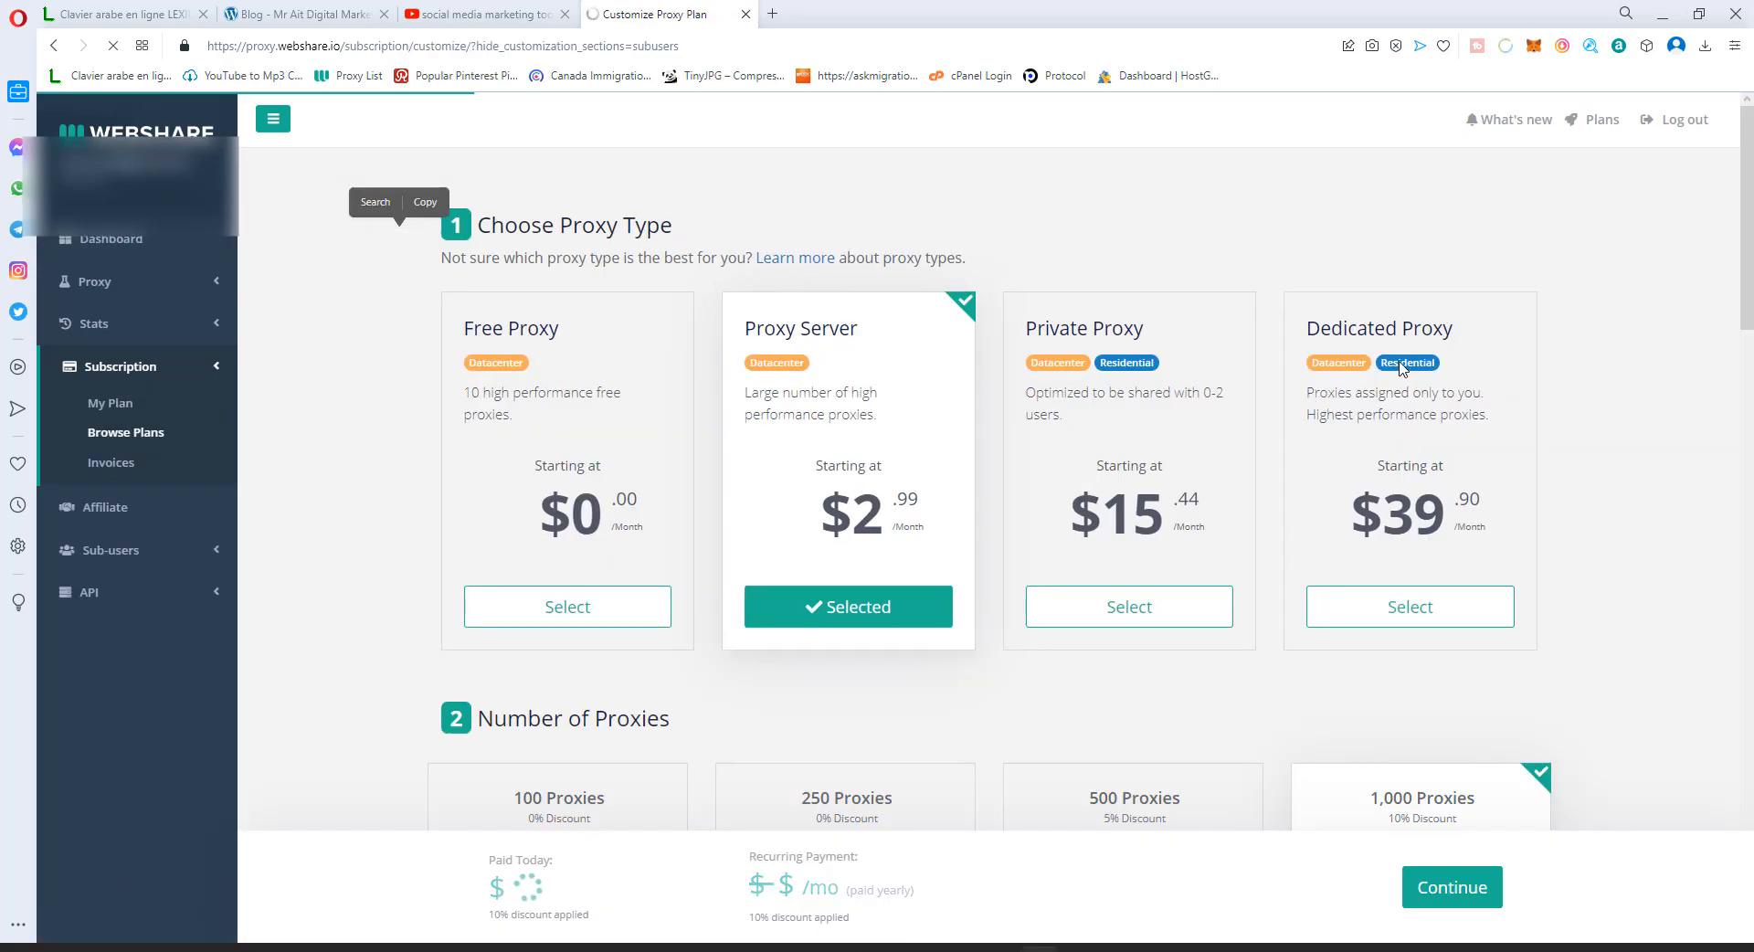
- Keep Proxy Server as the type and pick the 100 Proxies tile, priced $1.99/mo
scroll(down, 3)
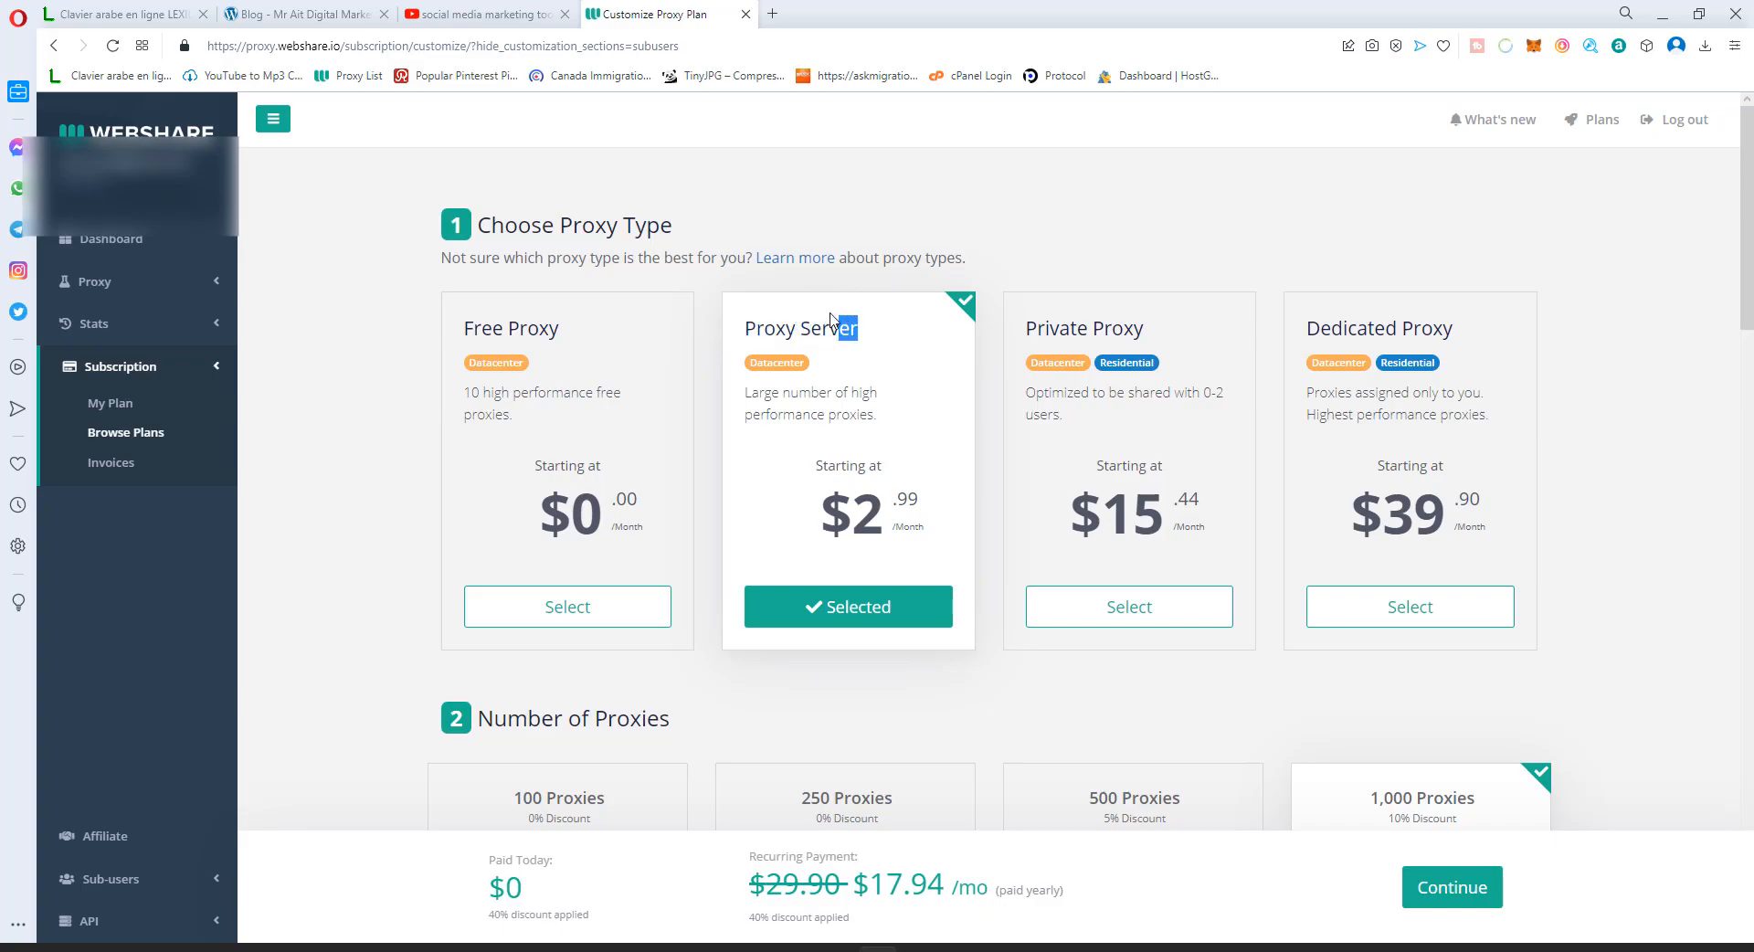
double_click(801, 327)
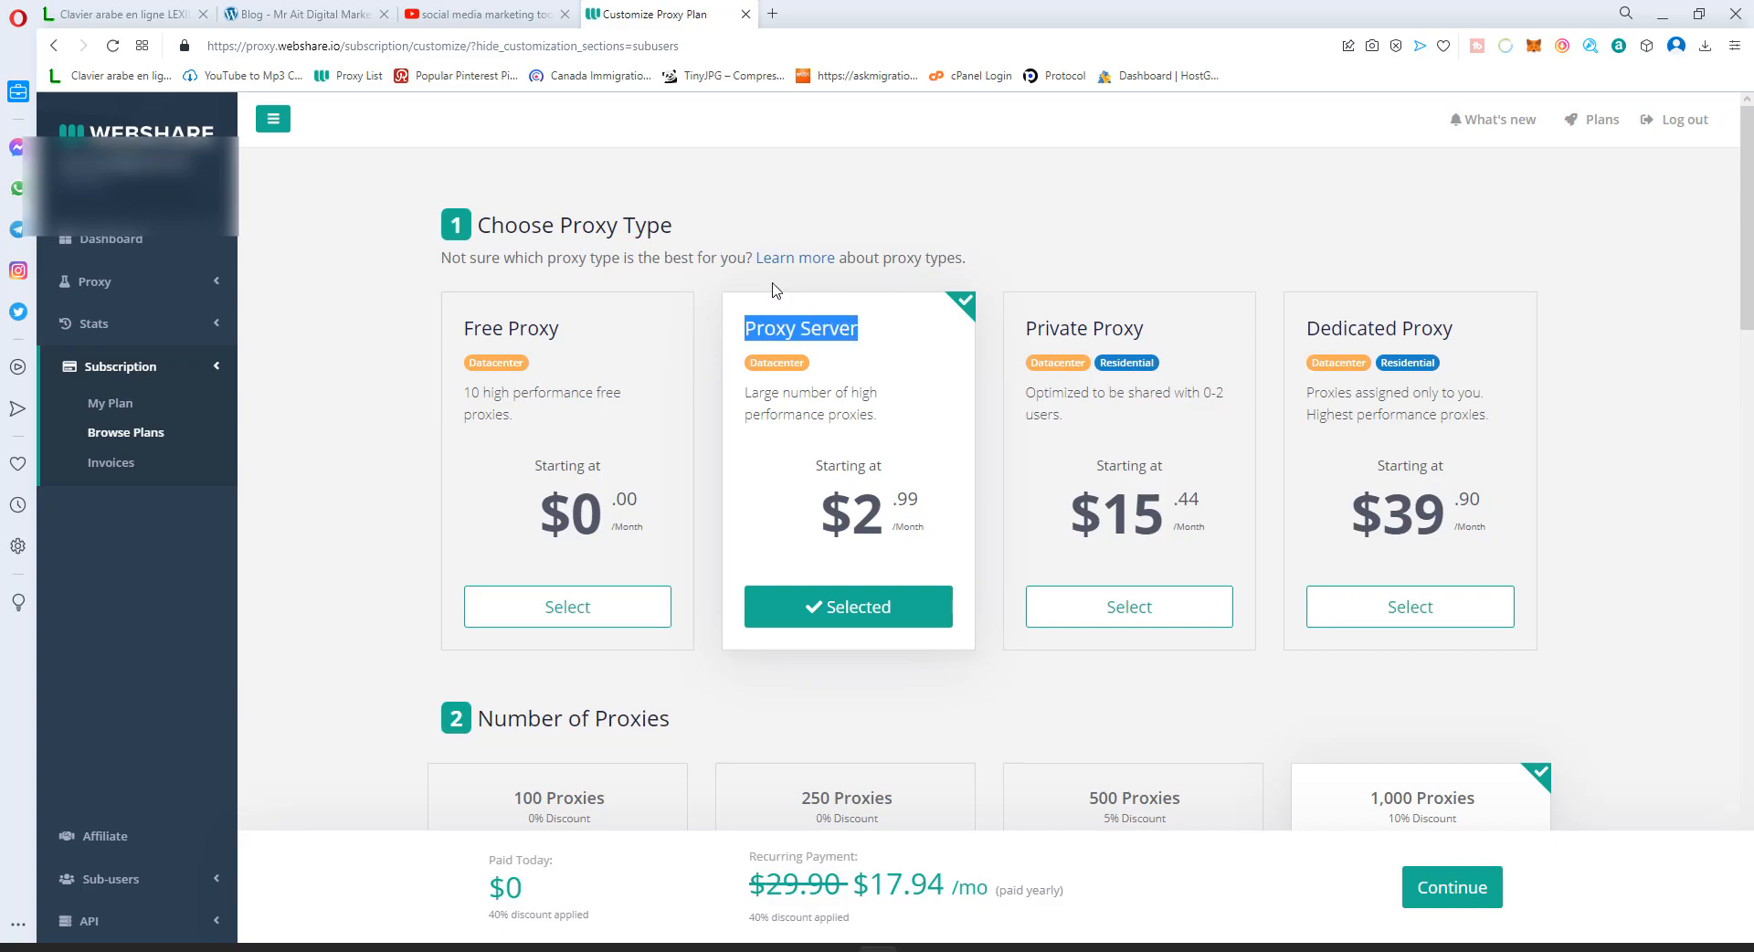
scroll(down, 3)
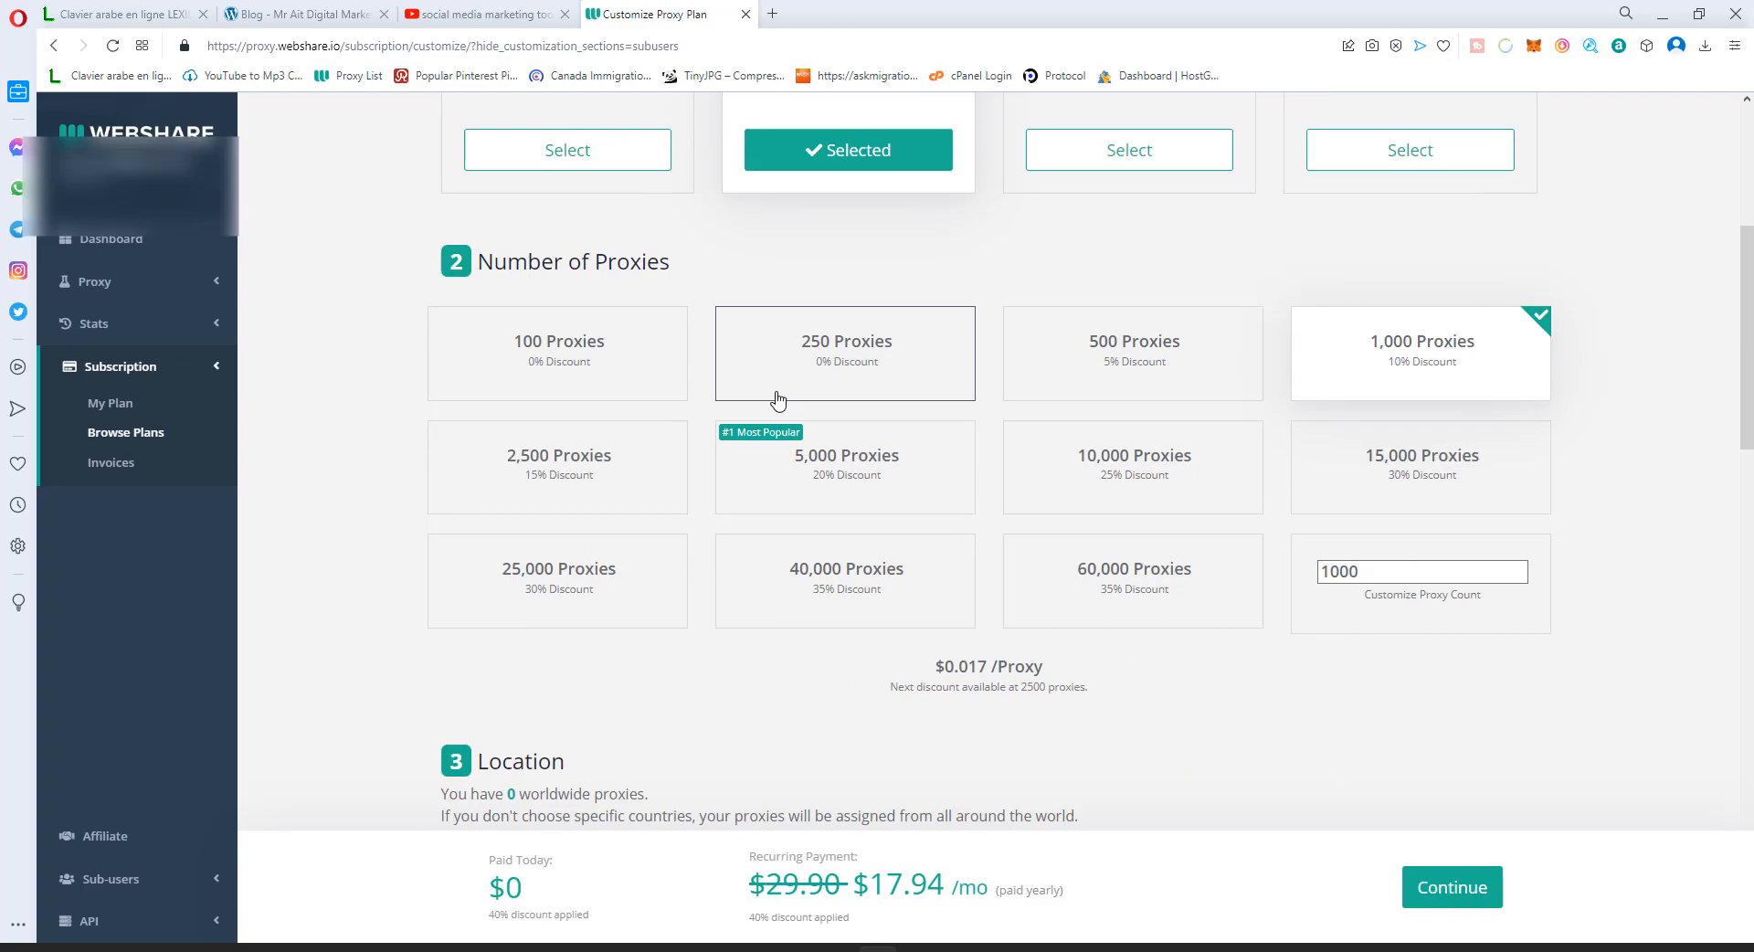
click(845, 352)
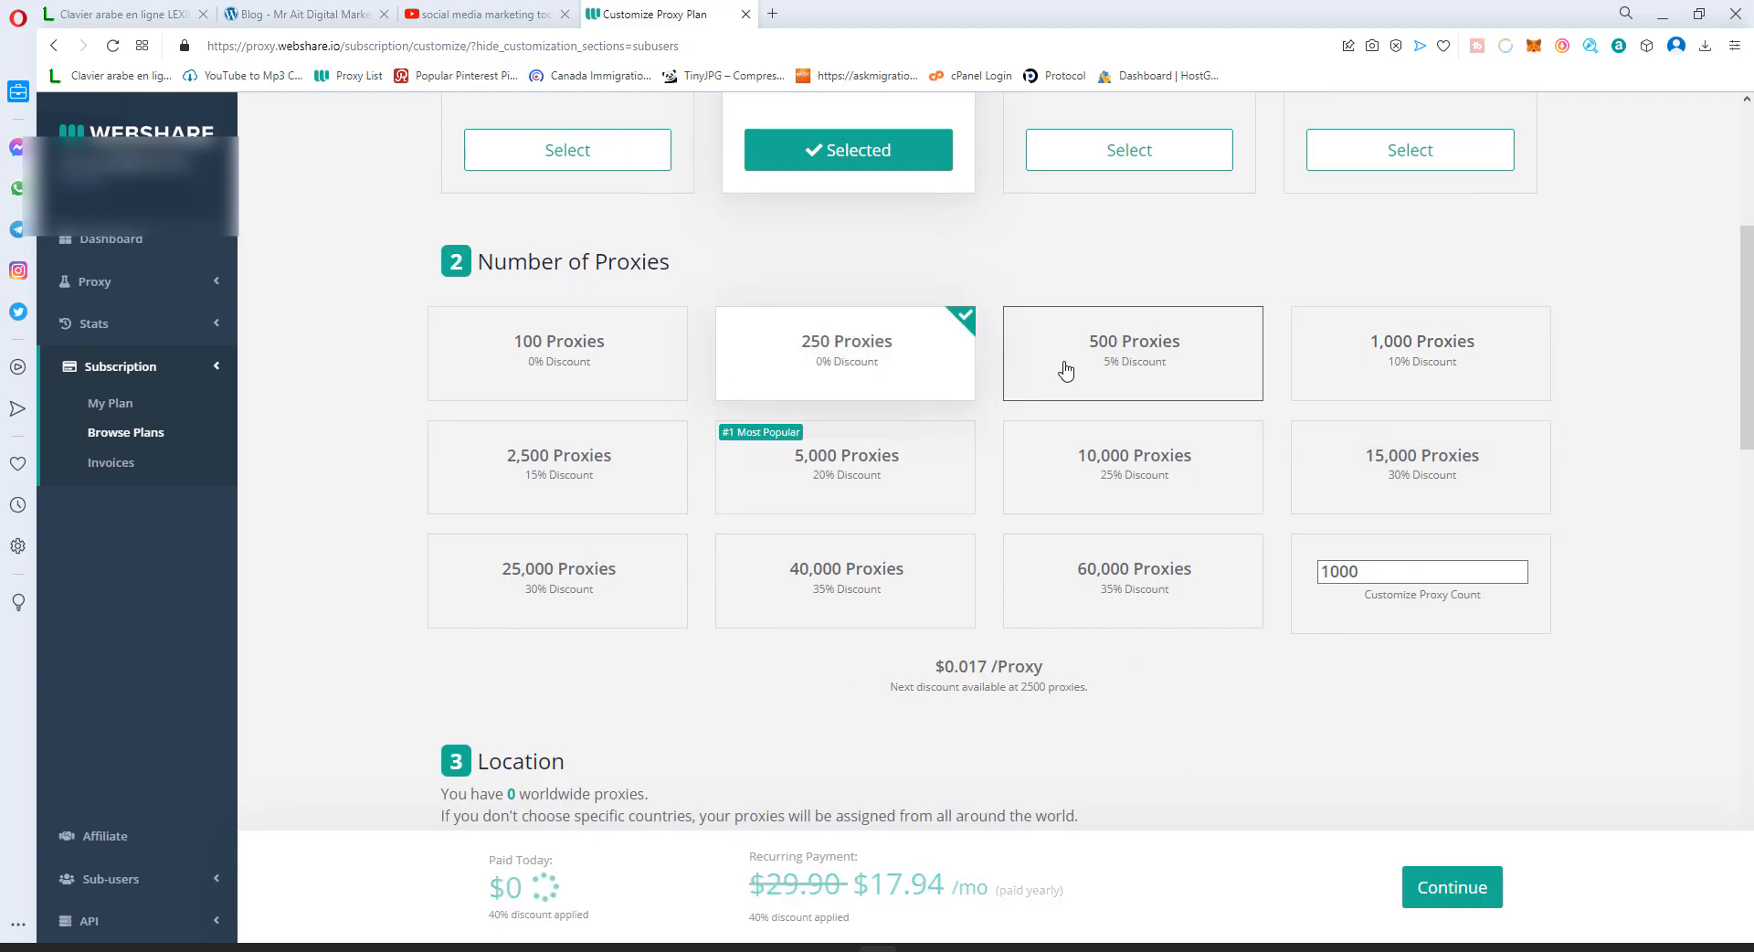
click(558, 353)
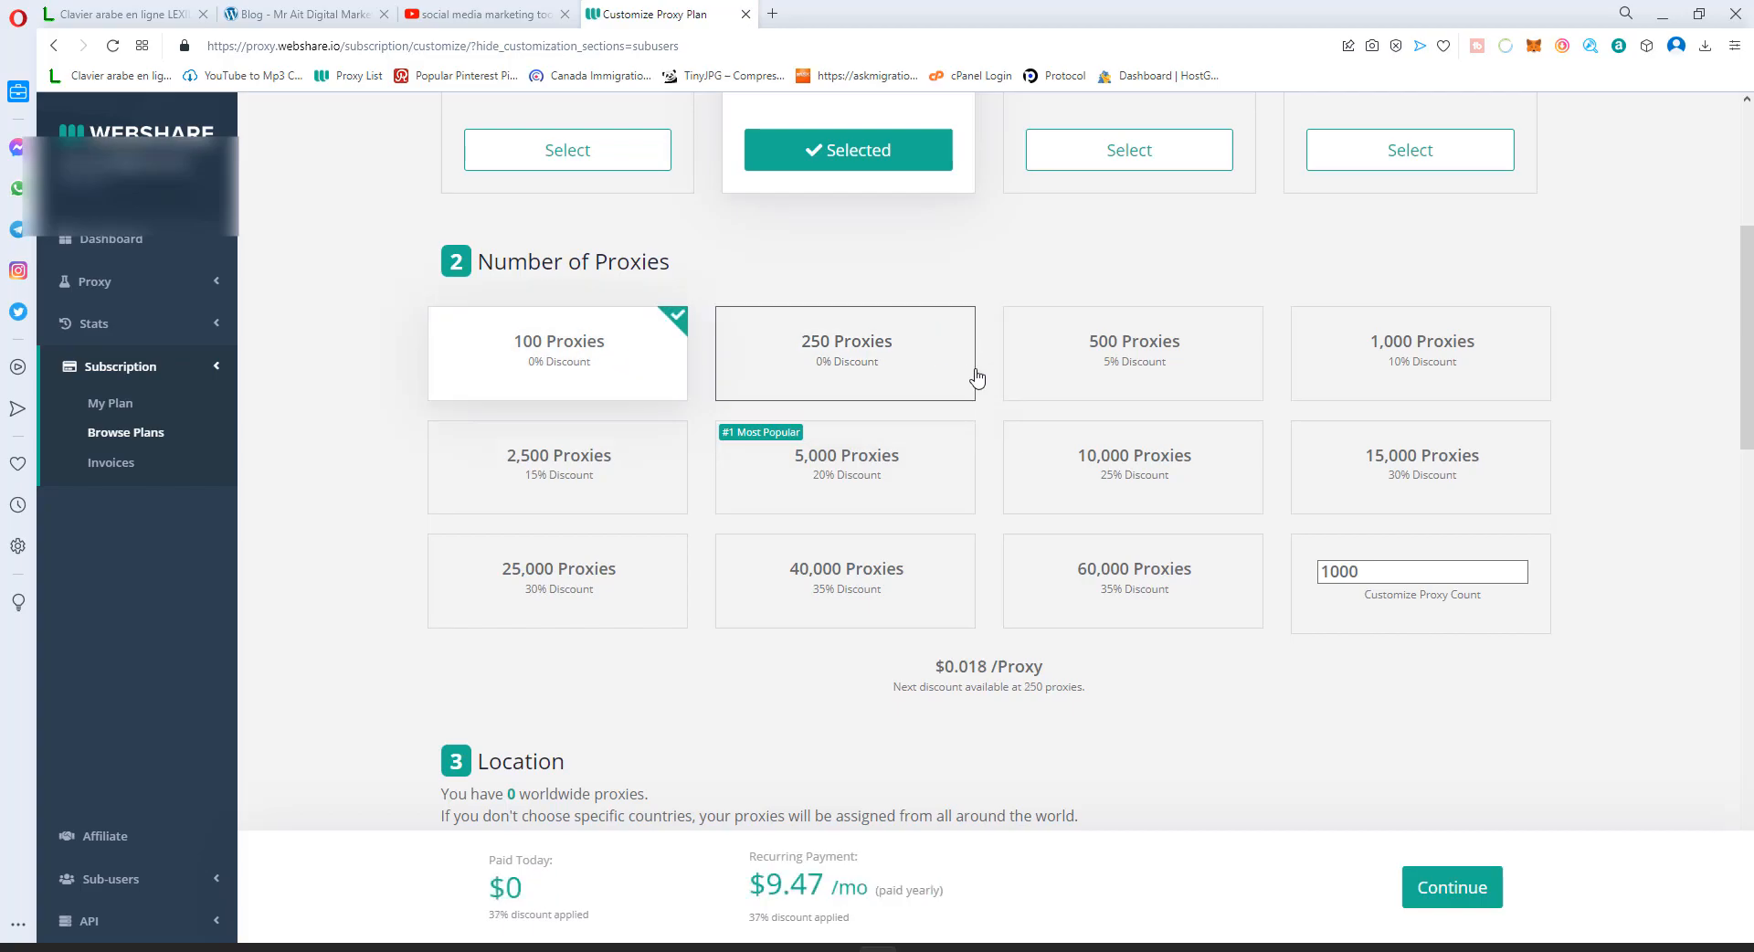
click(1133, 467)
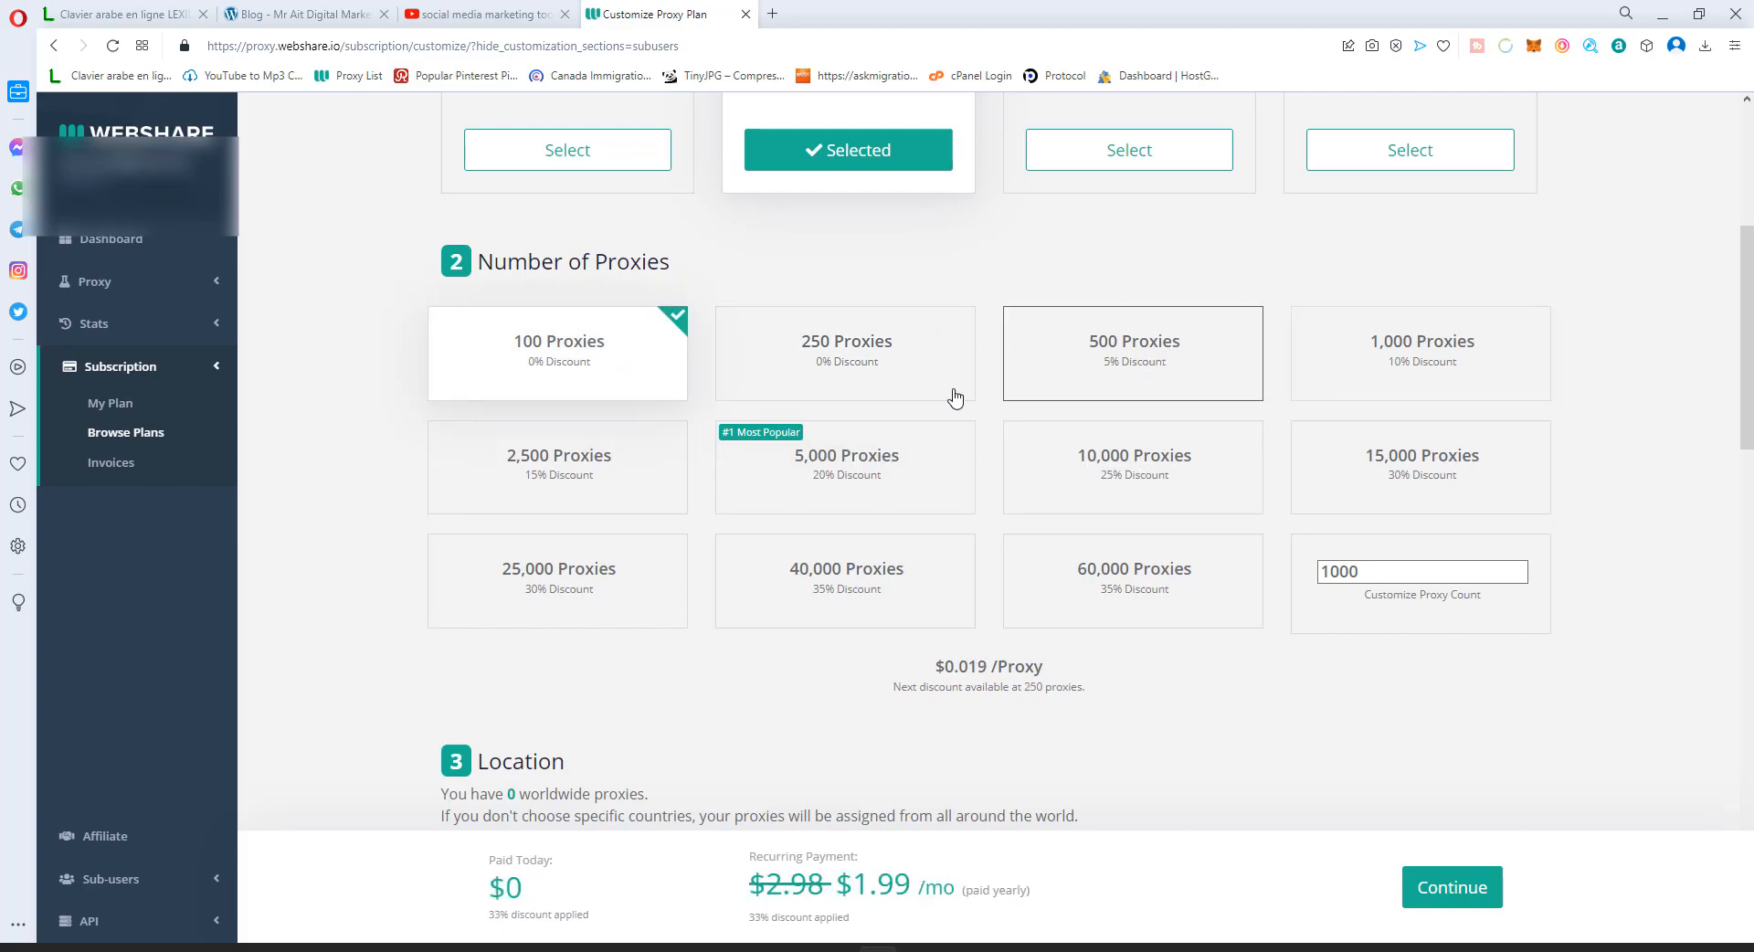
mouse_move(912, 420)
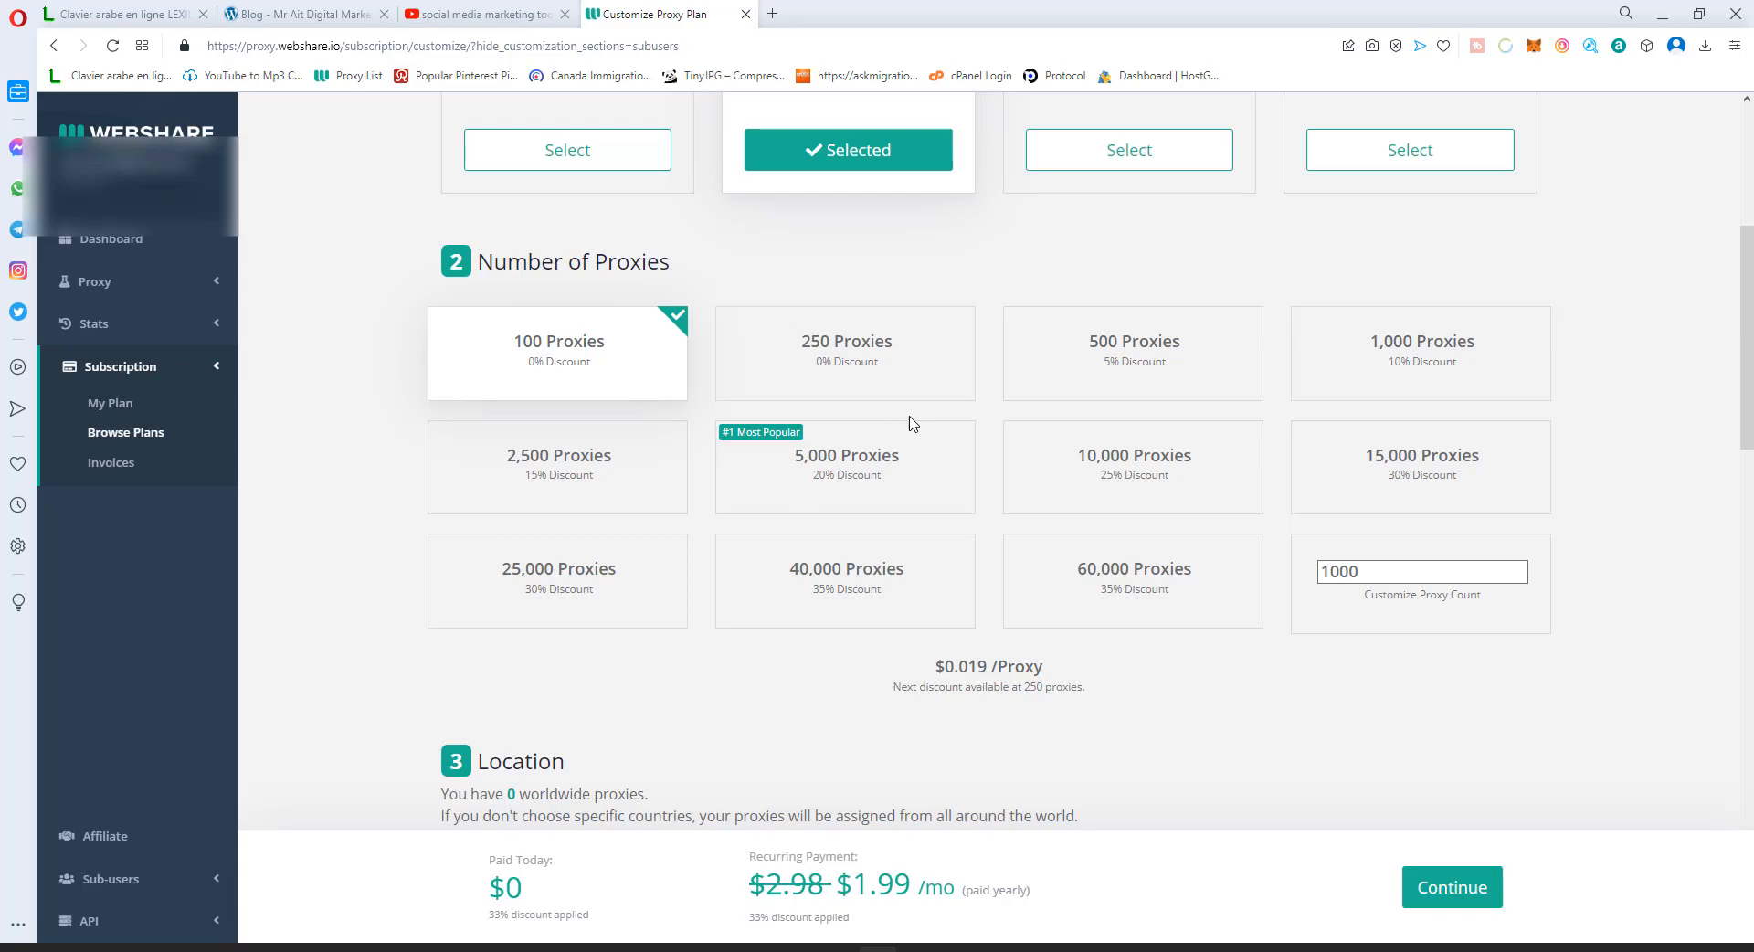
mouse_move(576, 351)
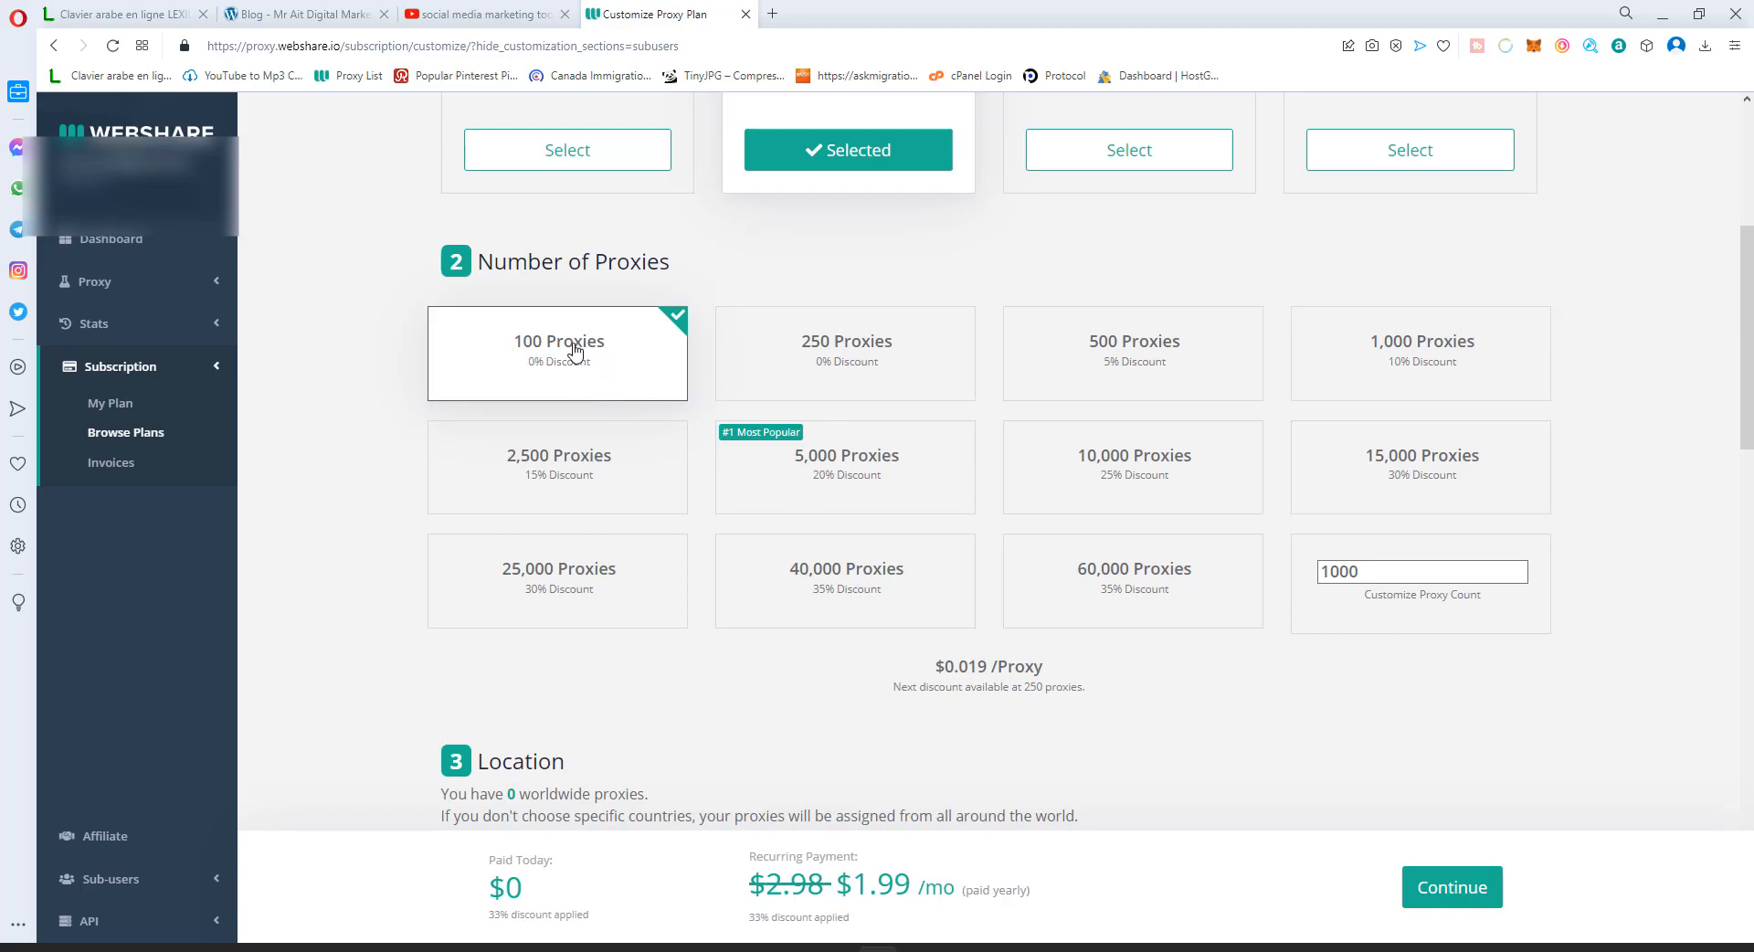
scroll(down, 3)
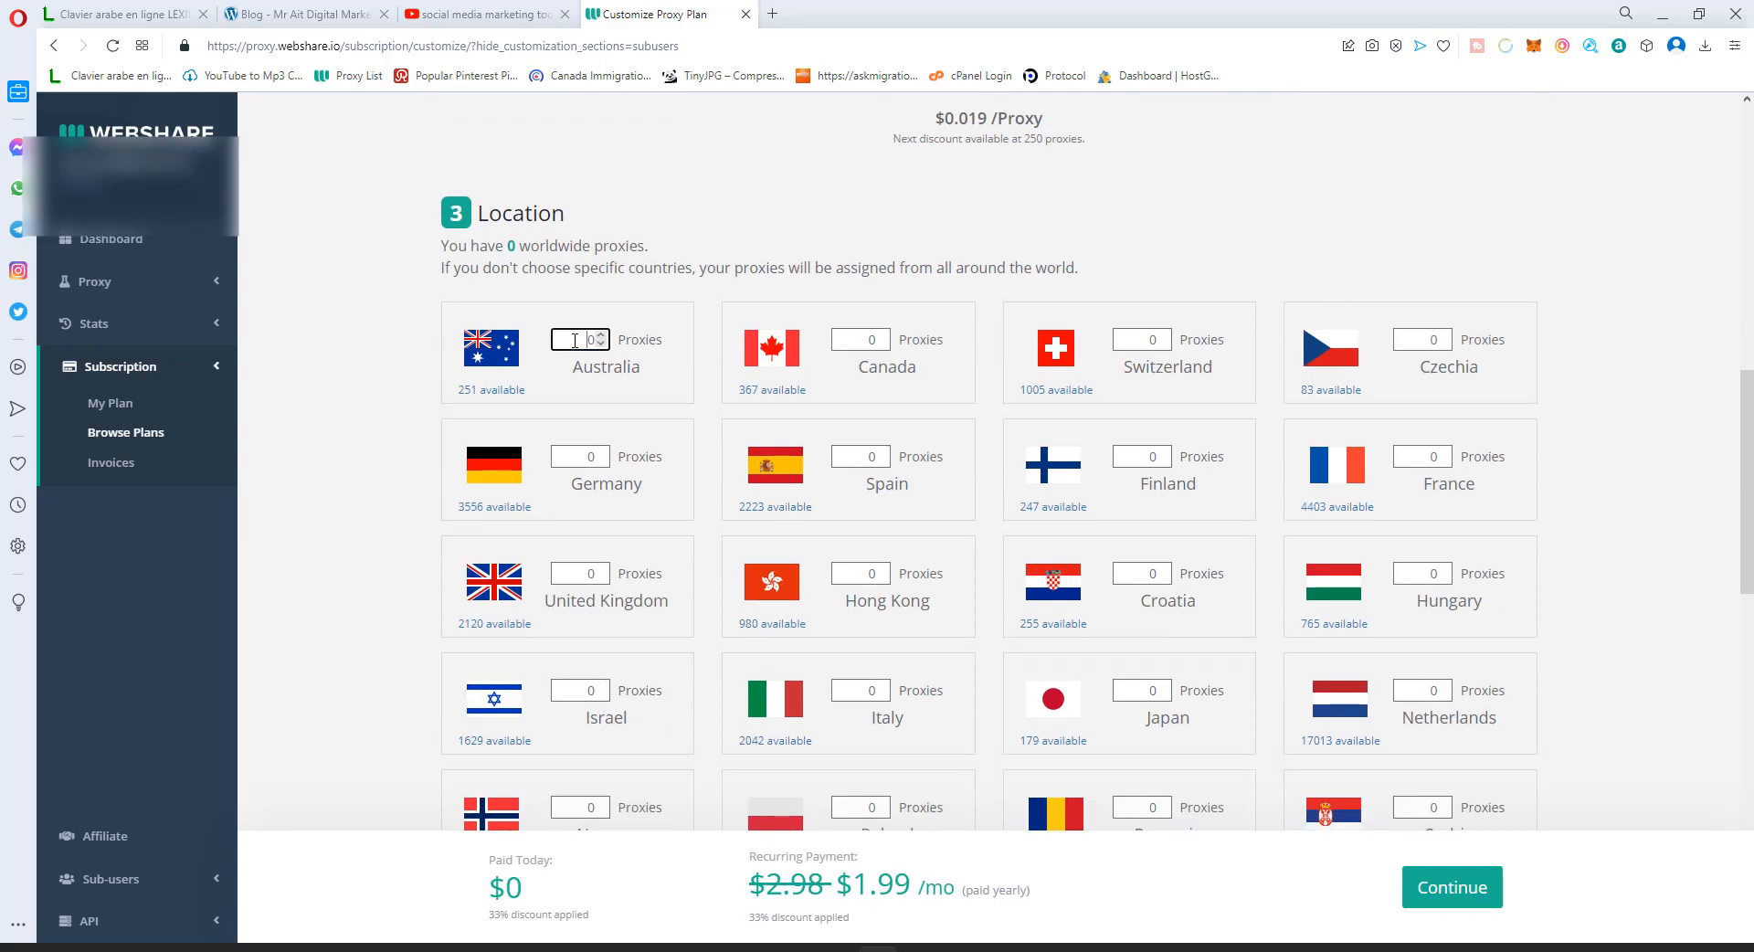
mouse_move(511, 391)
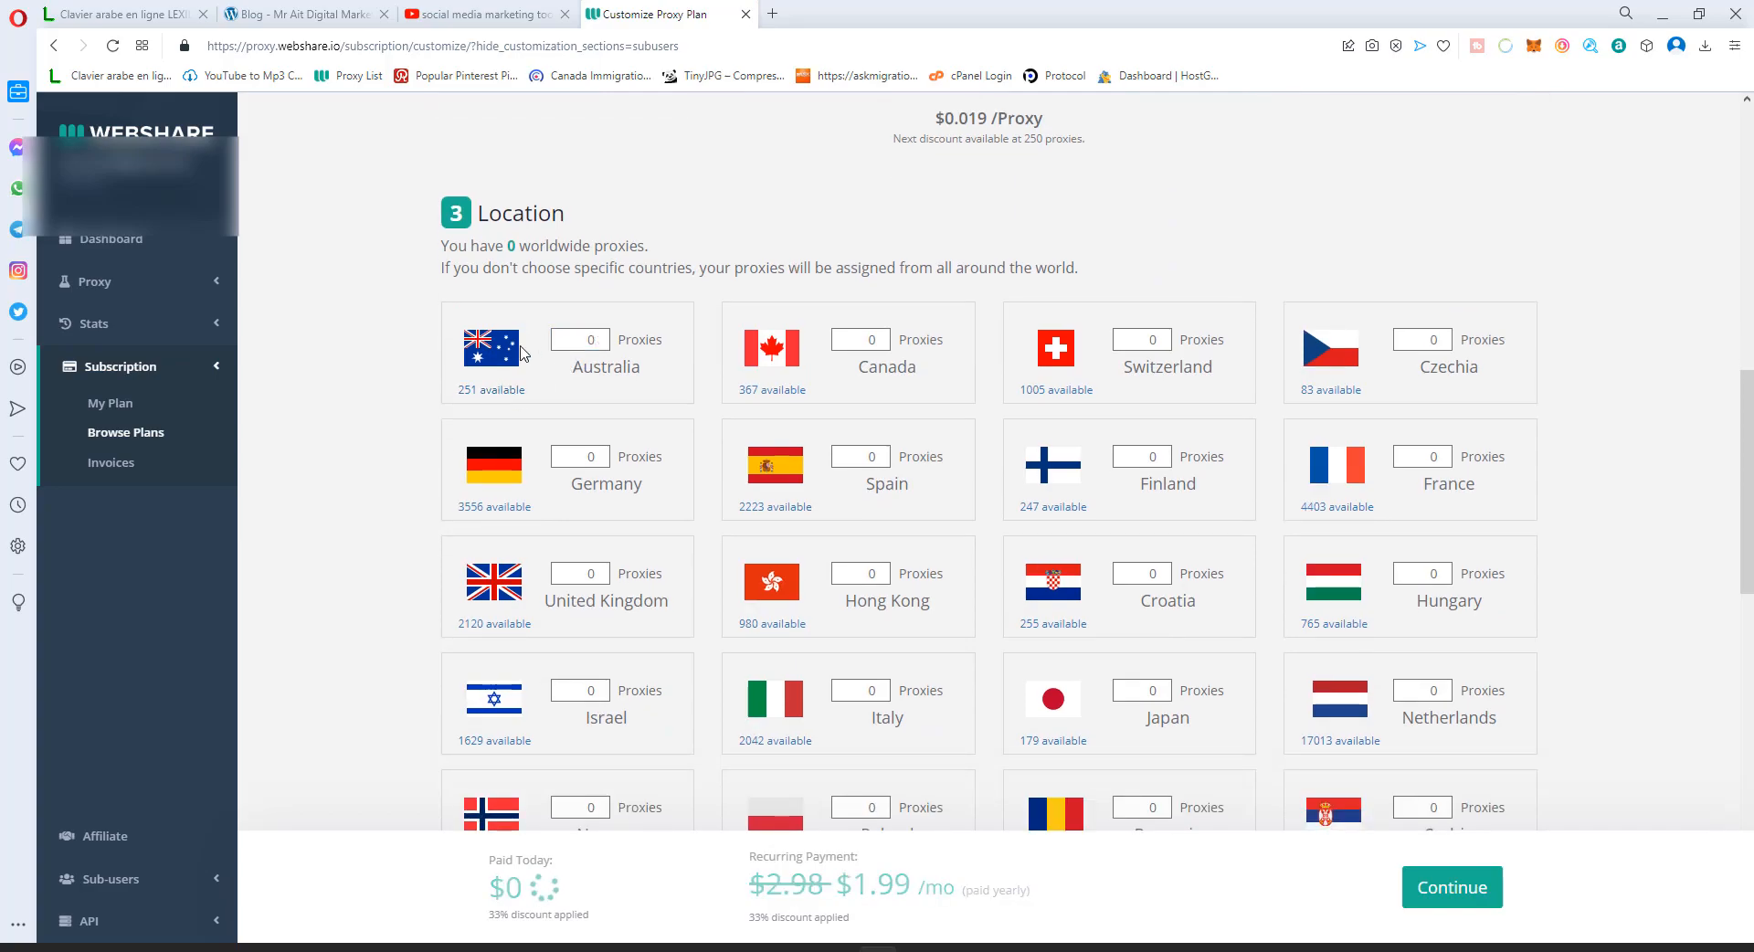
click(860, 339)
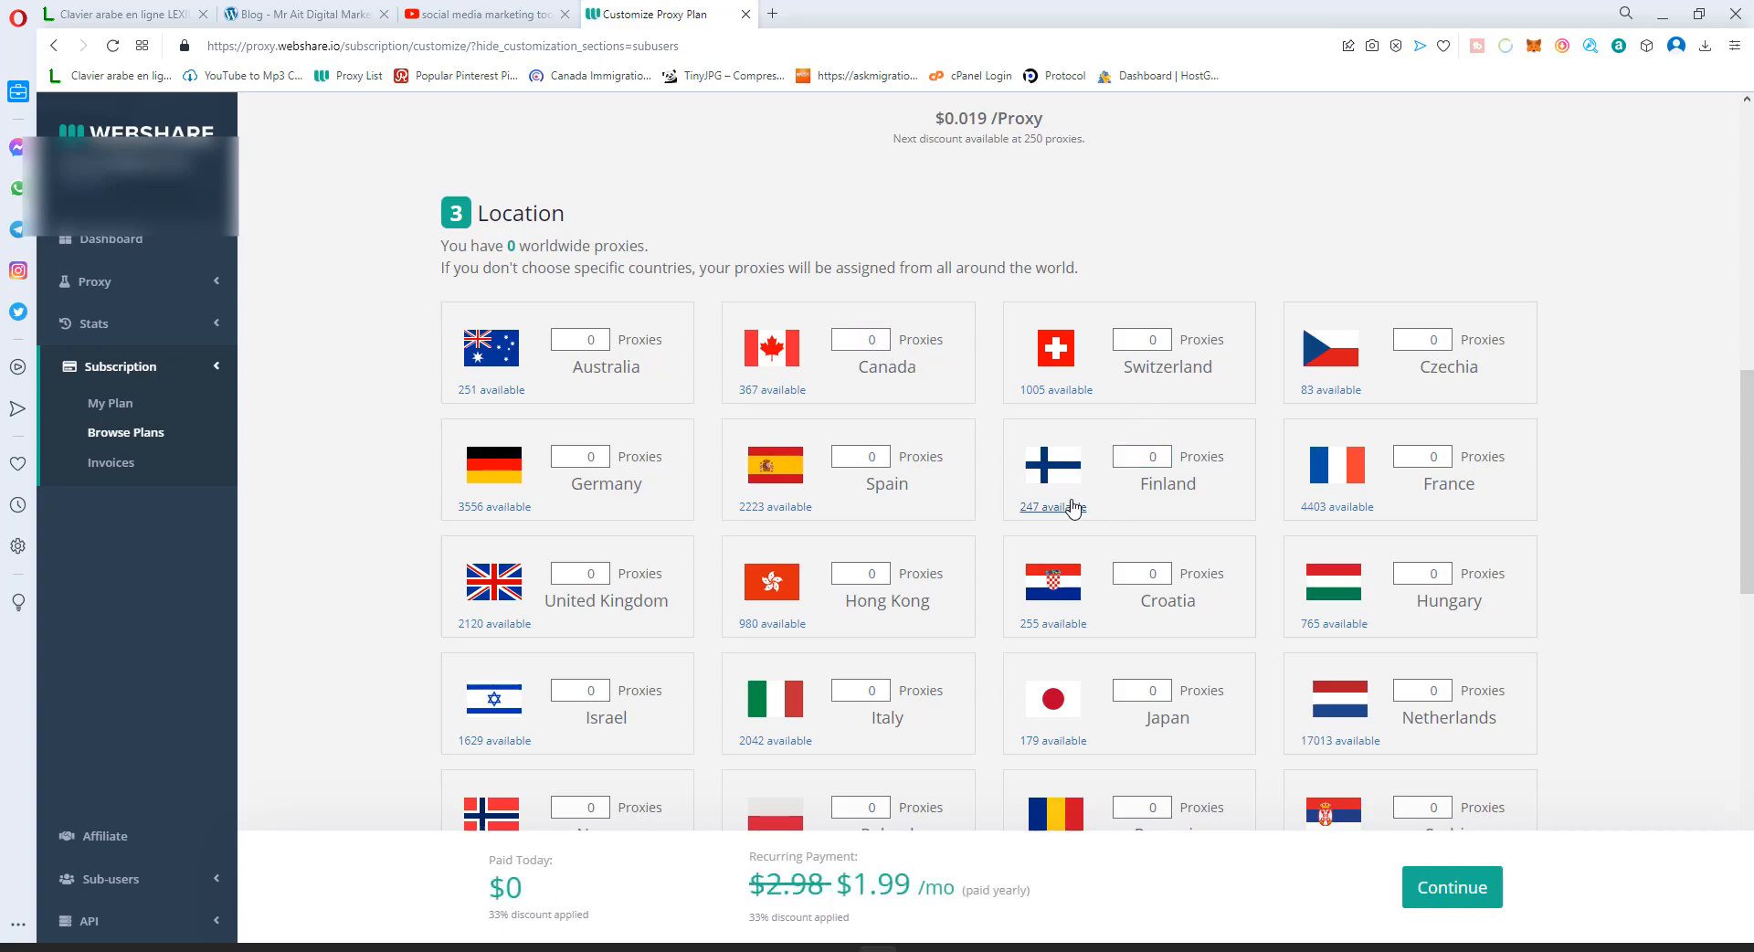
scroll(down, 3)
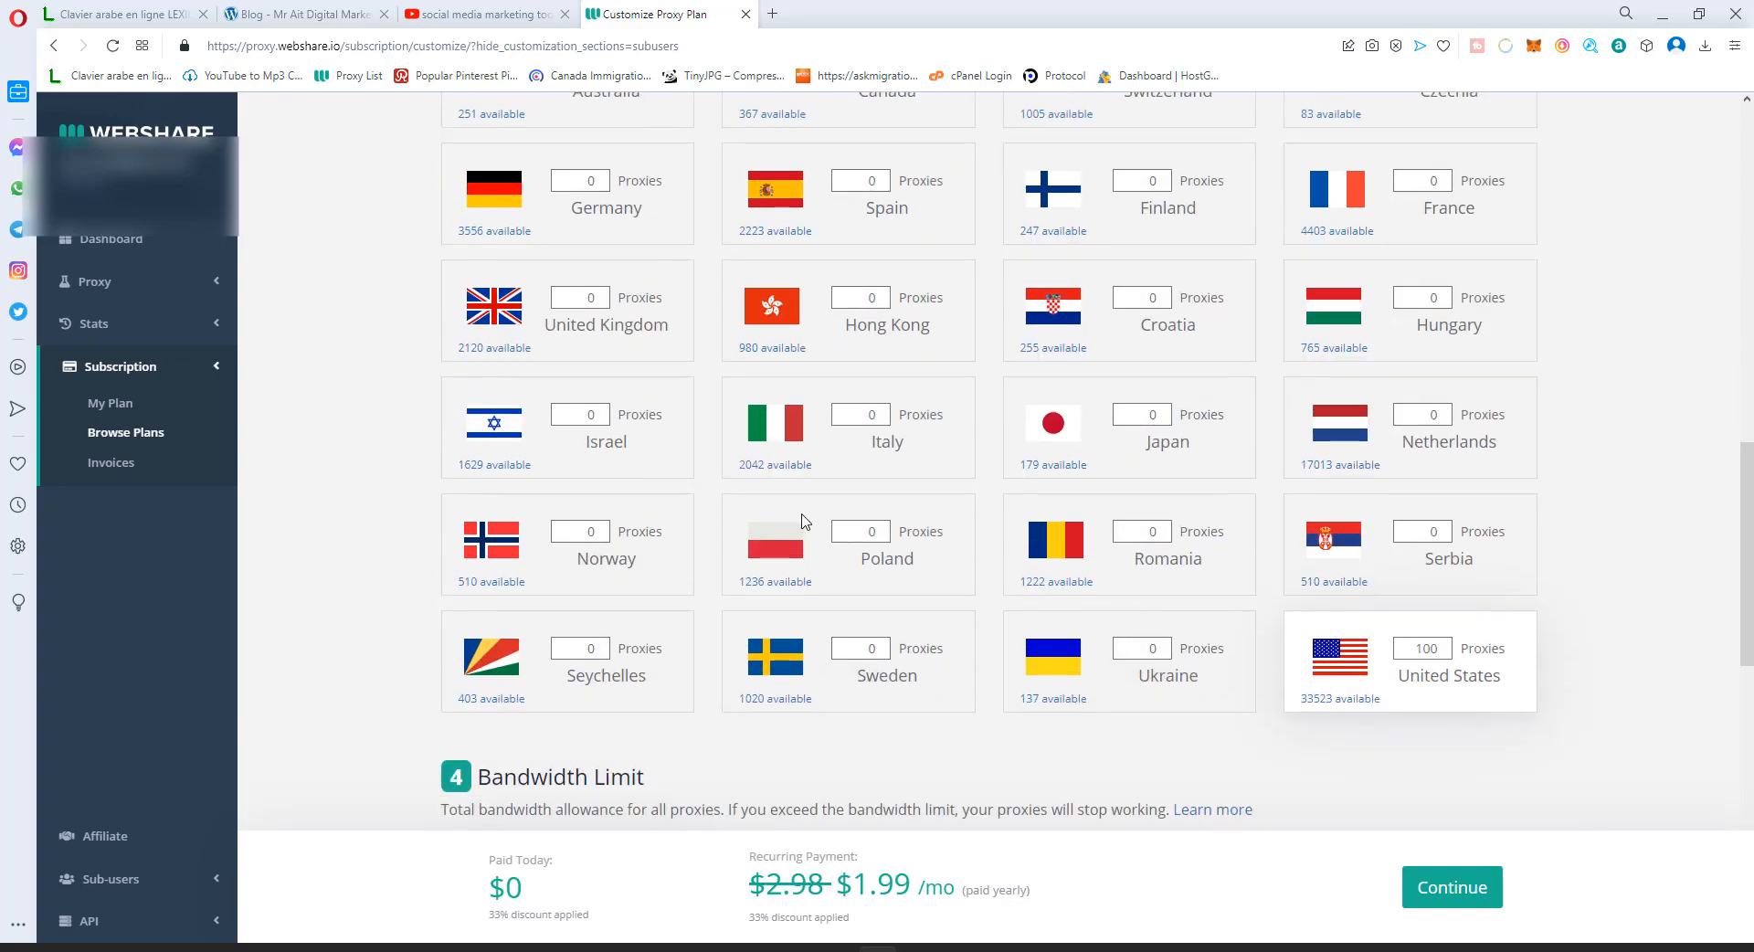
scroll(down, 3)
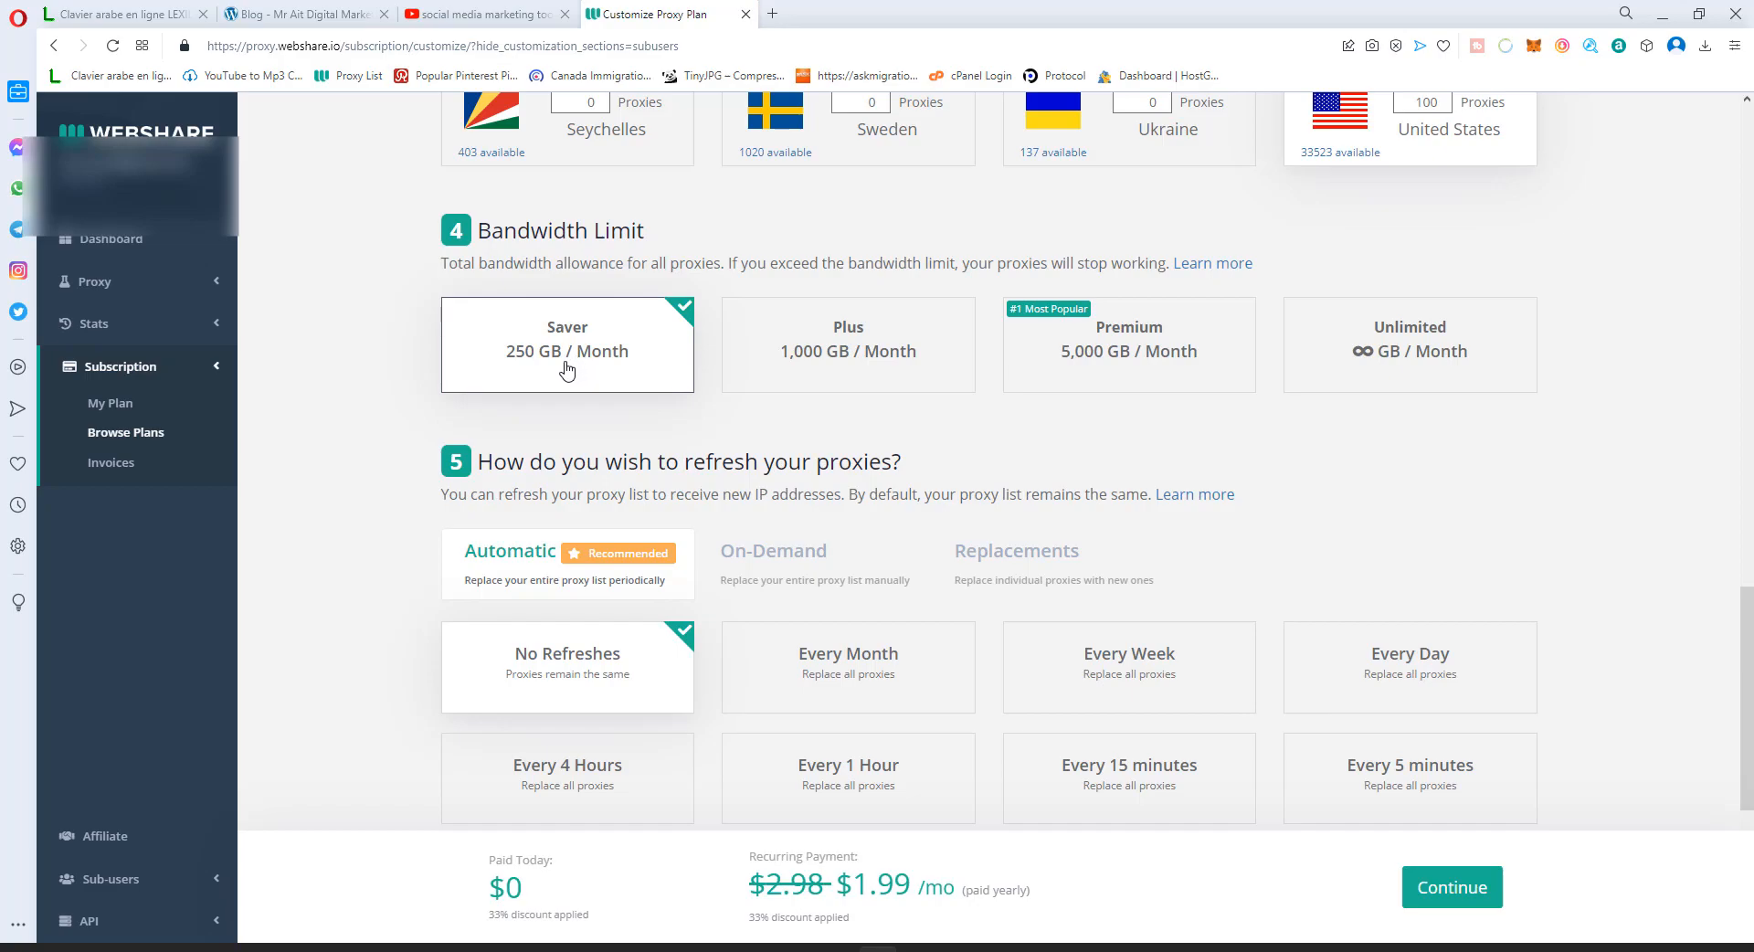
mouse_move(645, 395)
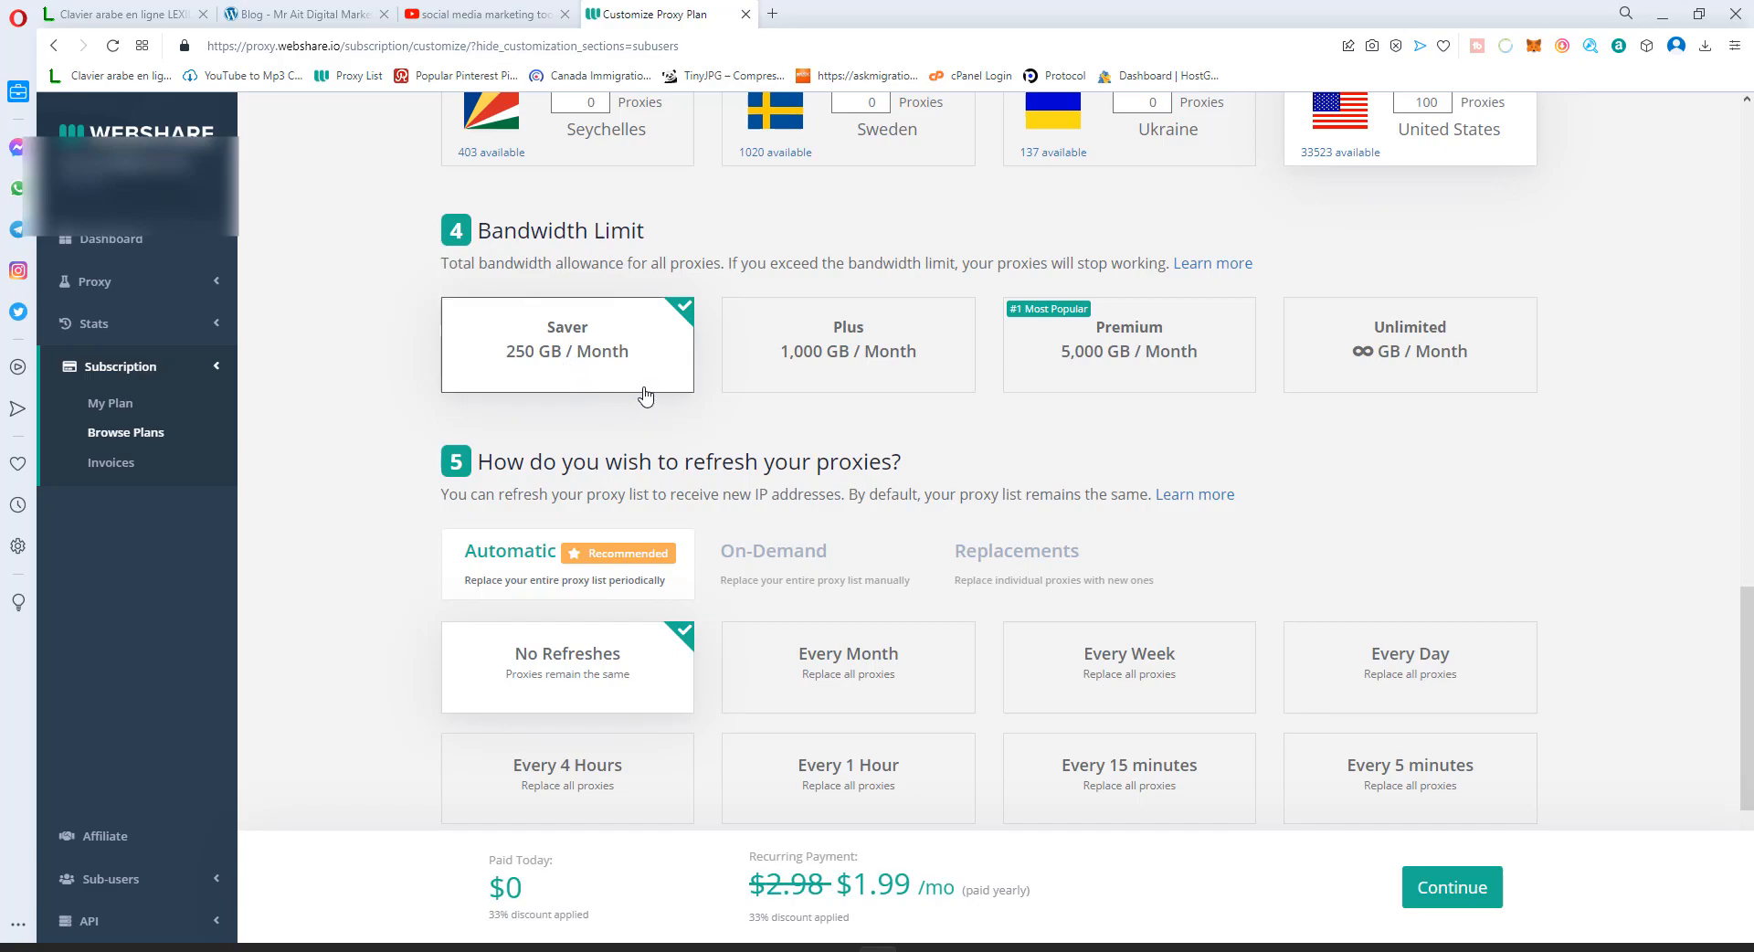
mouse_move(630, 381)
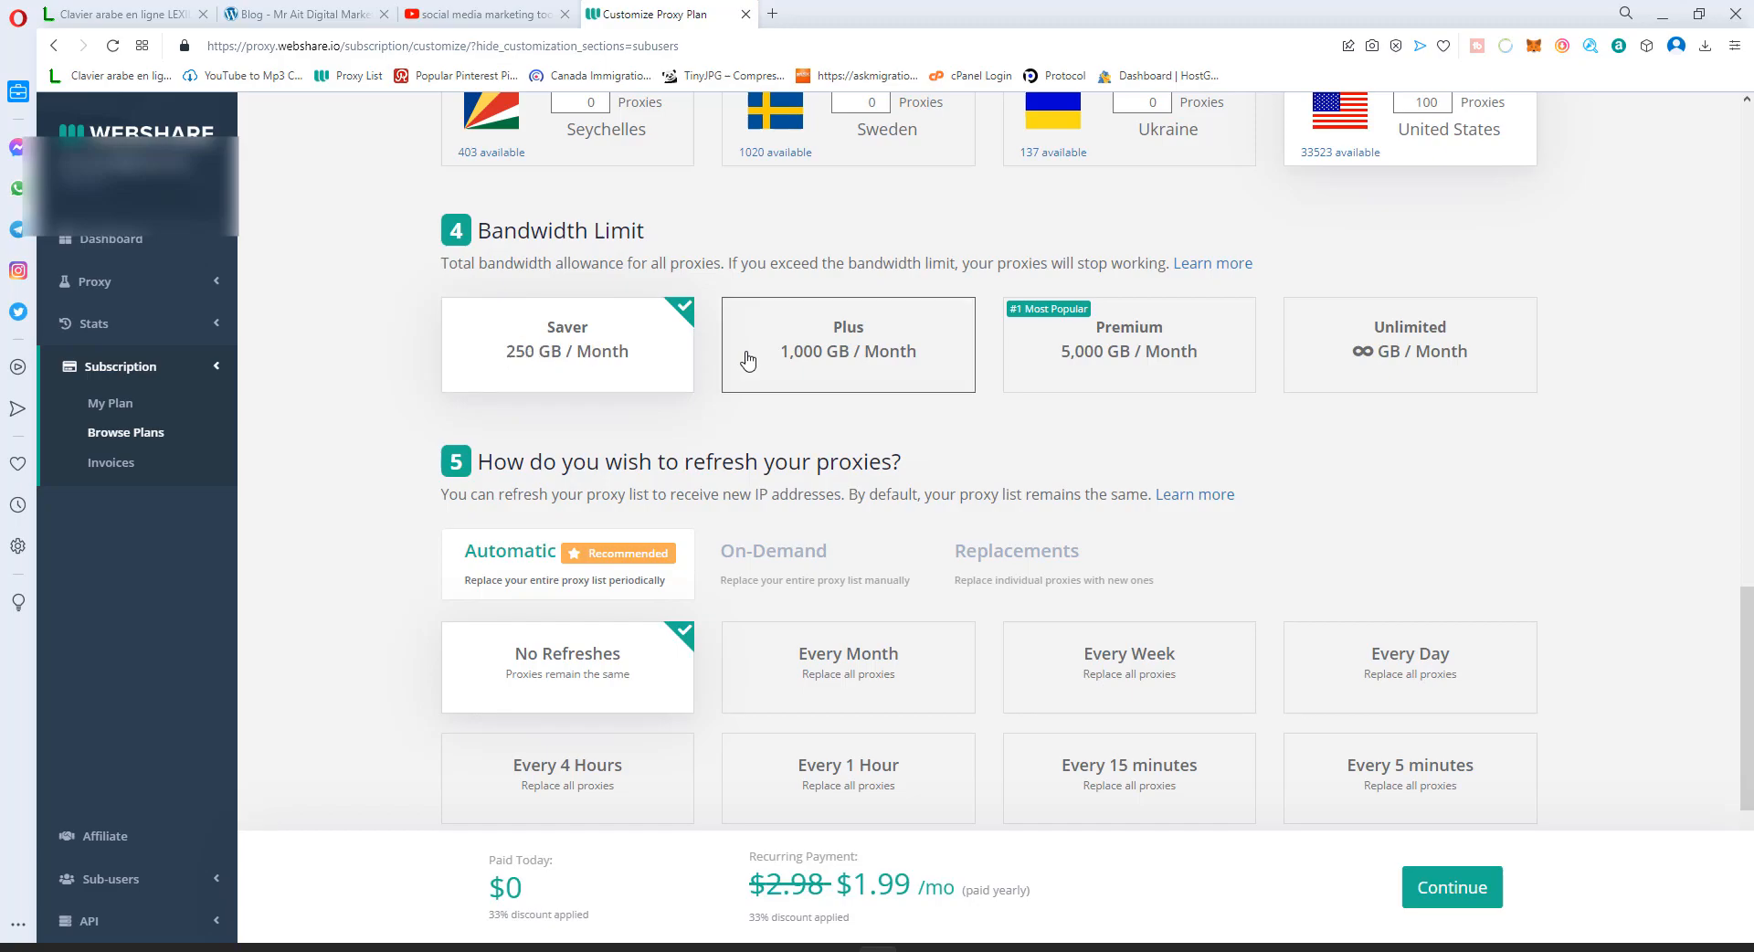
- Try Plus 1,000 GB bandwidth, then settle on Saver 250 GB per month
click(848, 344)
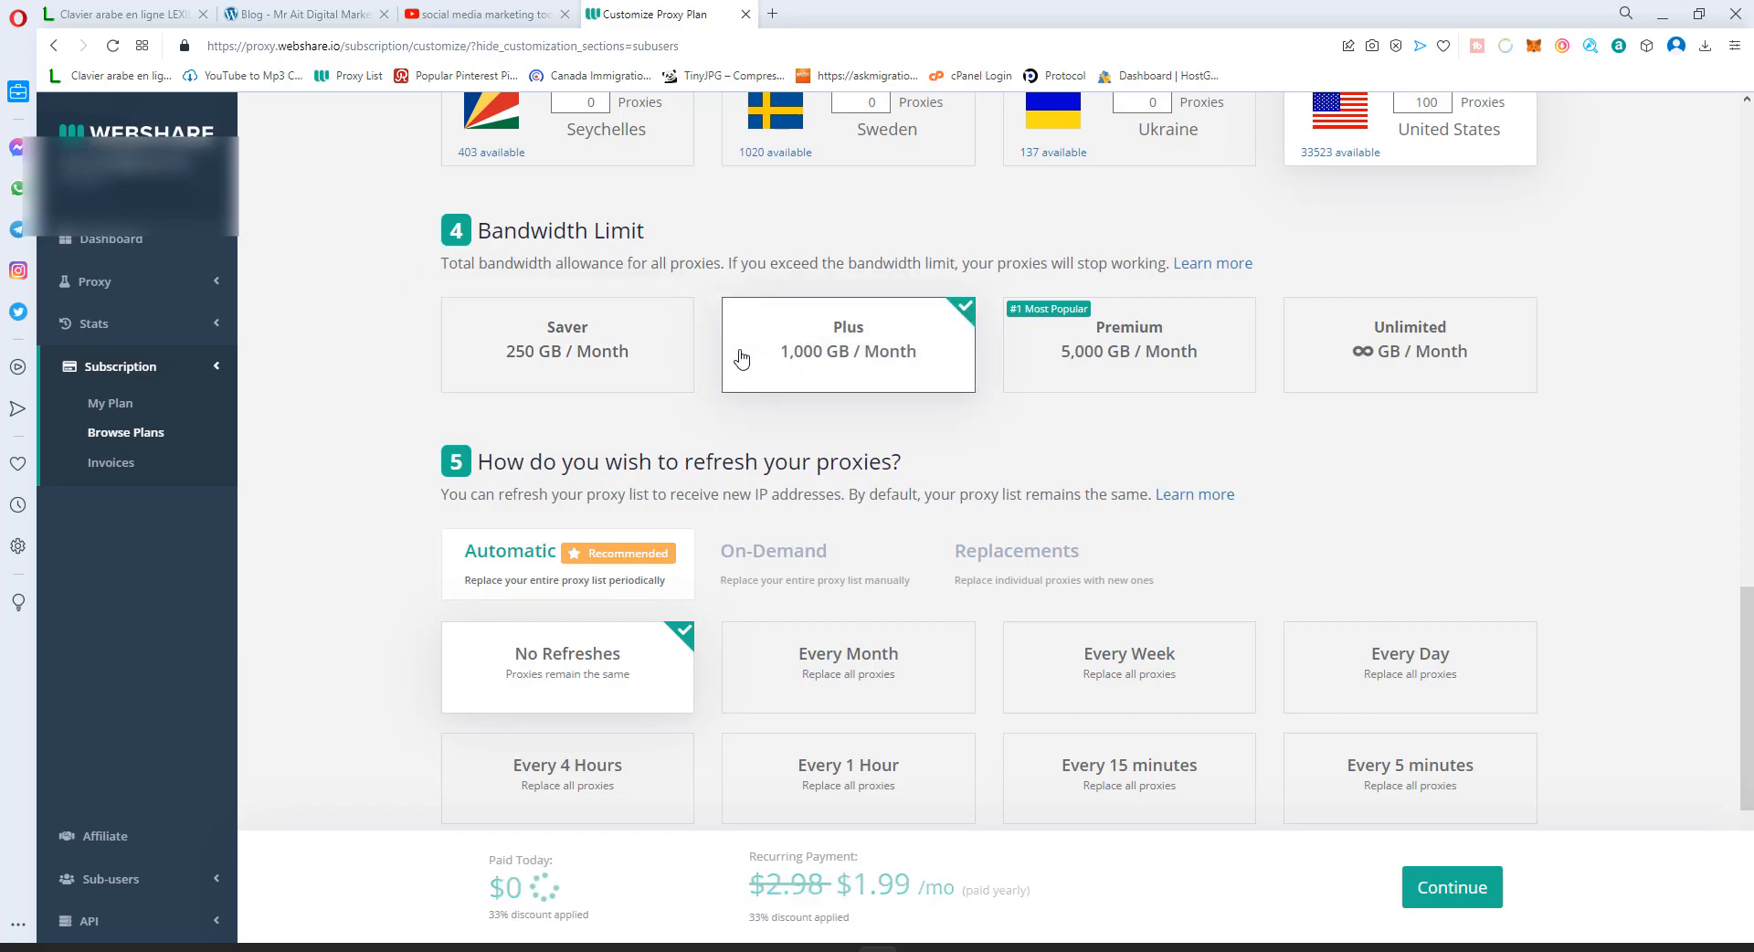
click(848, 345)
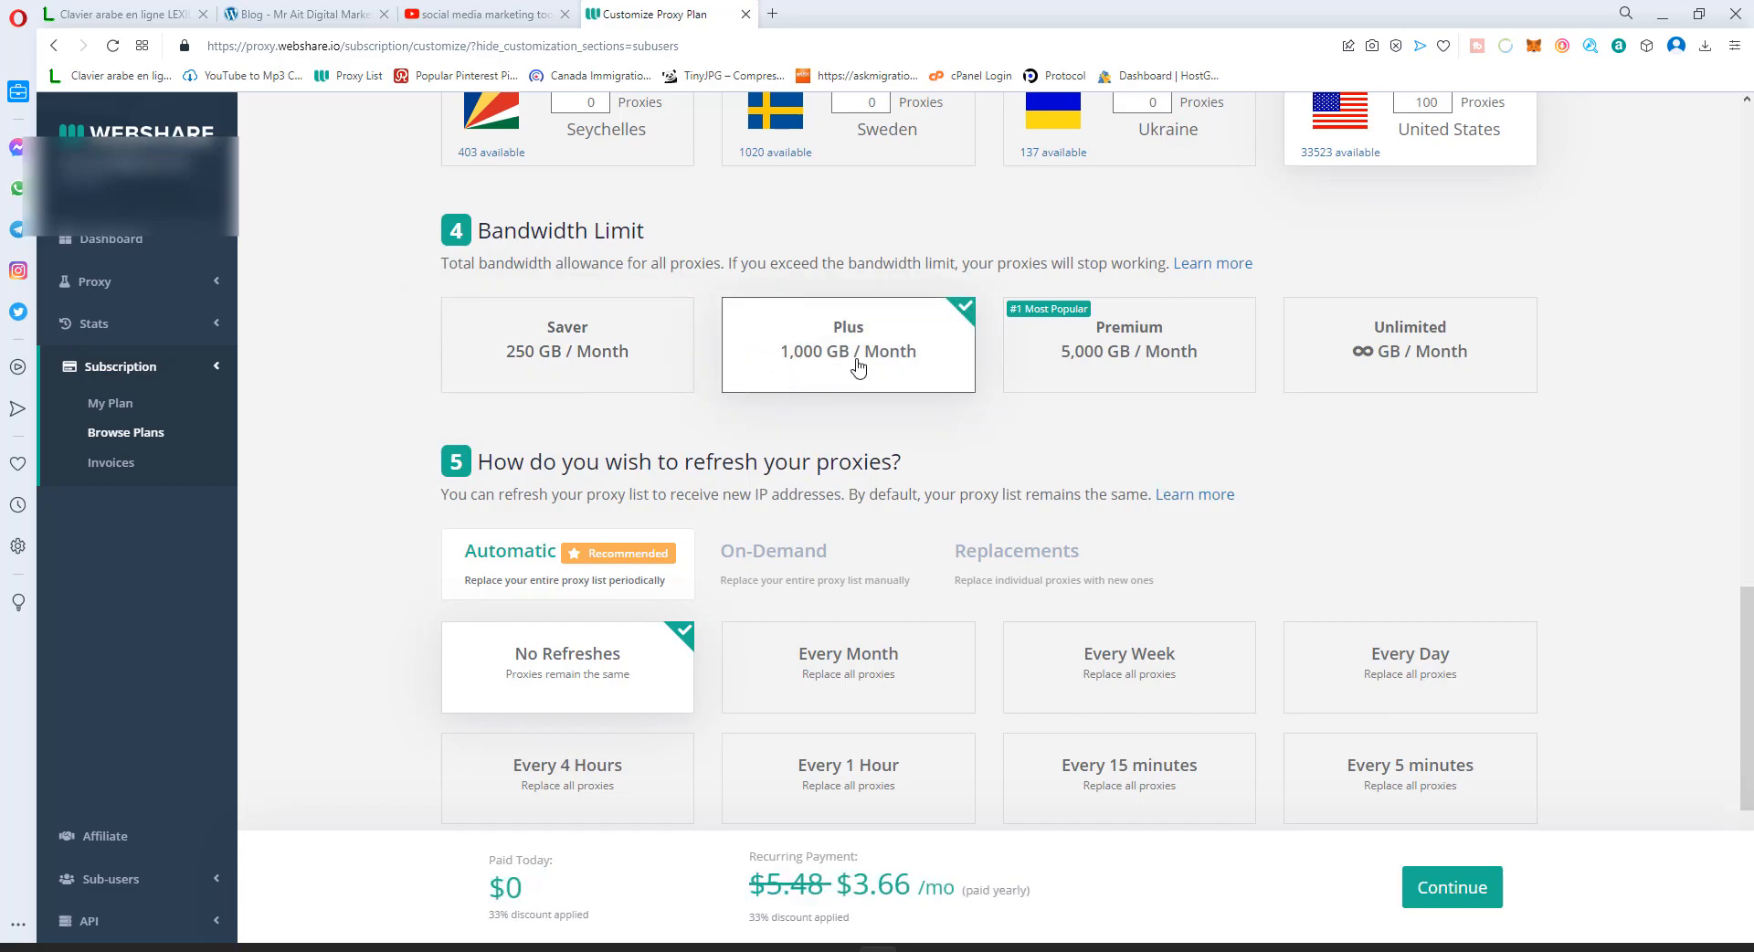
click(568, 344)
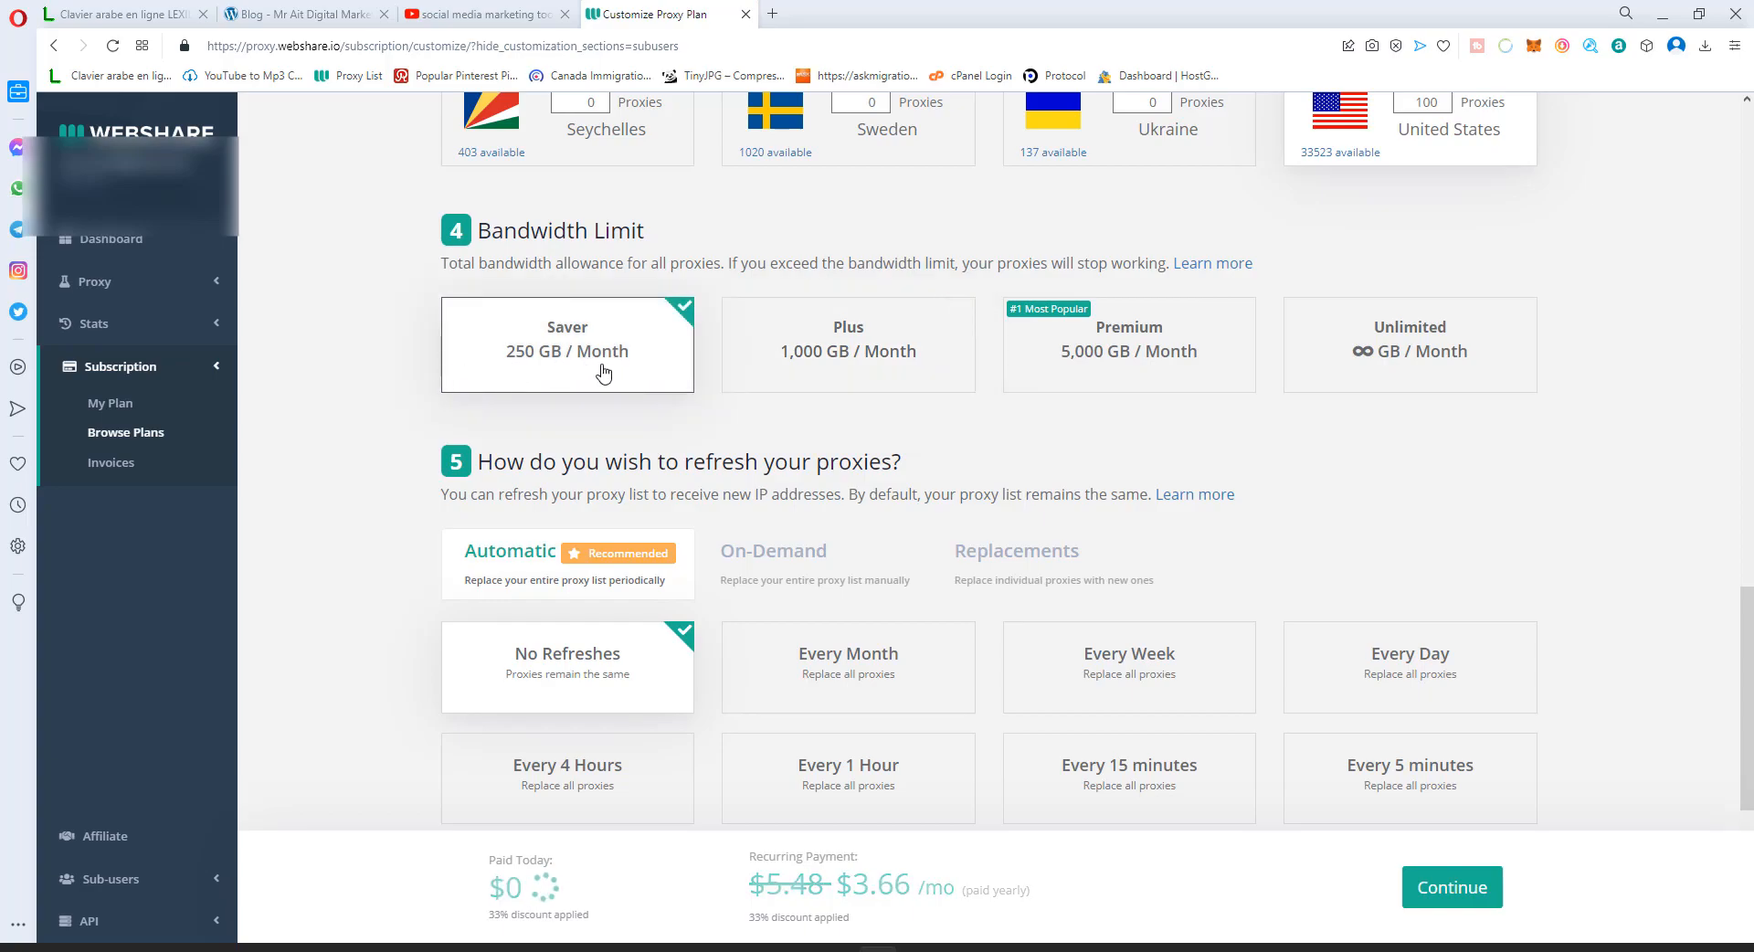
scroll(down, 3)
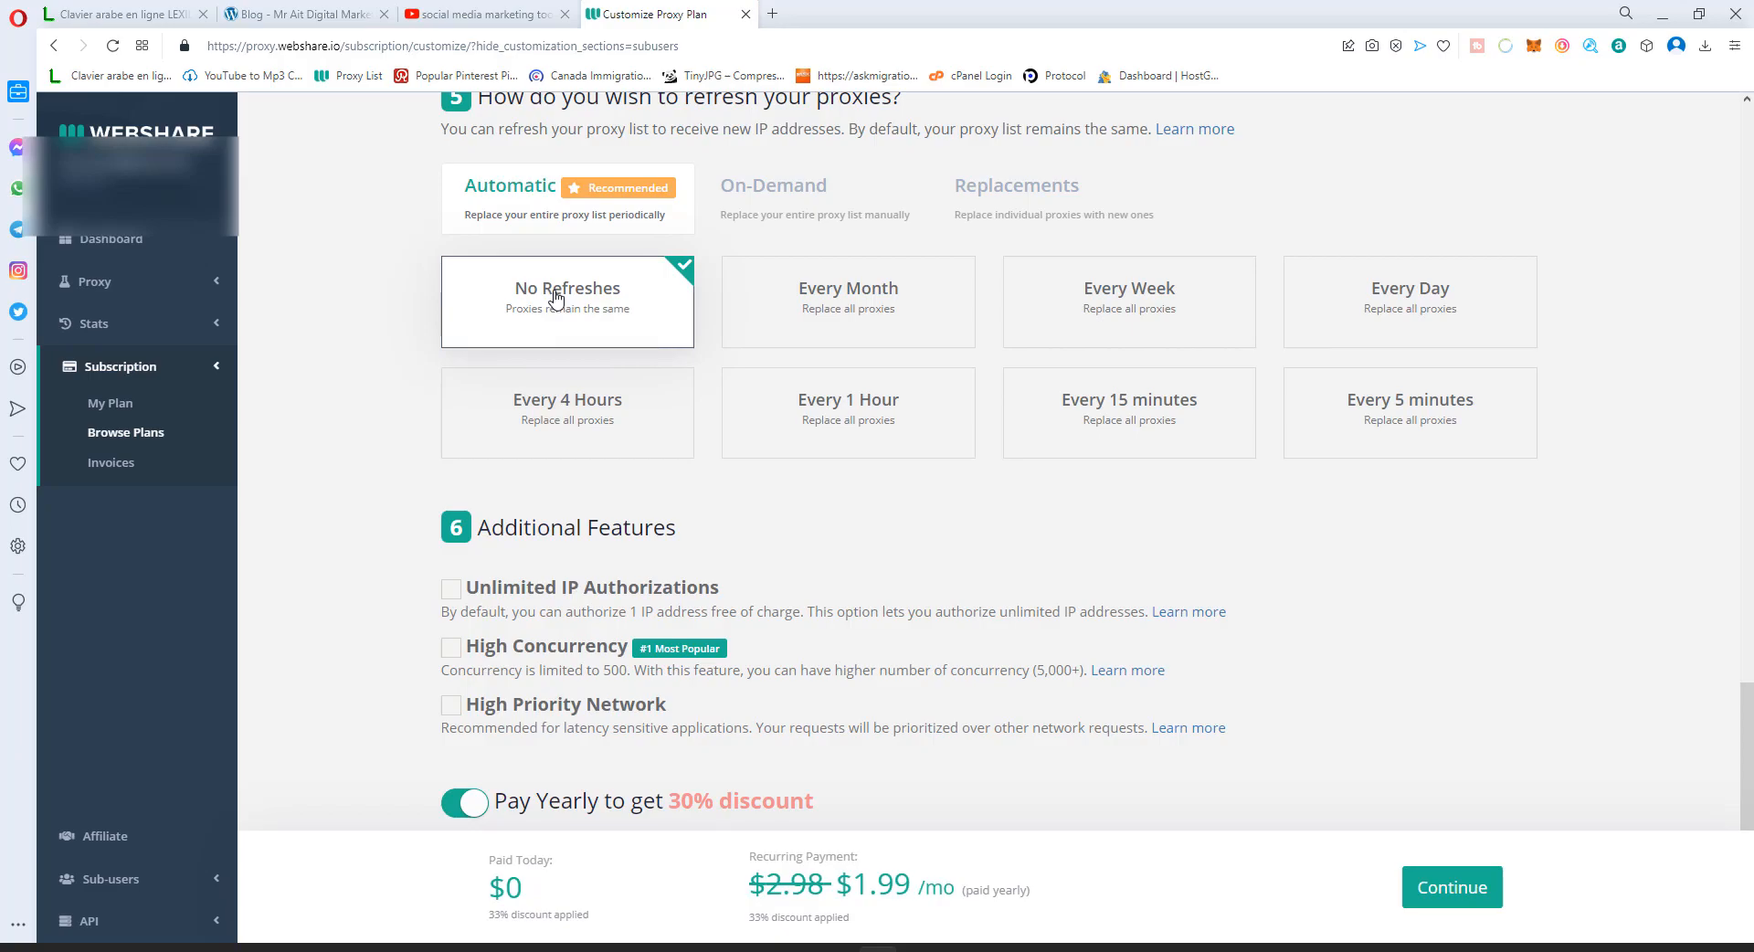
mouse_move(639, 317)
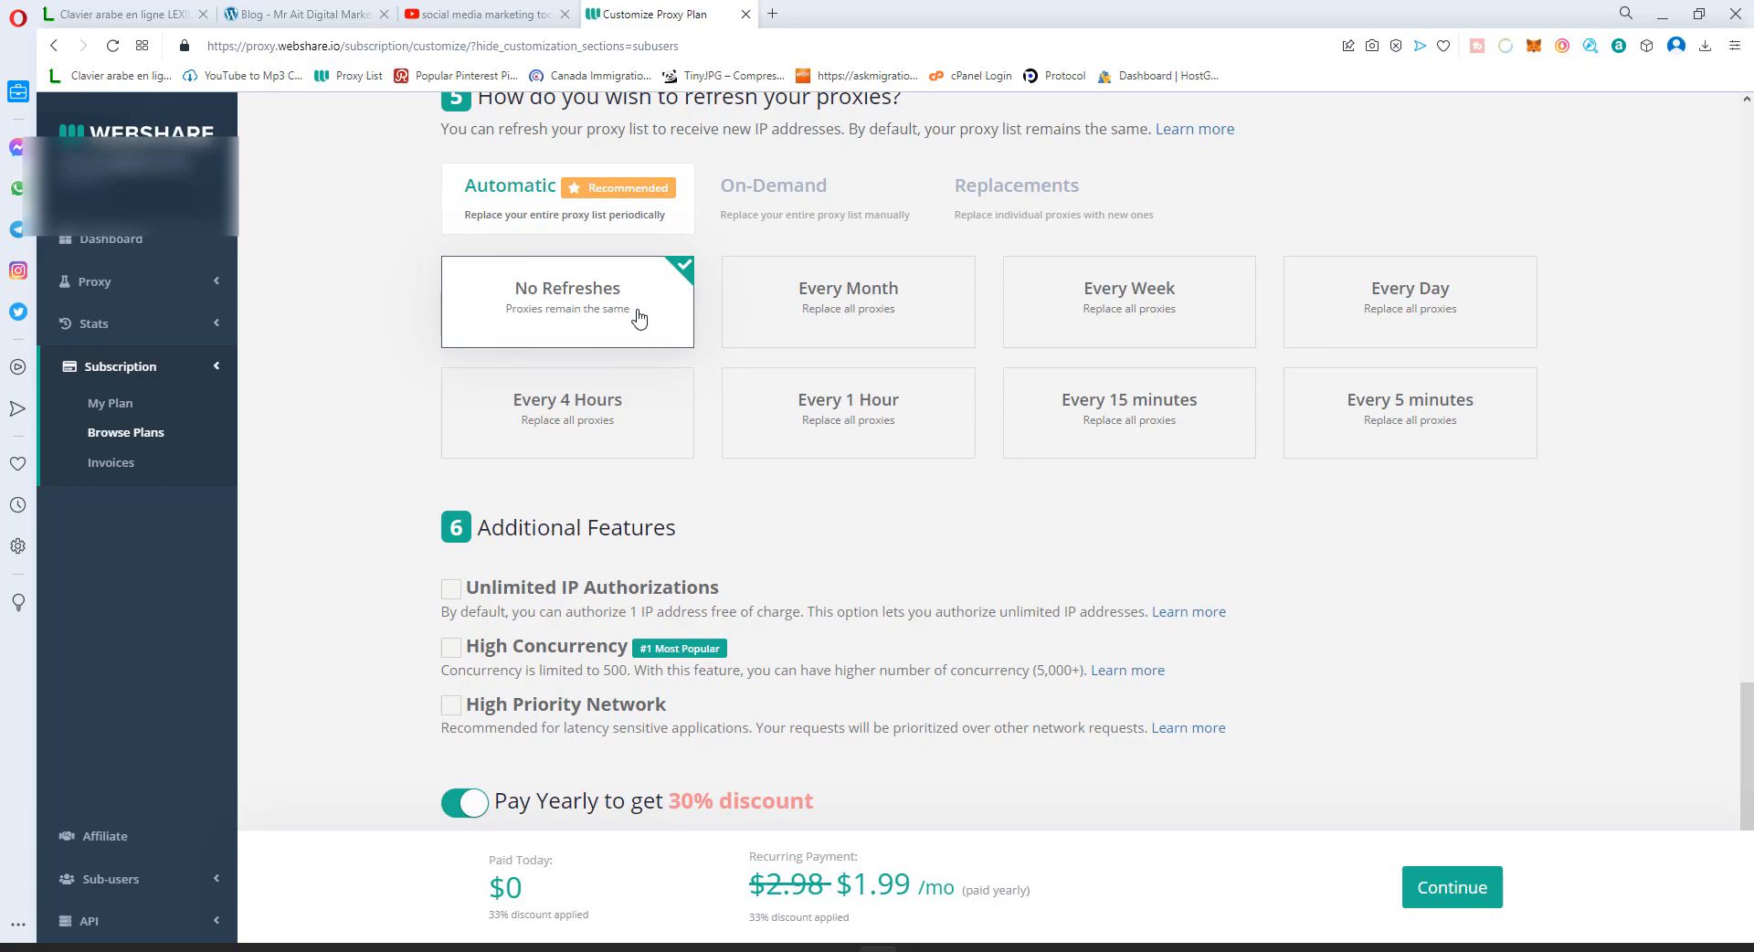
mouse_move(420, 295)
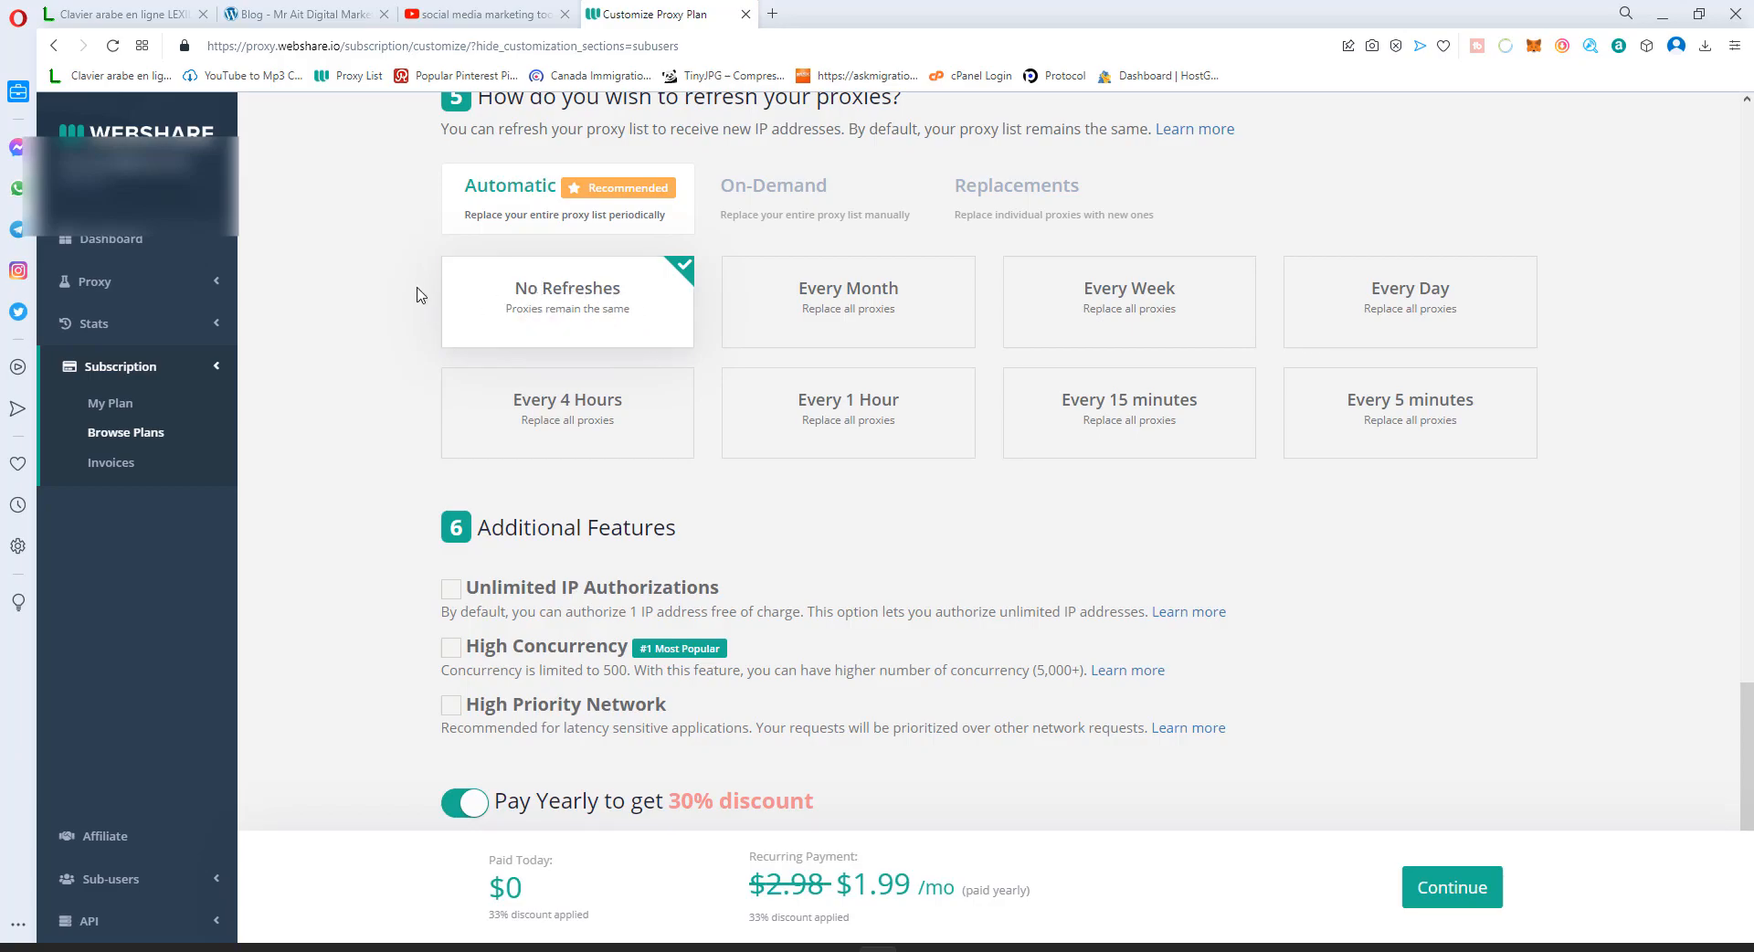
mouse_move(445, 333)
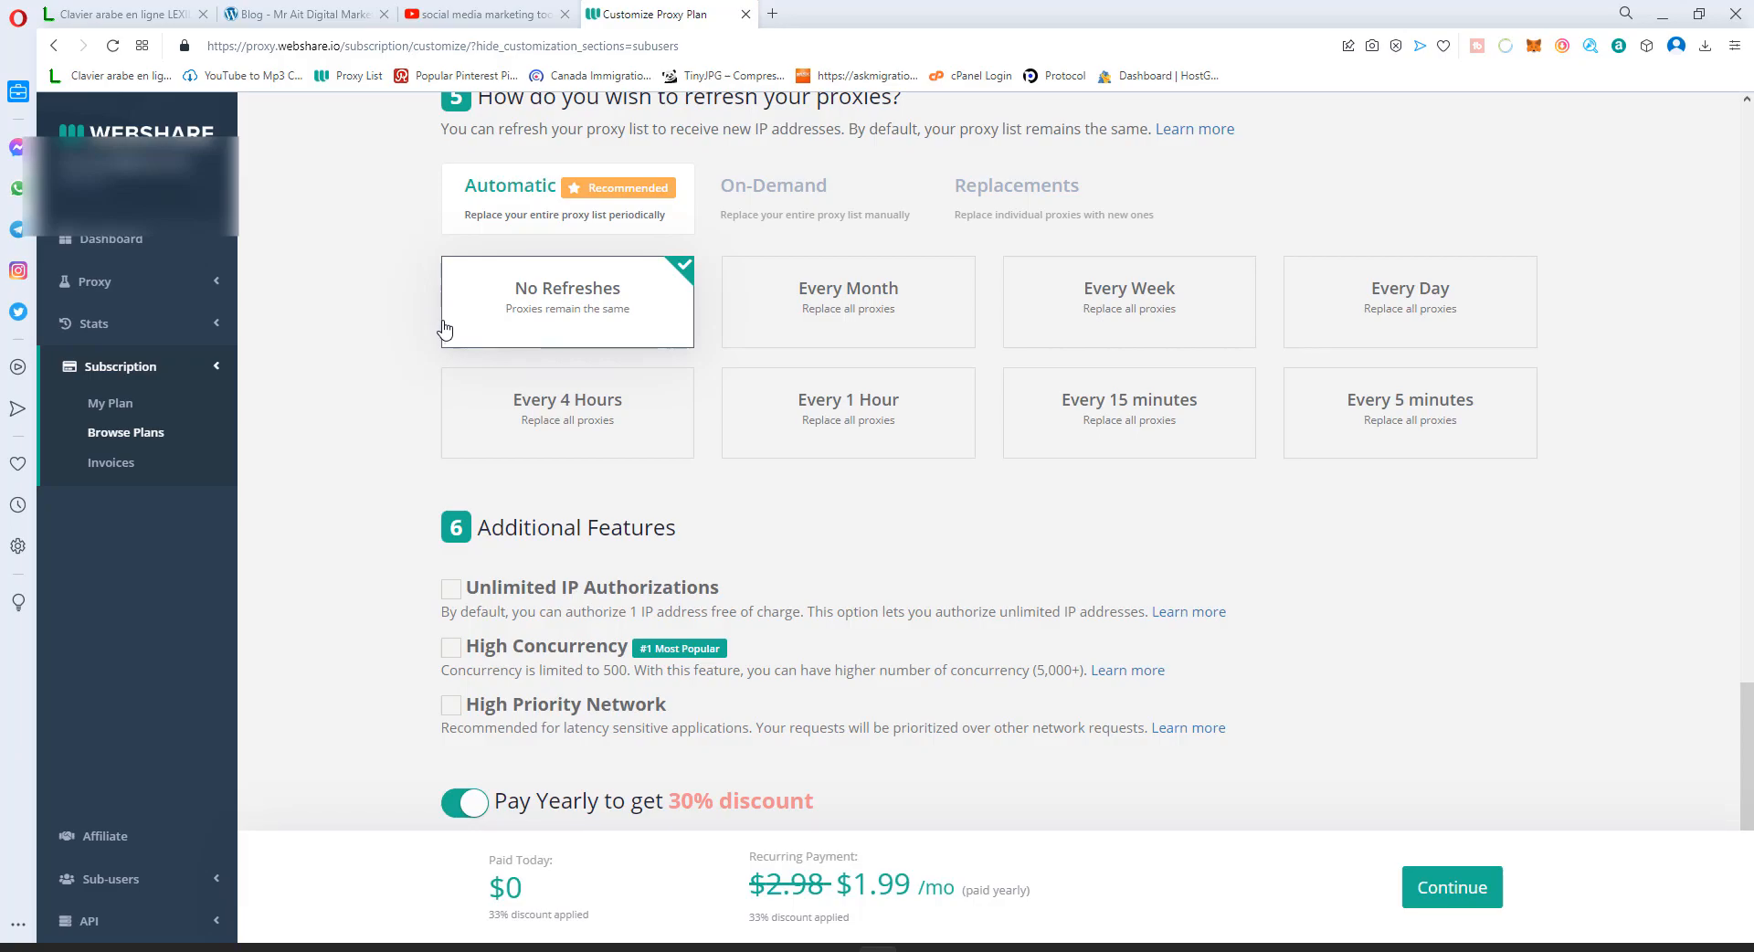
- Turn off Pay Yearly so the plan bills monthly
scroll(down, 3)
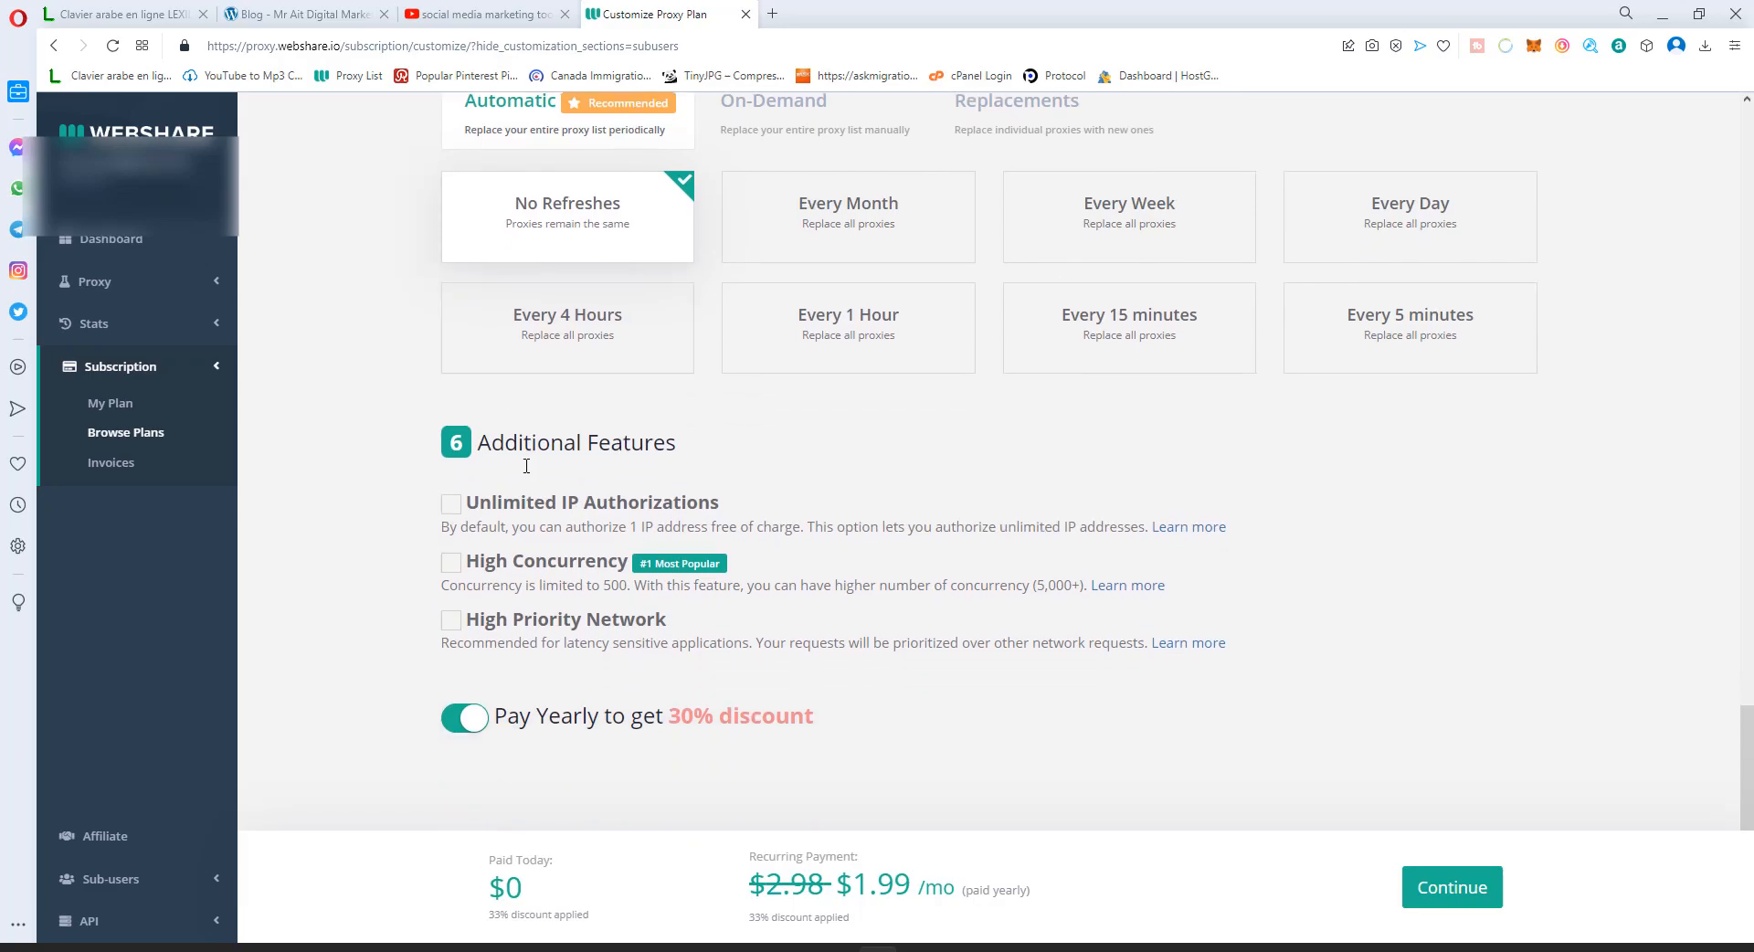
click(465, 718)
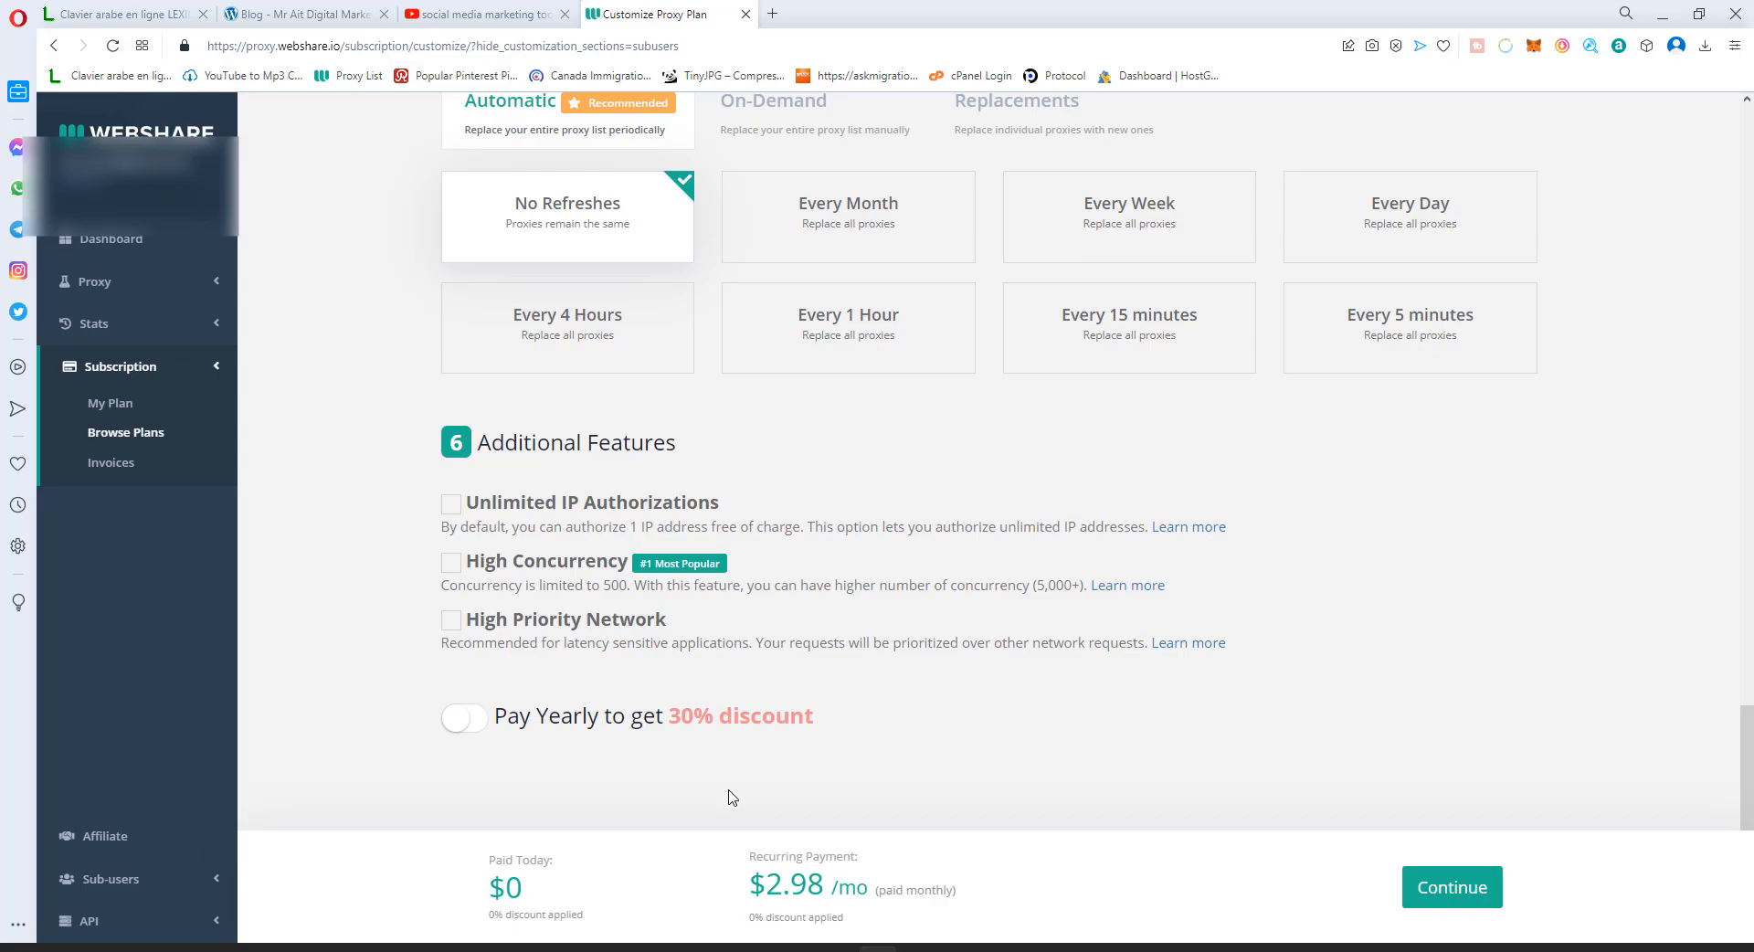
double_click(805, 887)
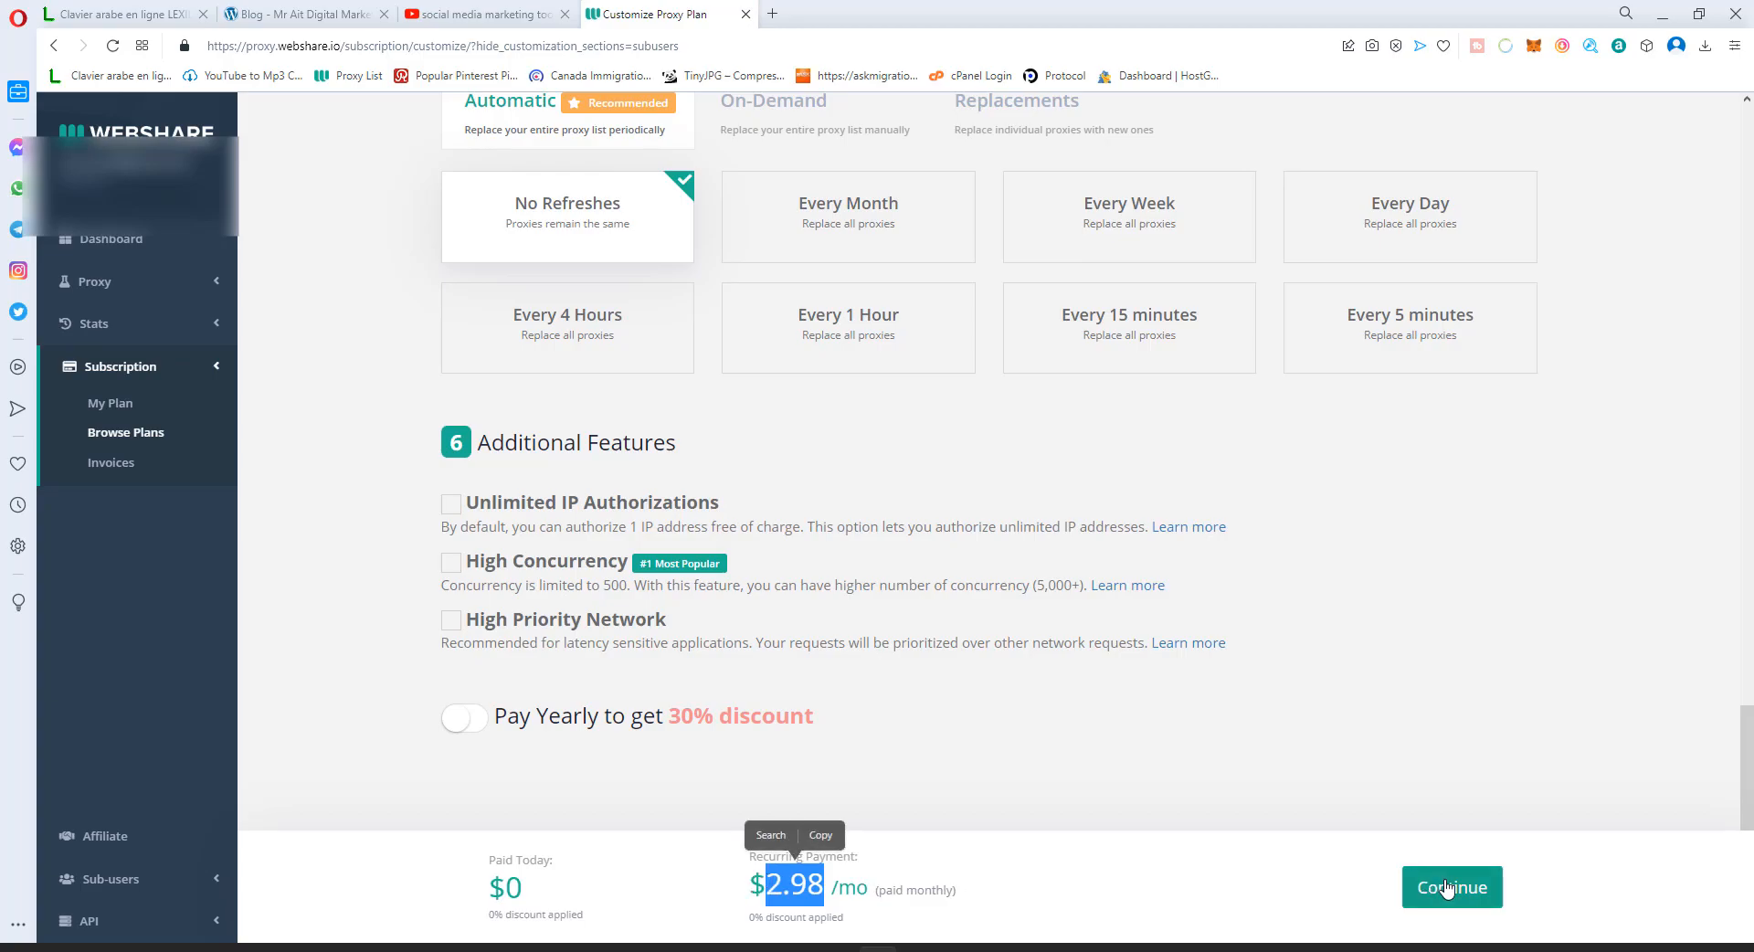
- Continue past the High Performance Features popup and confirm the subscription at checkout
click(1452, 888)
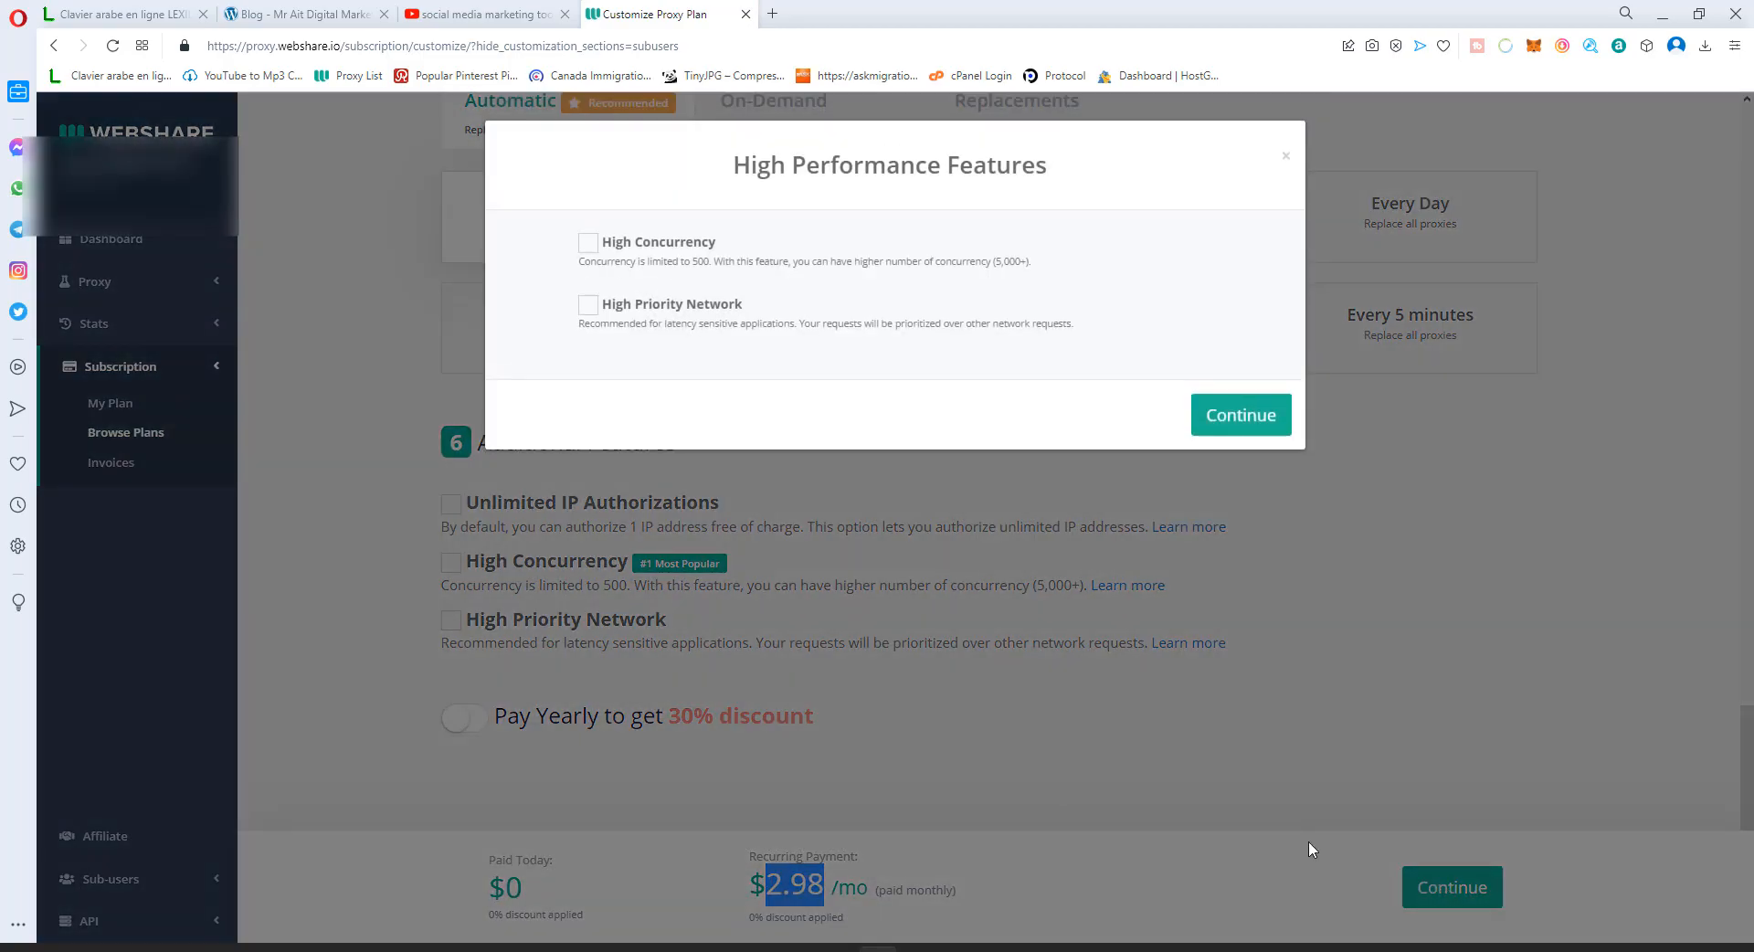
click(1241, 415)
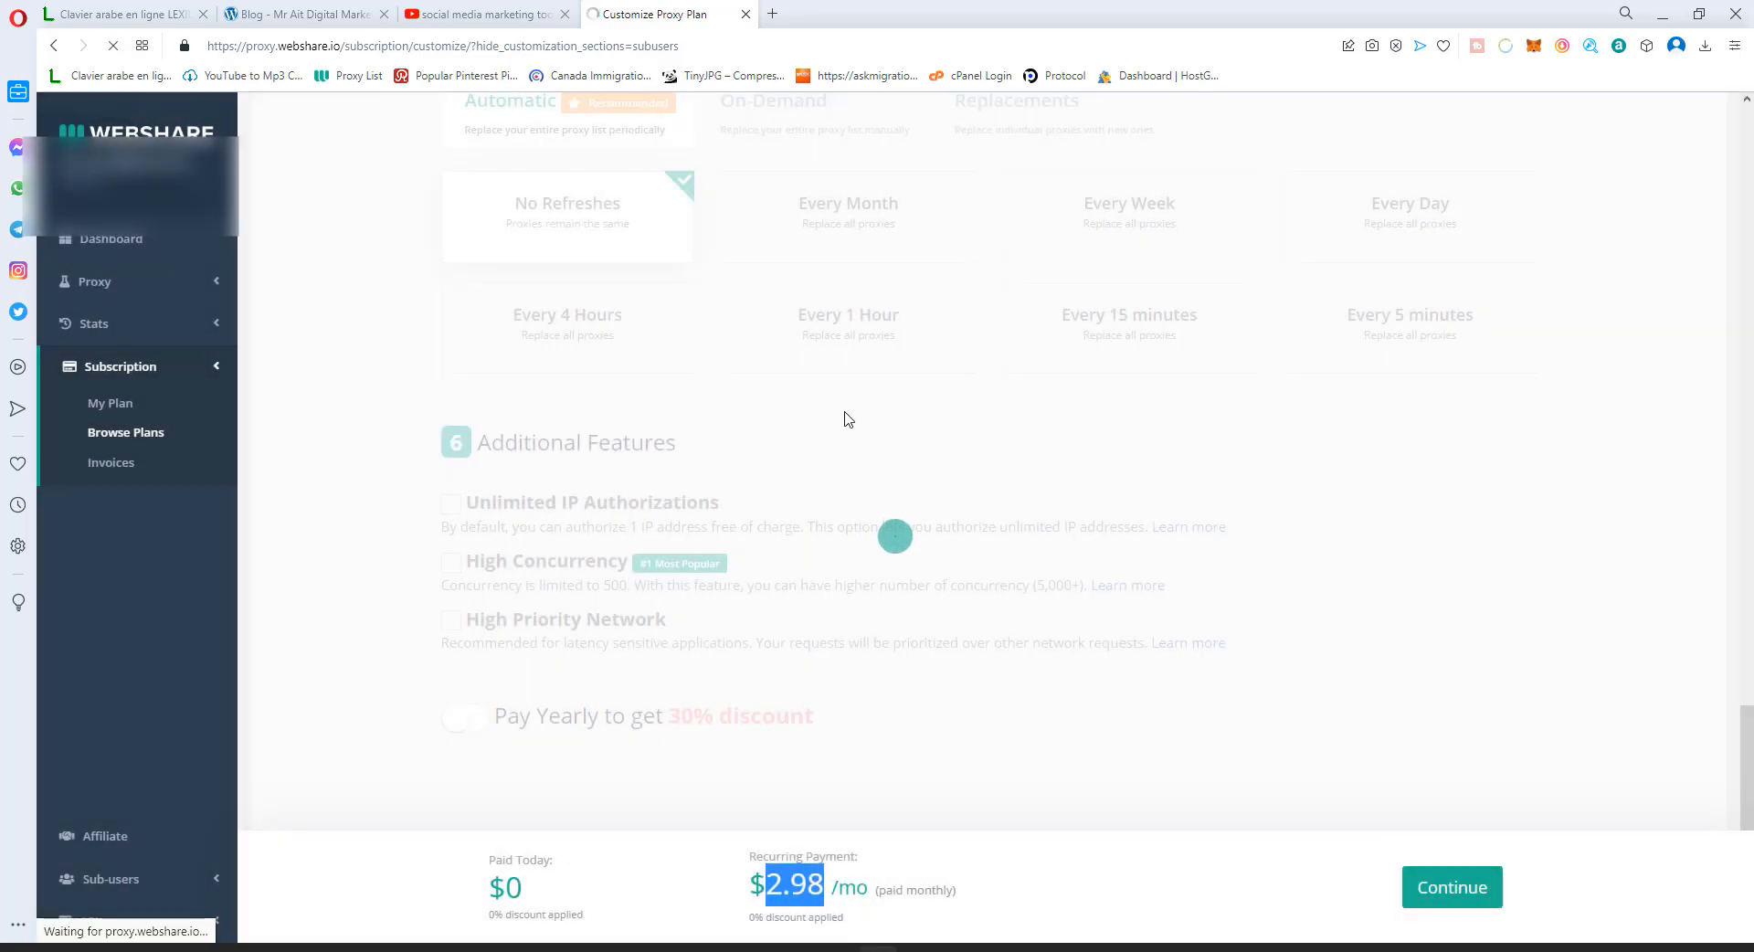
mouse_move(871, 412)
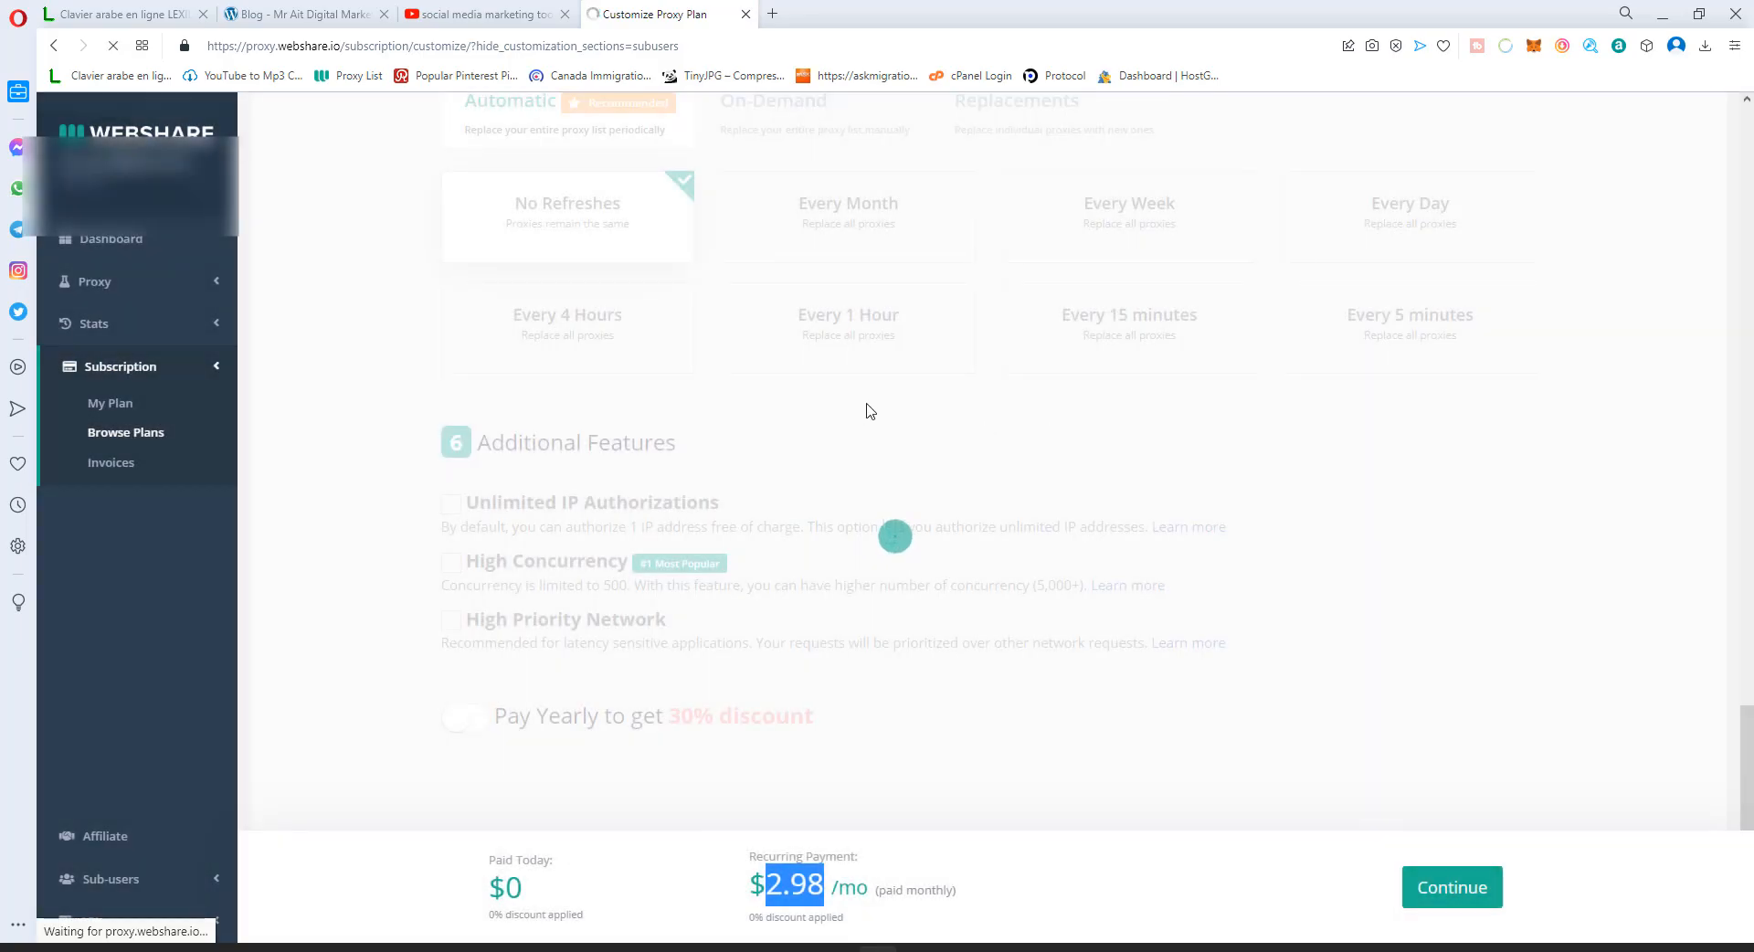
click(1452, 886)
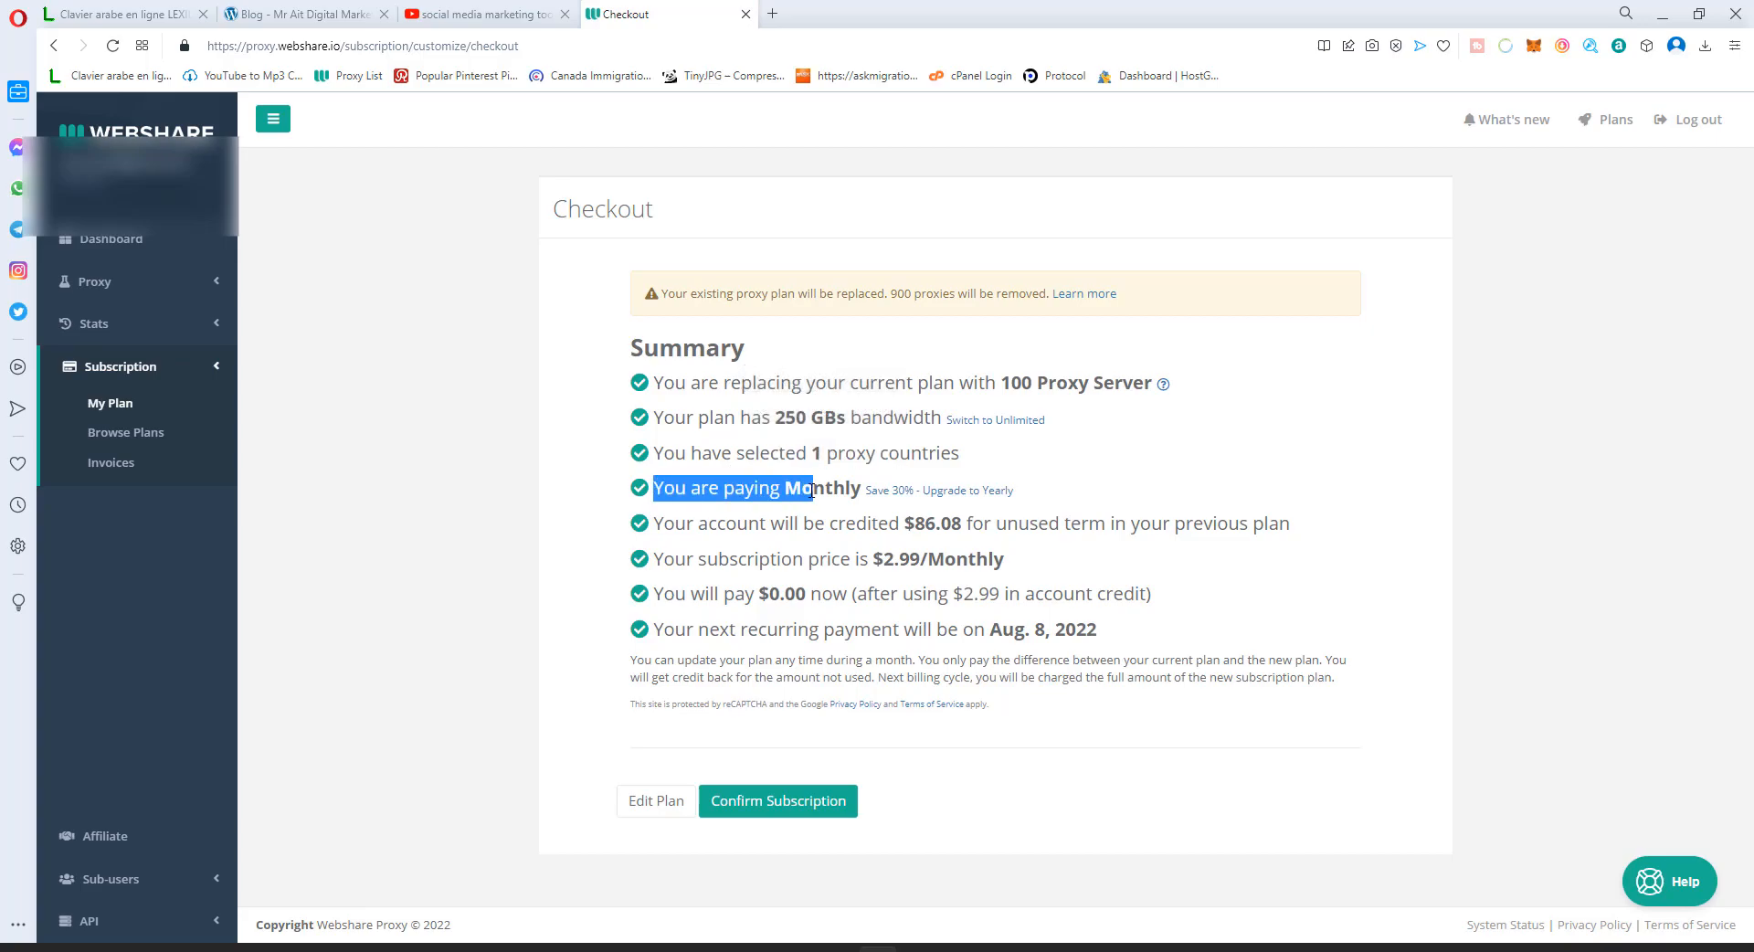
right_click(763, 489)
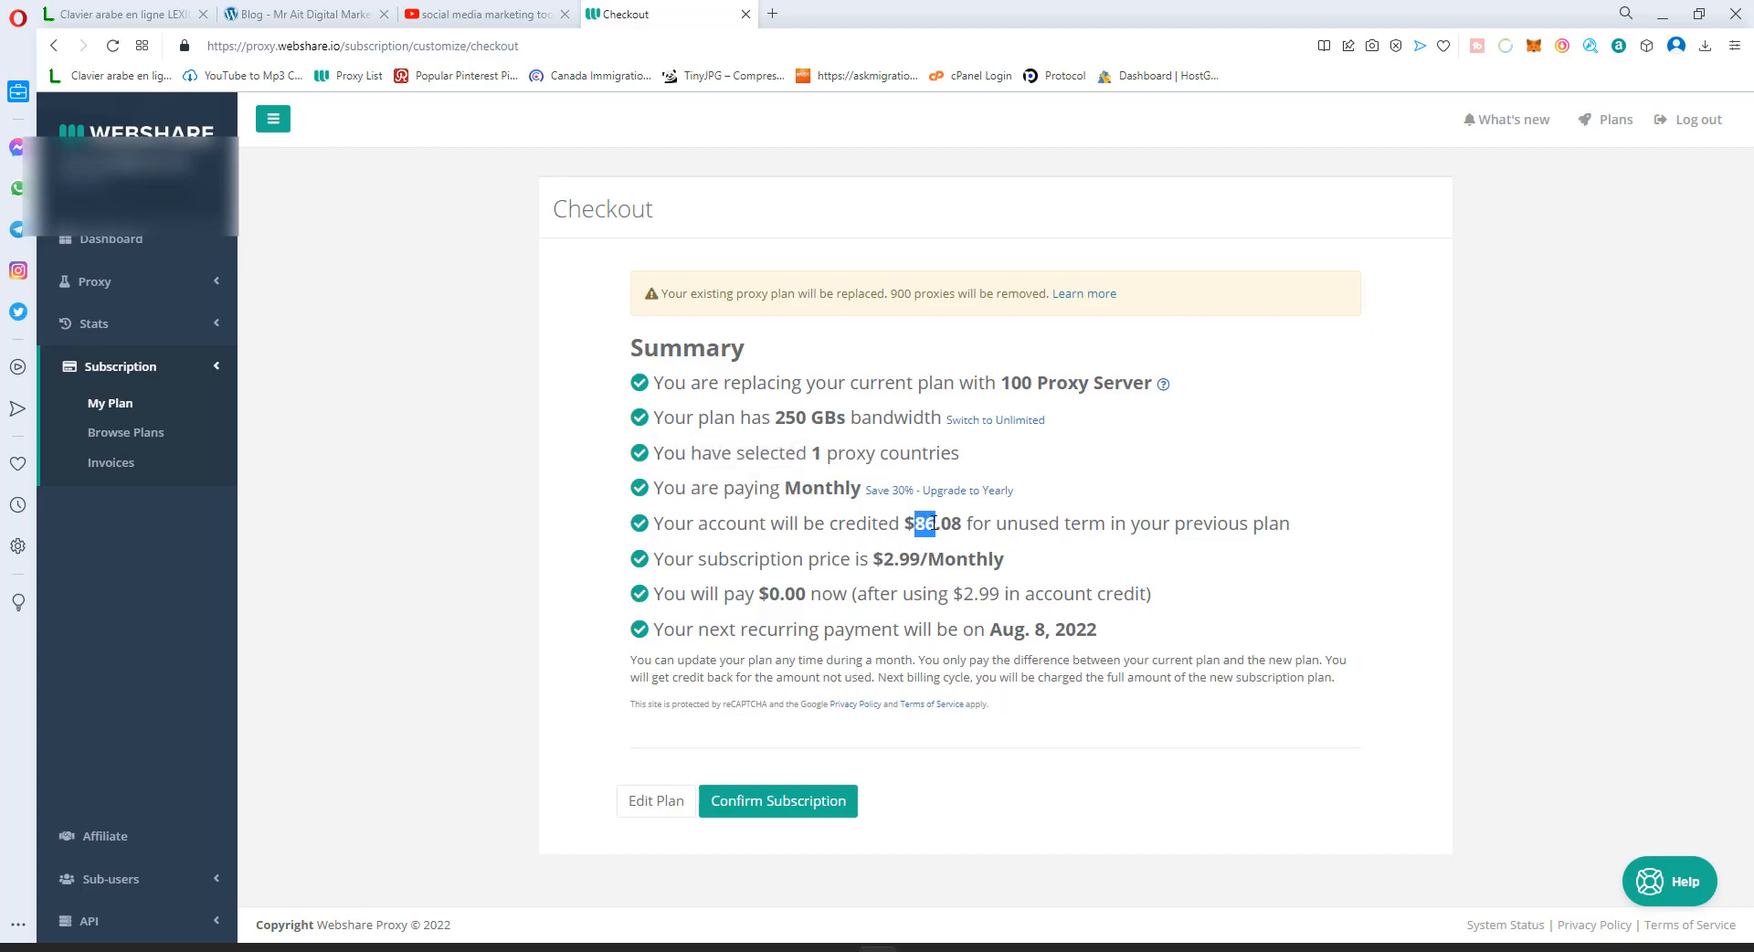
double_click(926, 523)
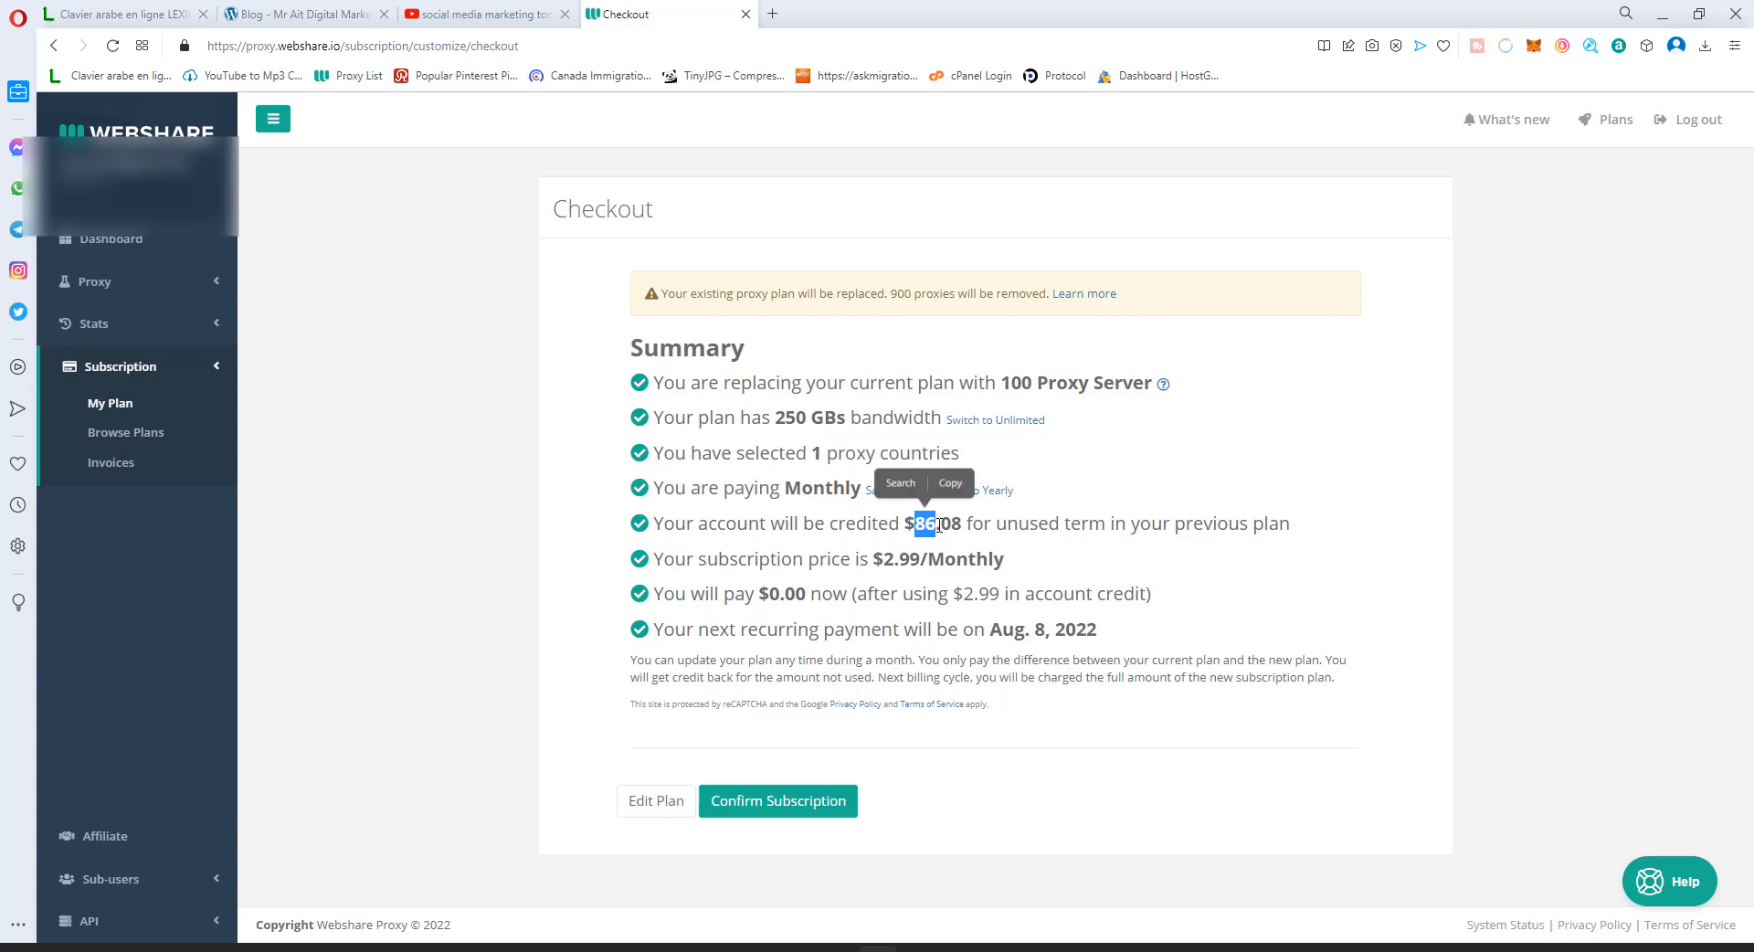
mouse_move(592, 672)
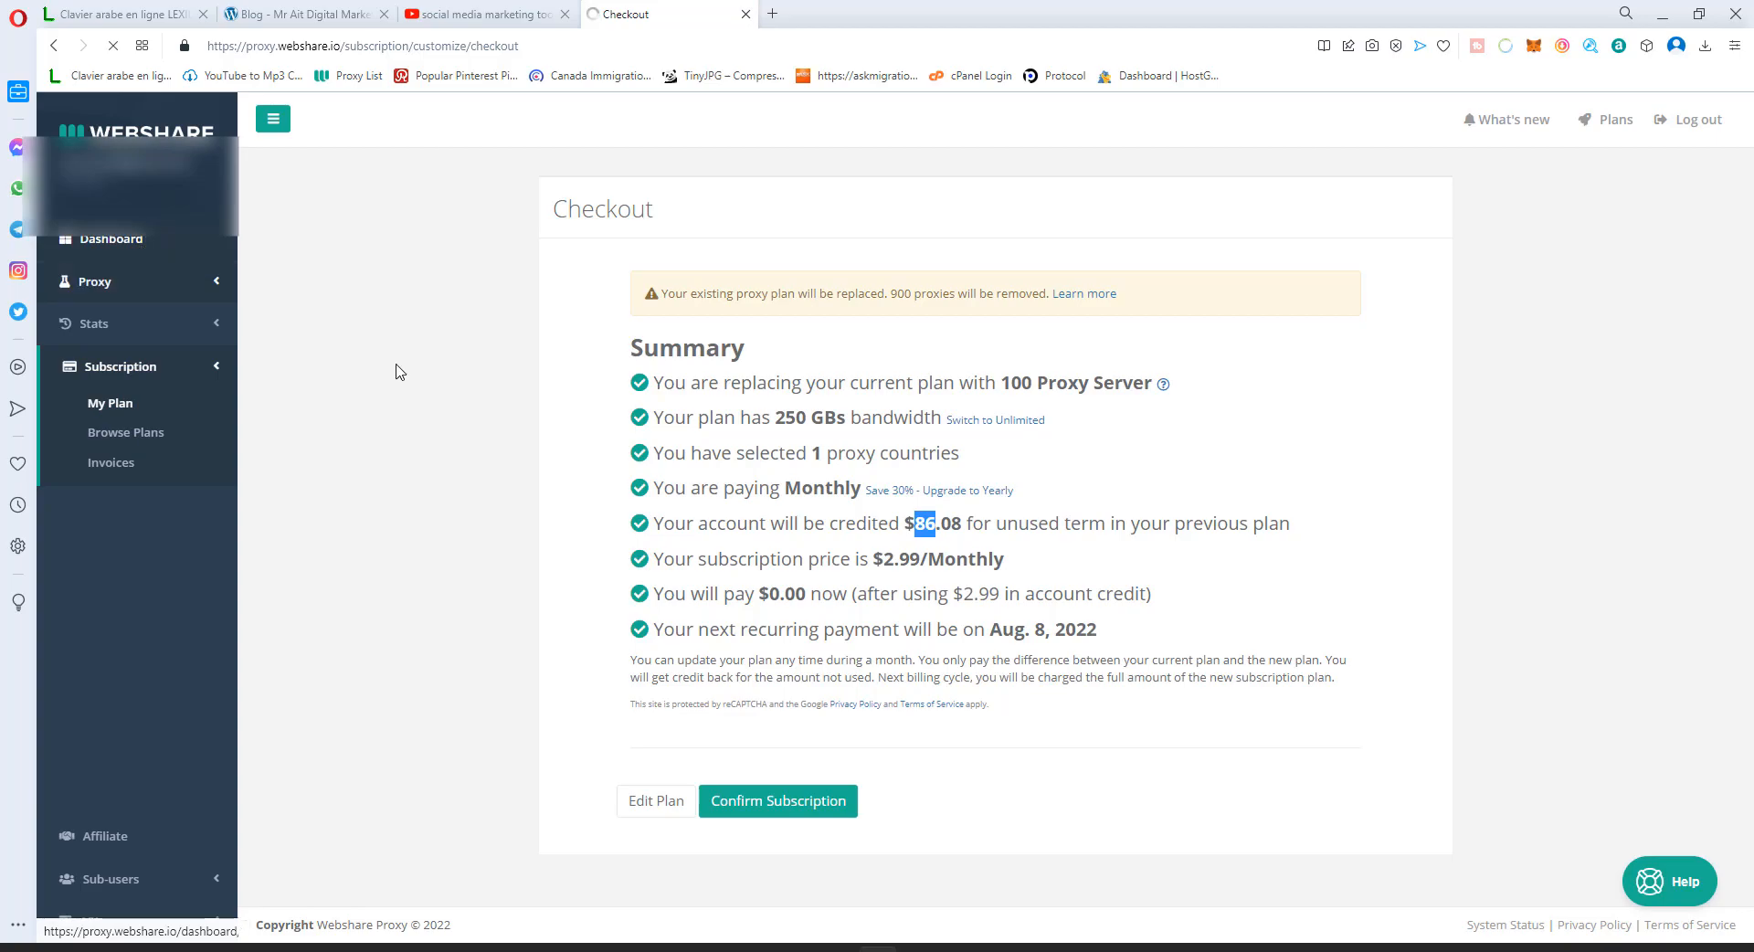
click(777, 801)
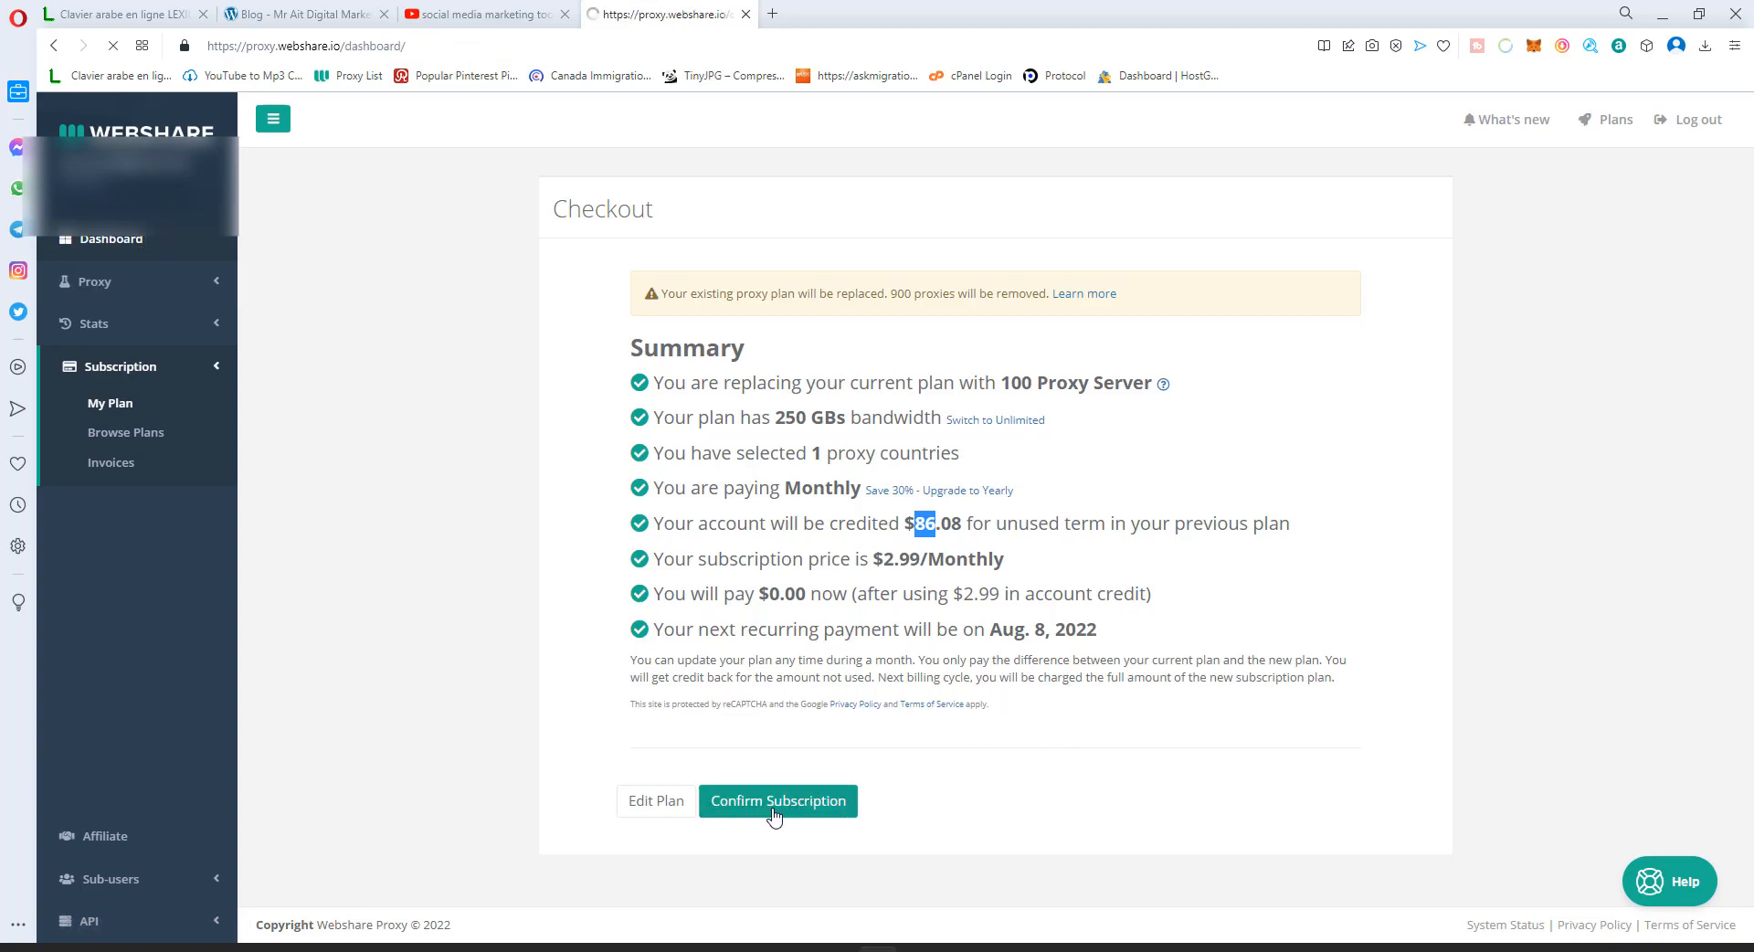
- Close the Notepad proxy list file and expand the Proxy section in the sidebar
click(778, 801)
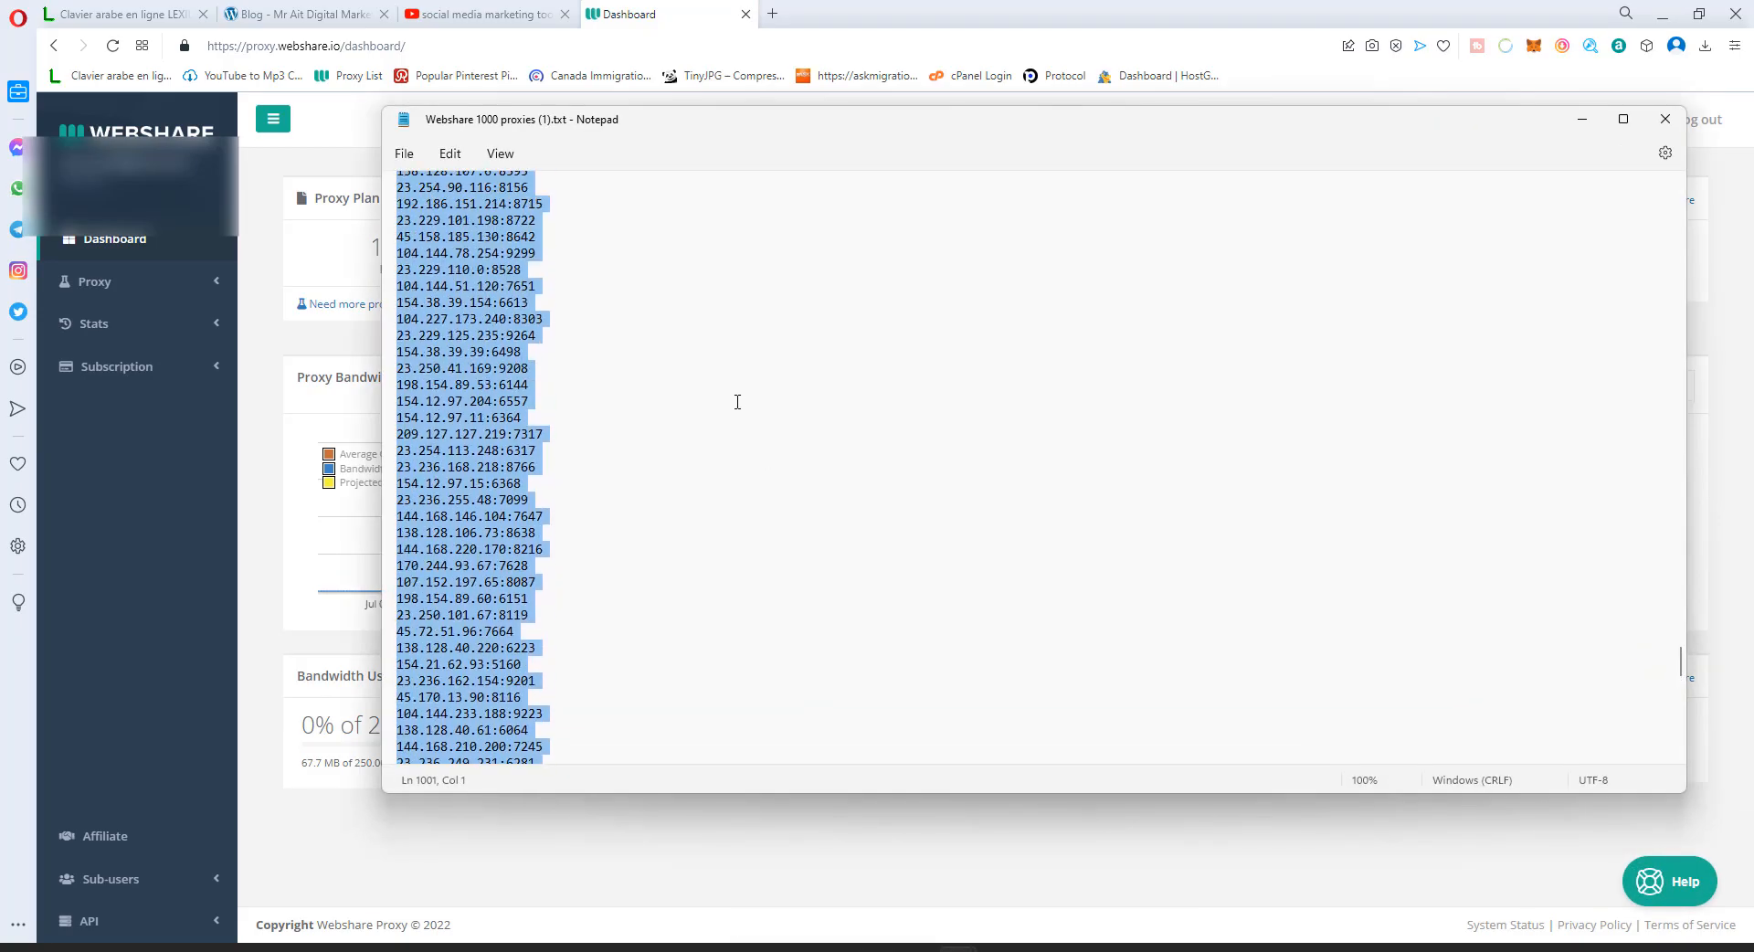
click(1664, 119)
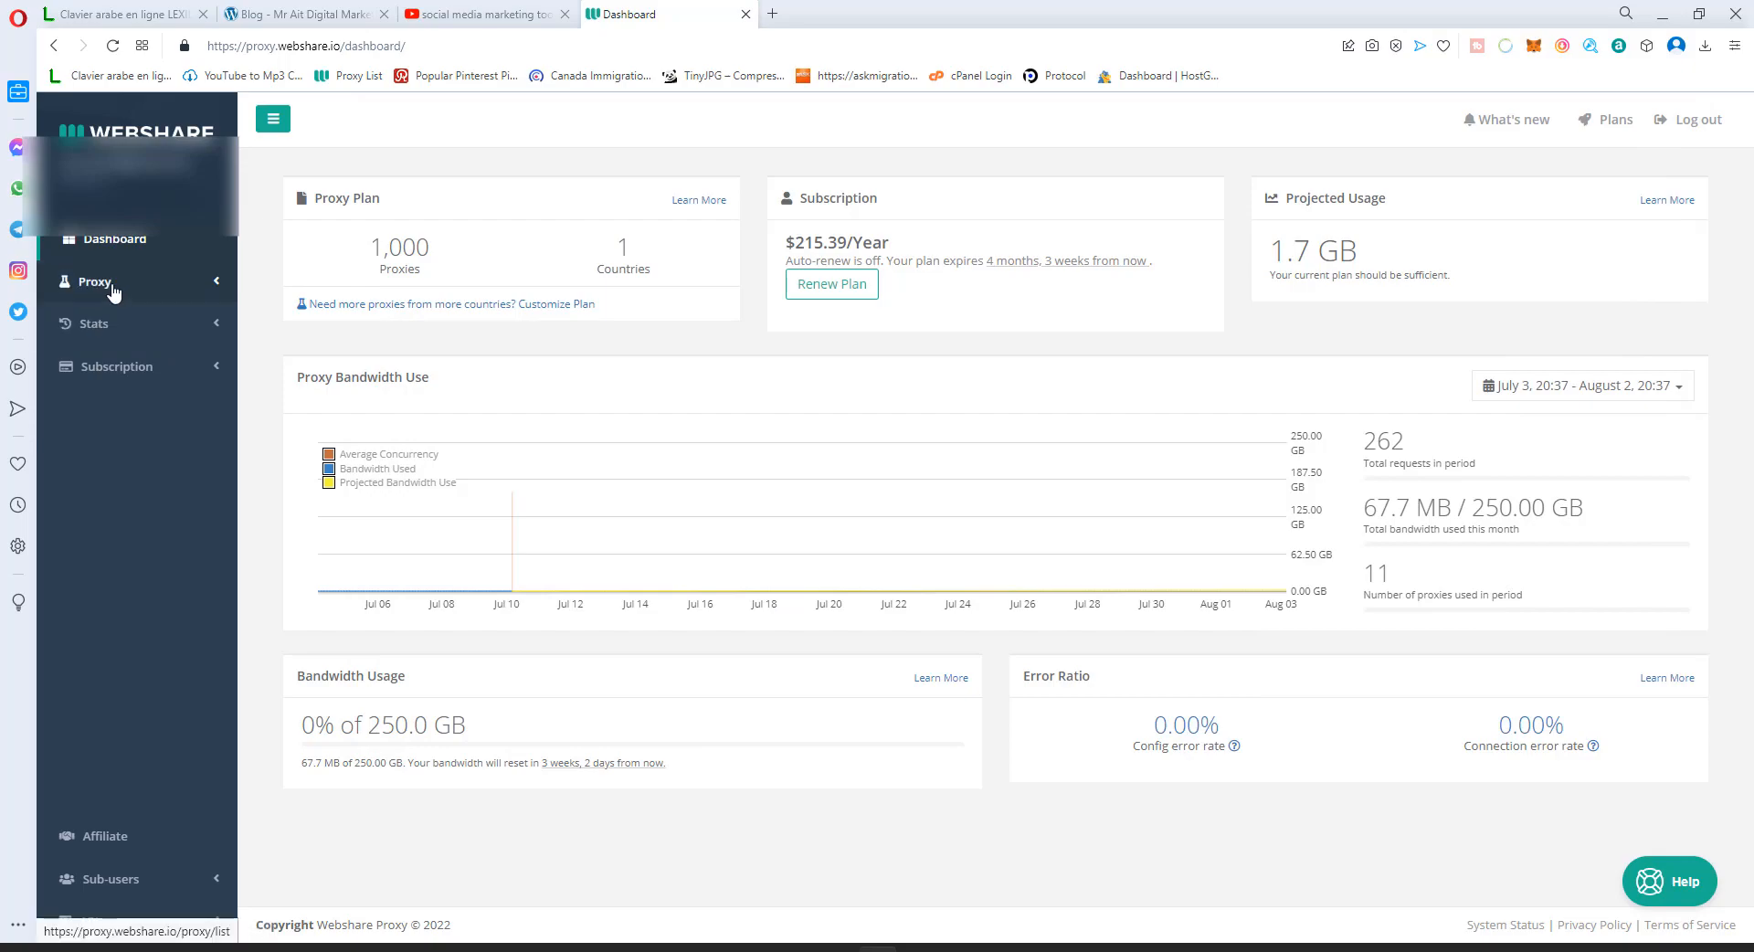
click(95, 282)
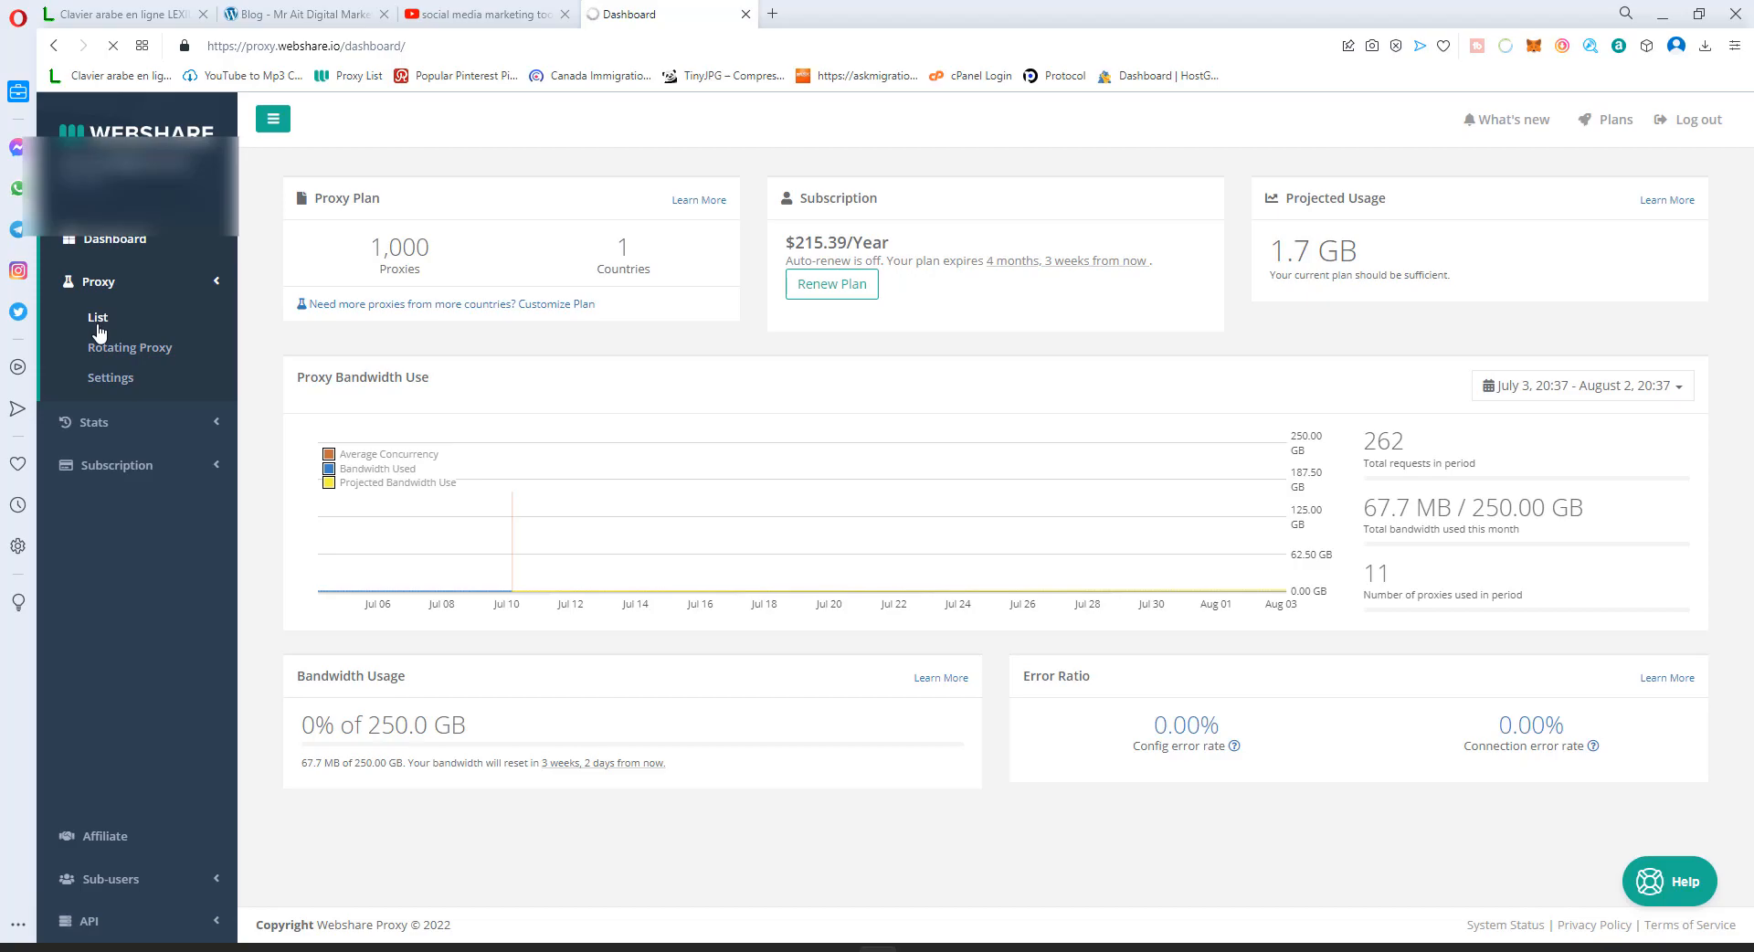
- Show the proxy list using Direct Connection with the SOCKS5 protocol
click(97, 317)
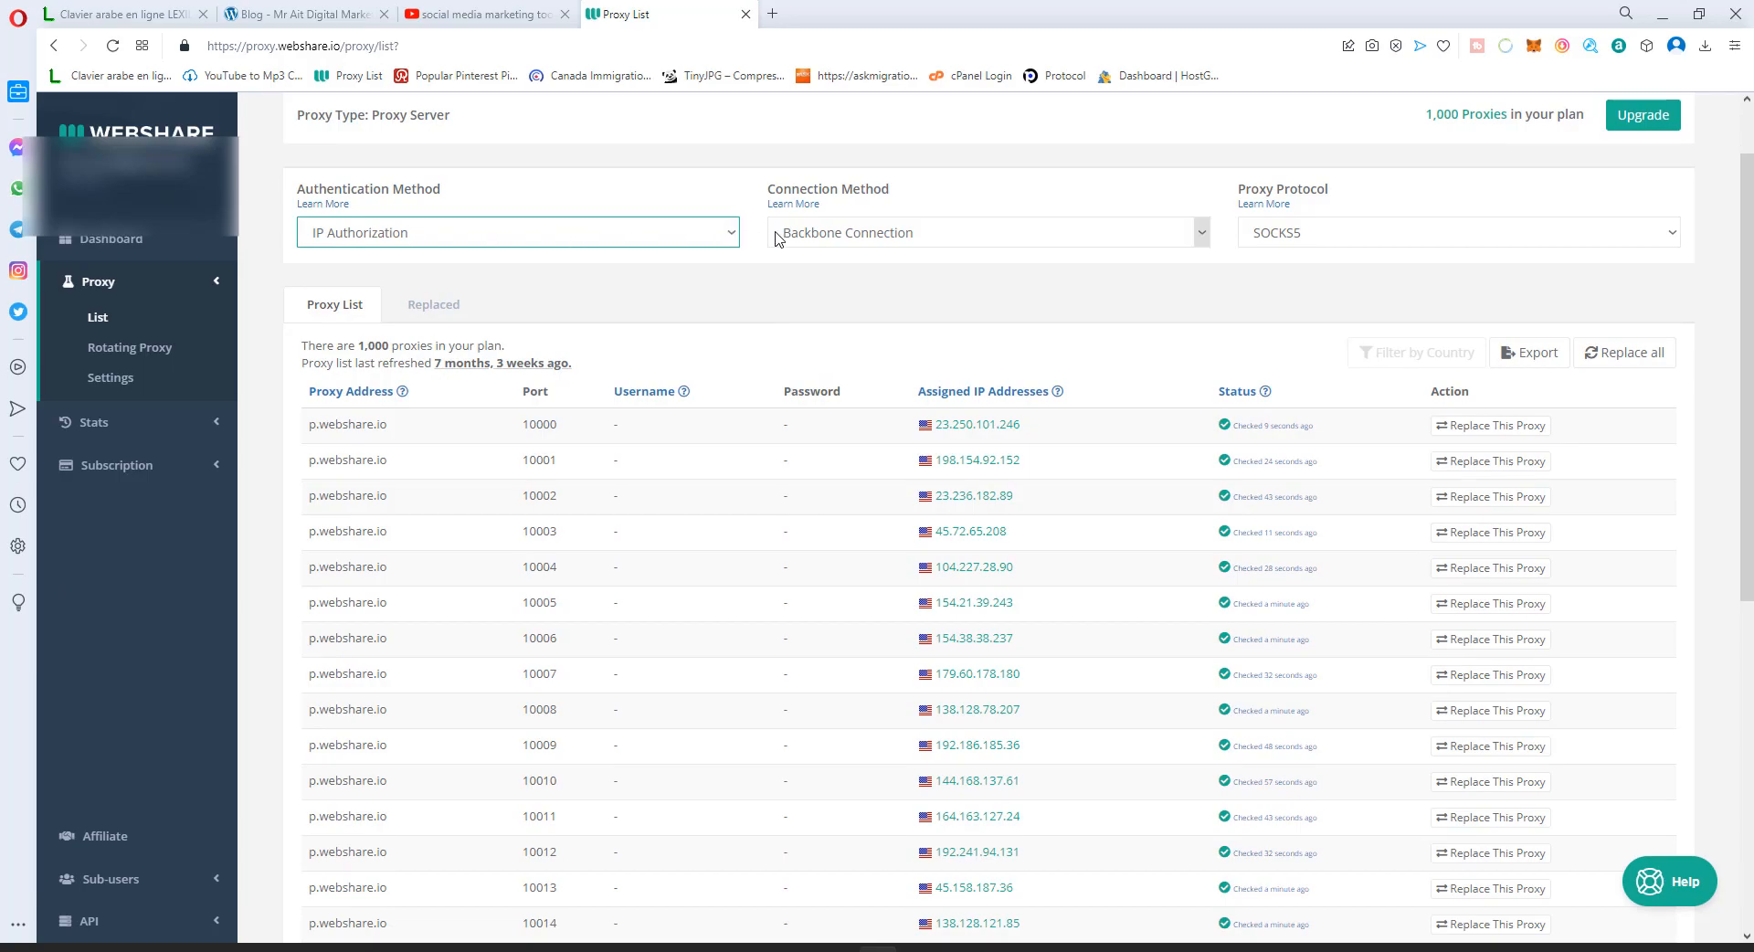
click(988, 232)
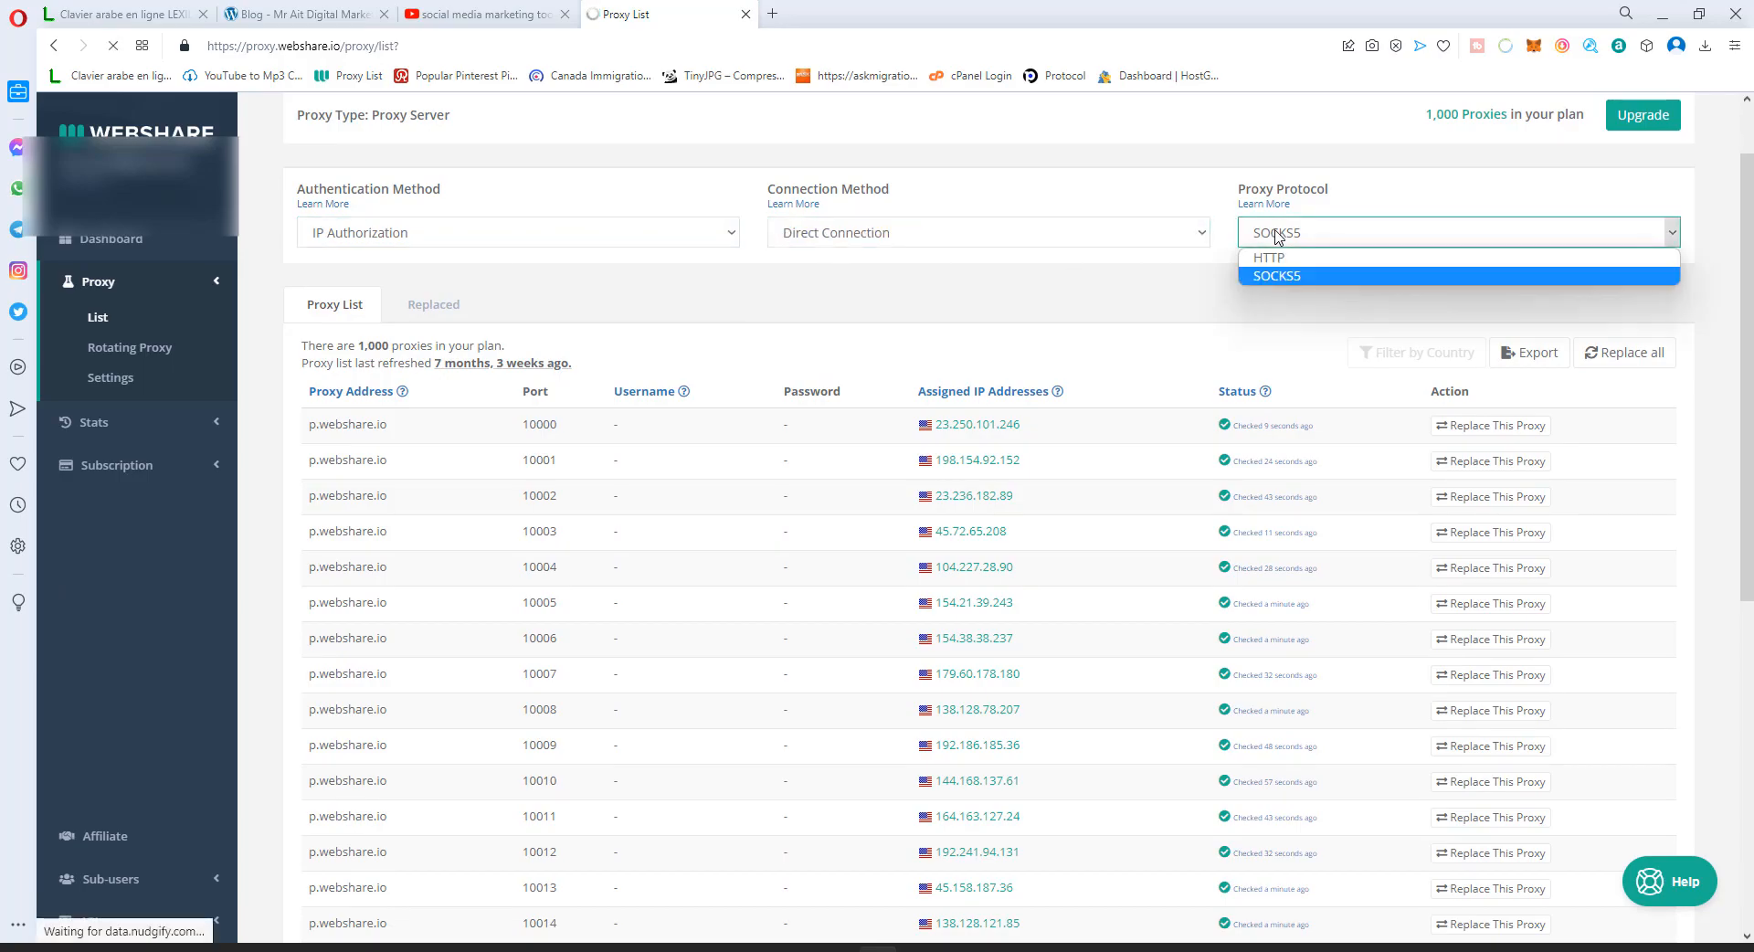
click(1276, 275)
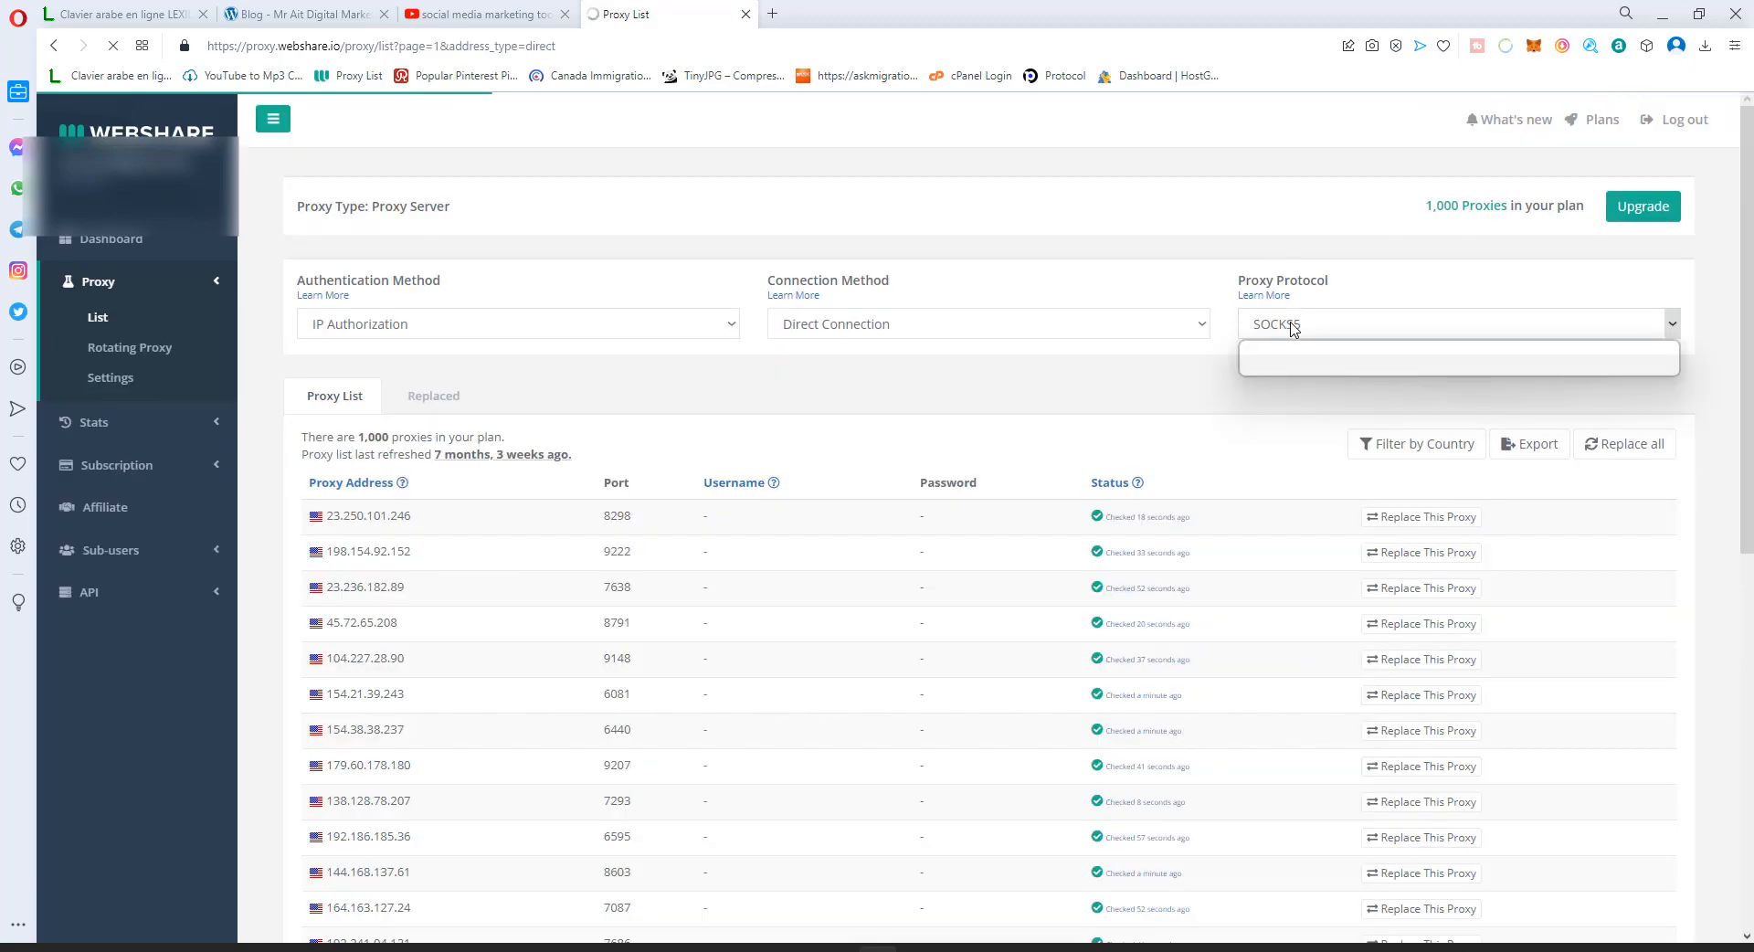
click(1459, 357)
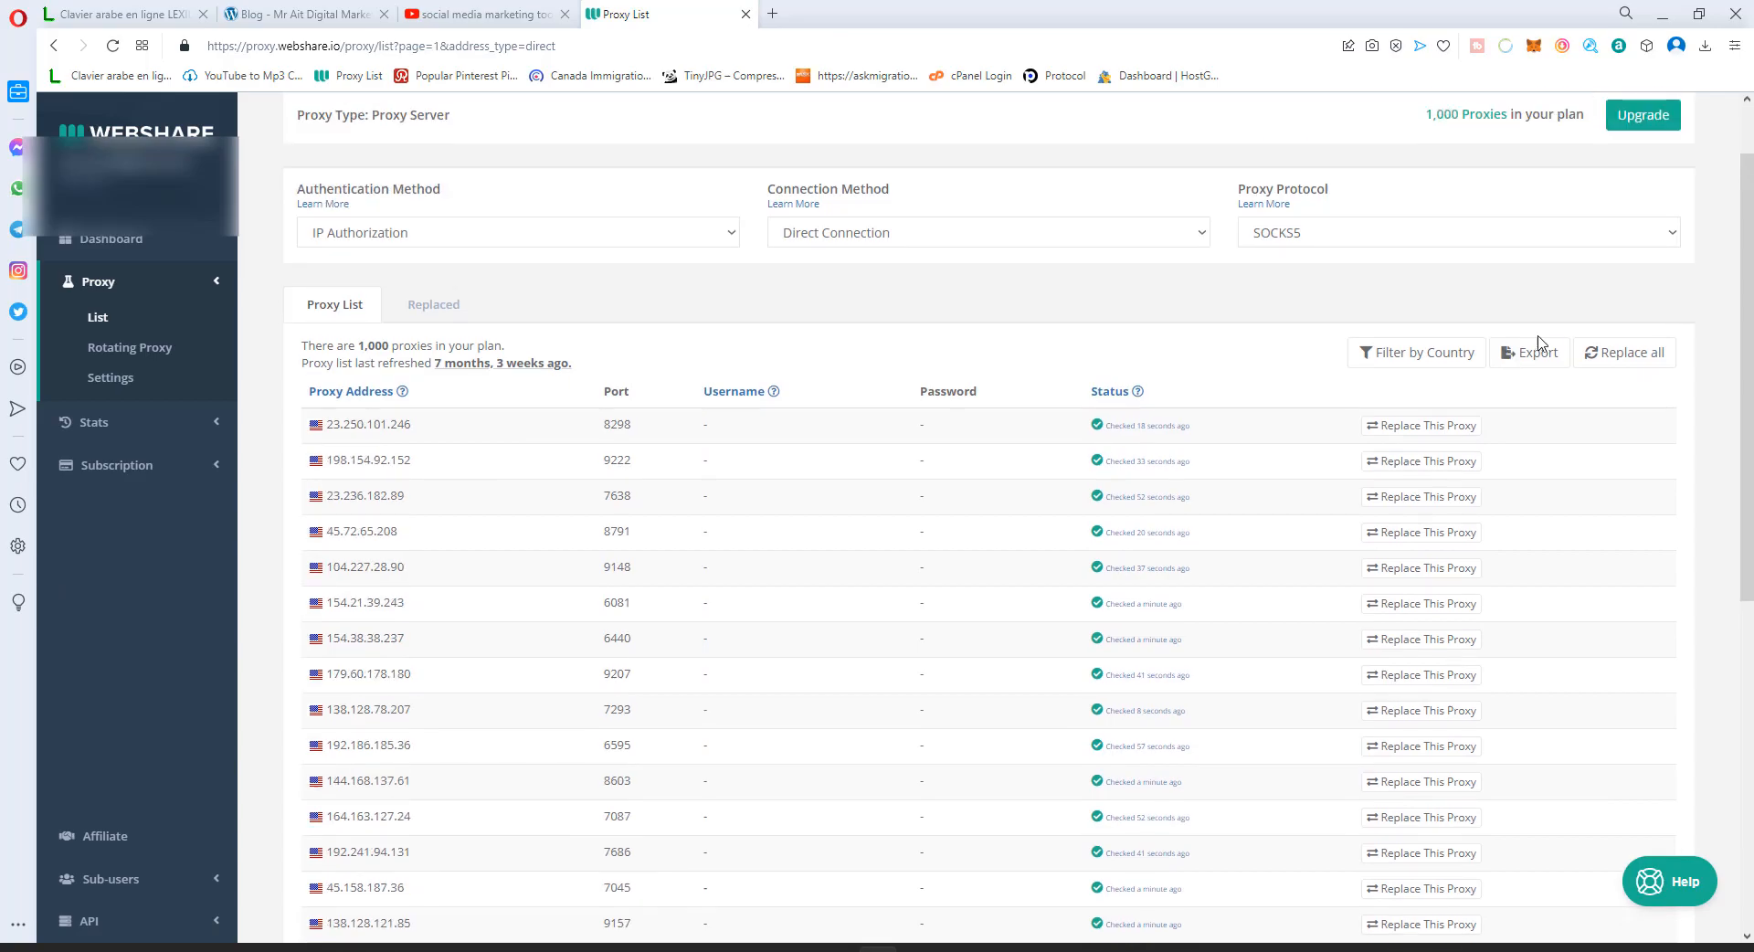
- Export the proxy list as a text file and close the download dialog
click(1530, 353)
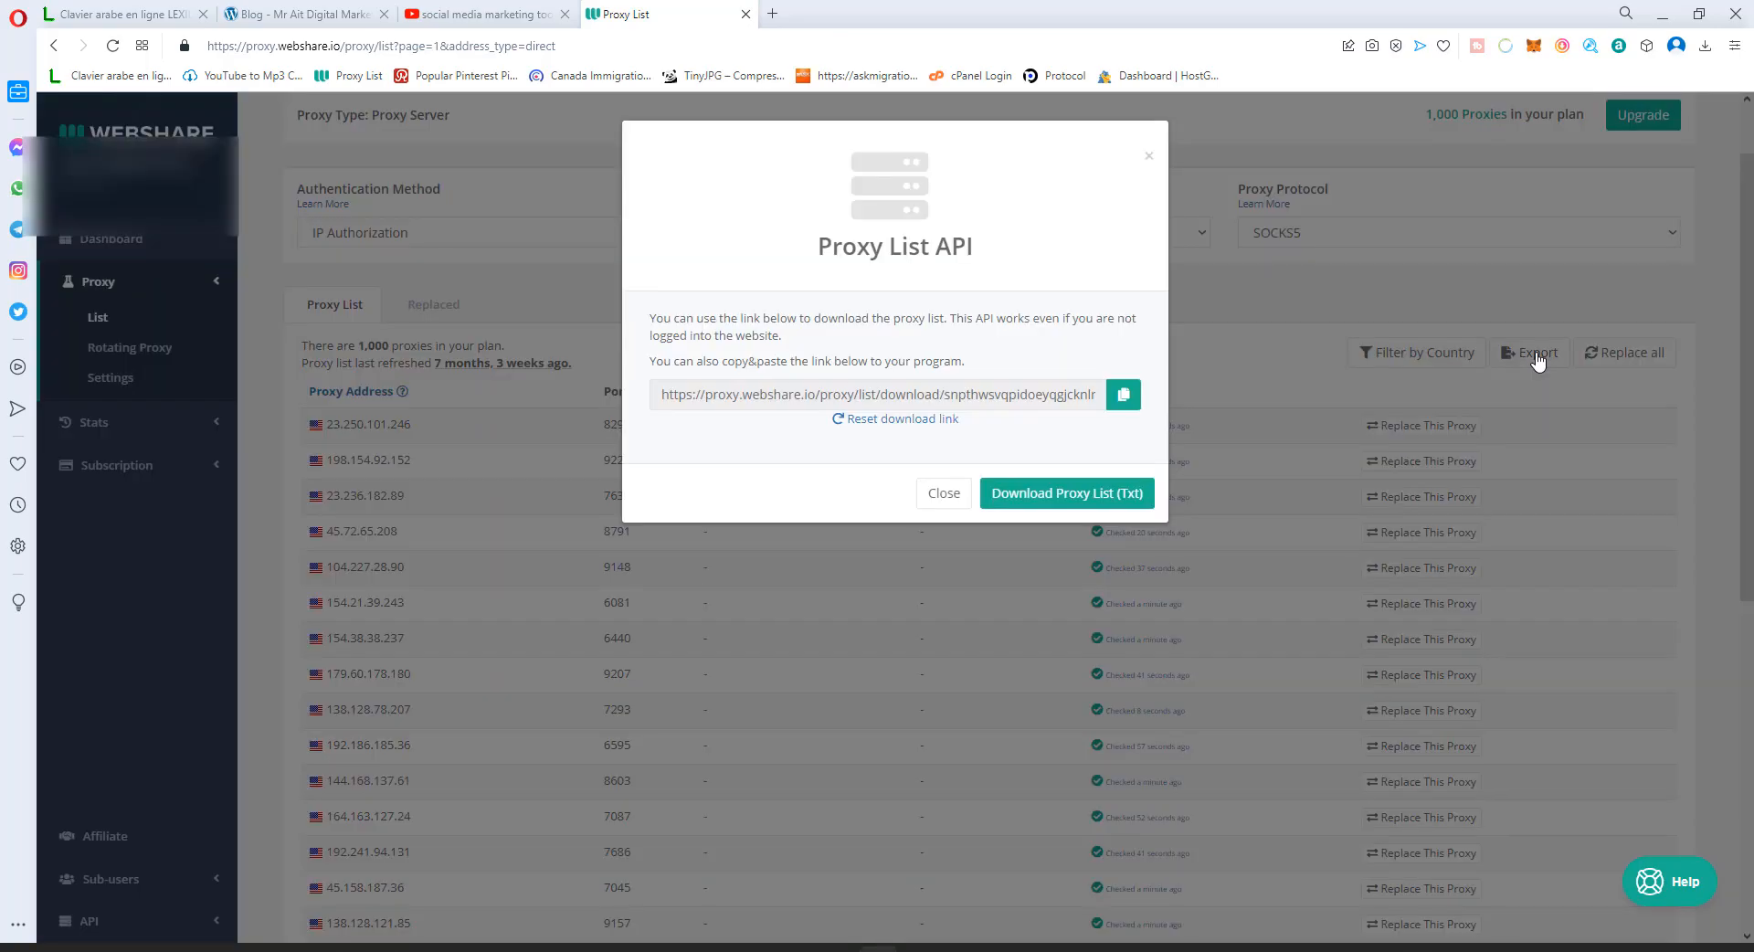
mouse_move(1092, 506)
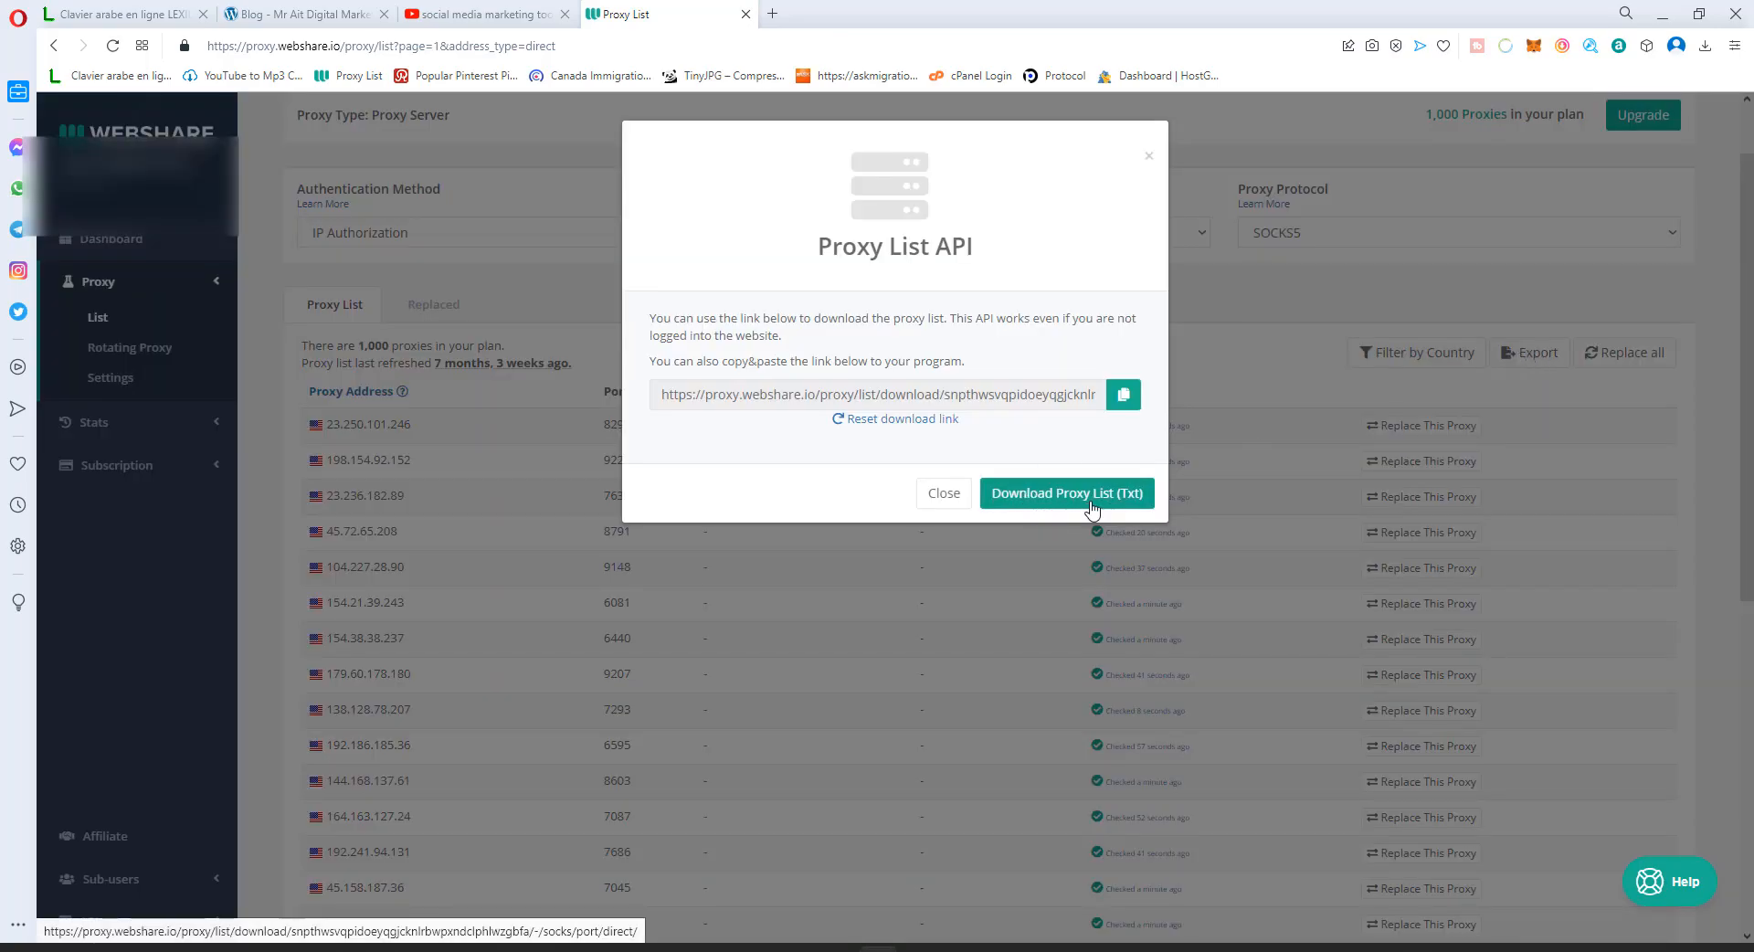
click(1066, 493)
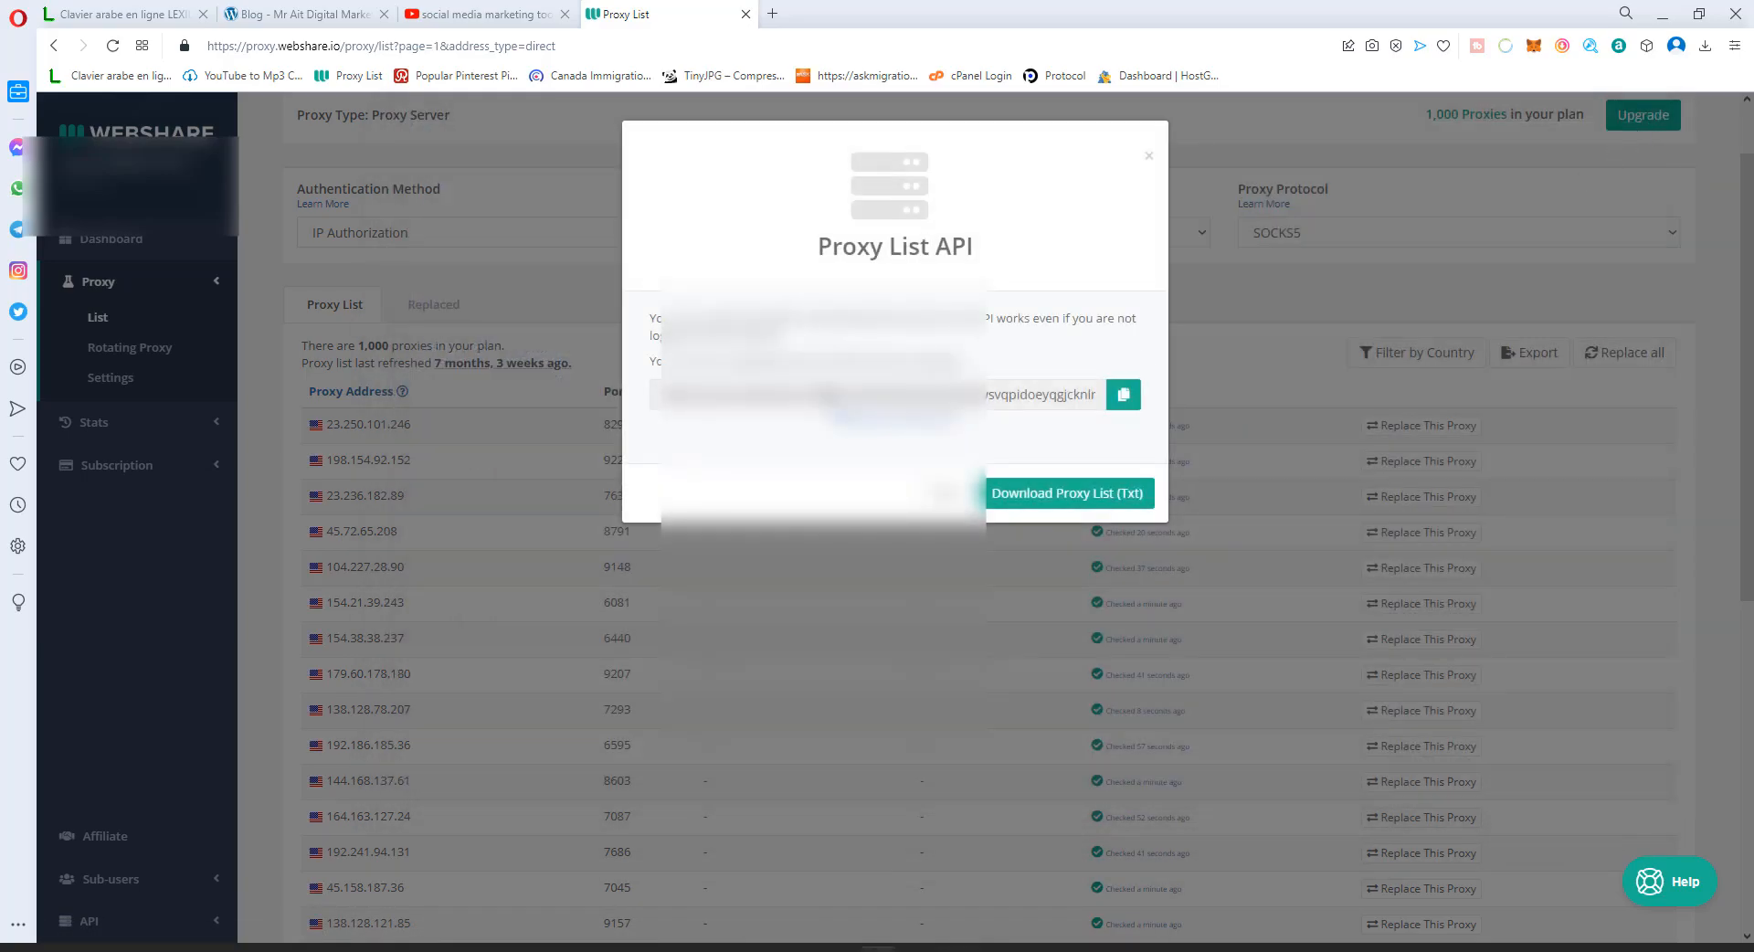
click(1149, 155)
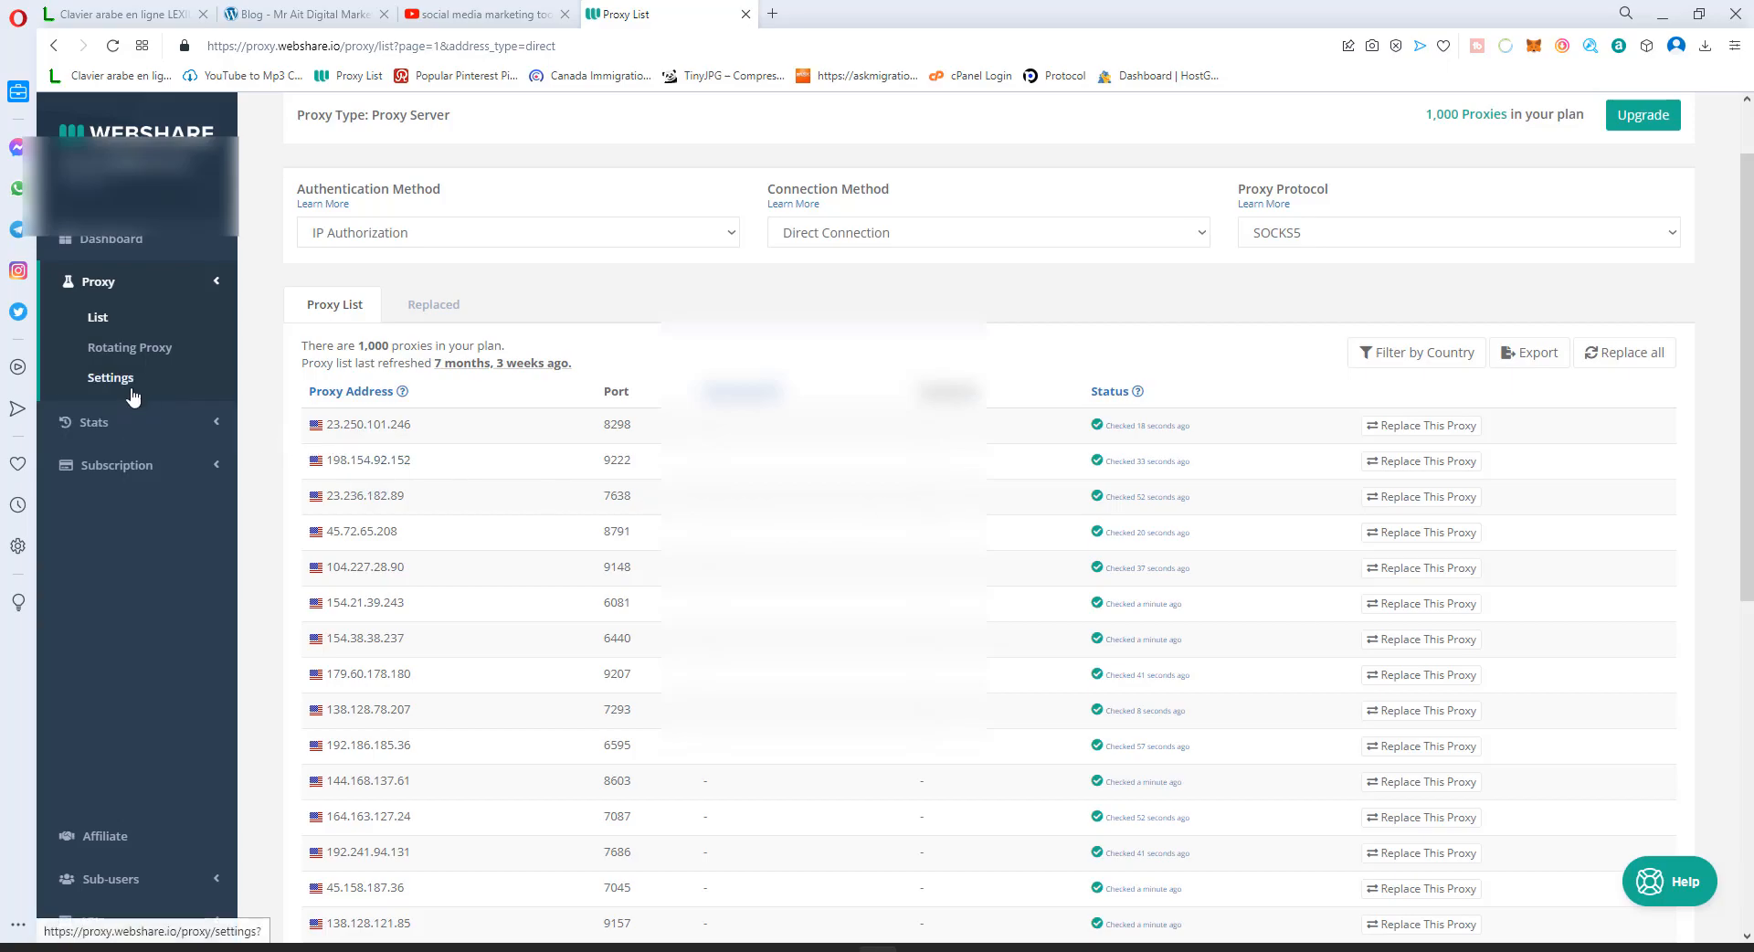
- Open Proxy Settings and save the IP authorization changes
click(109, 377)
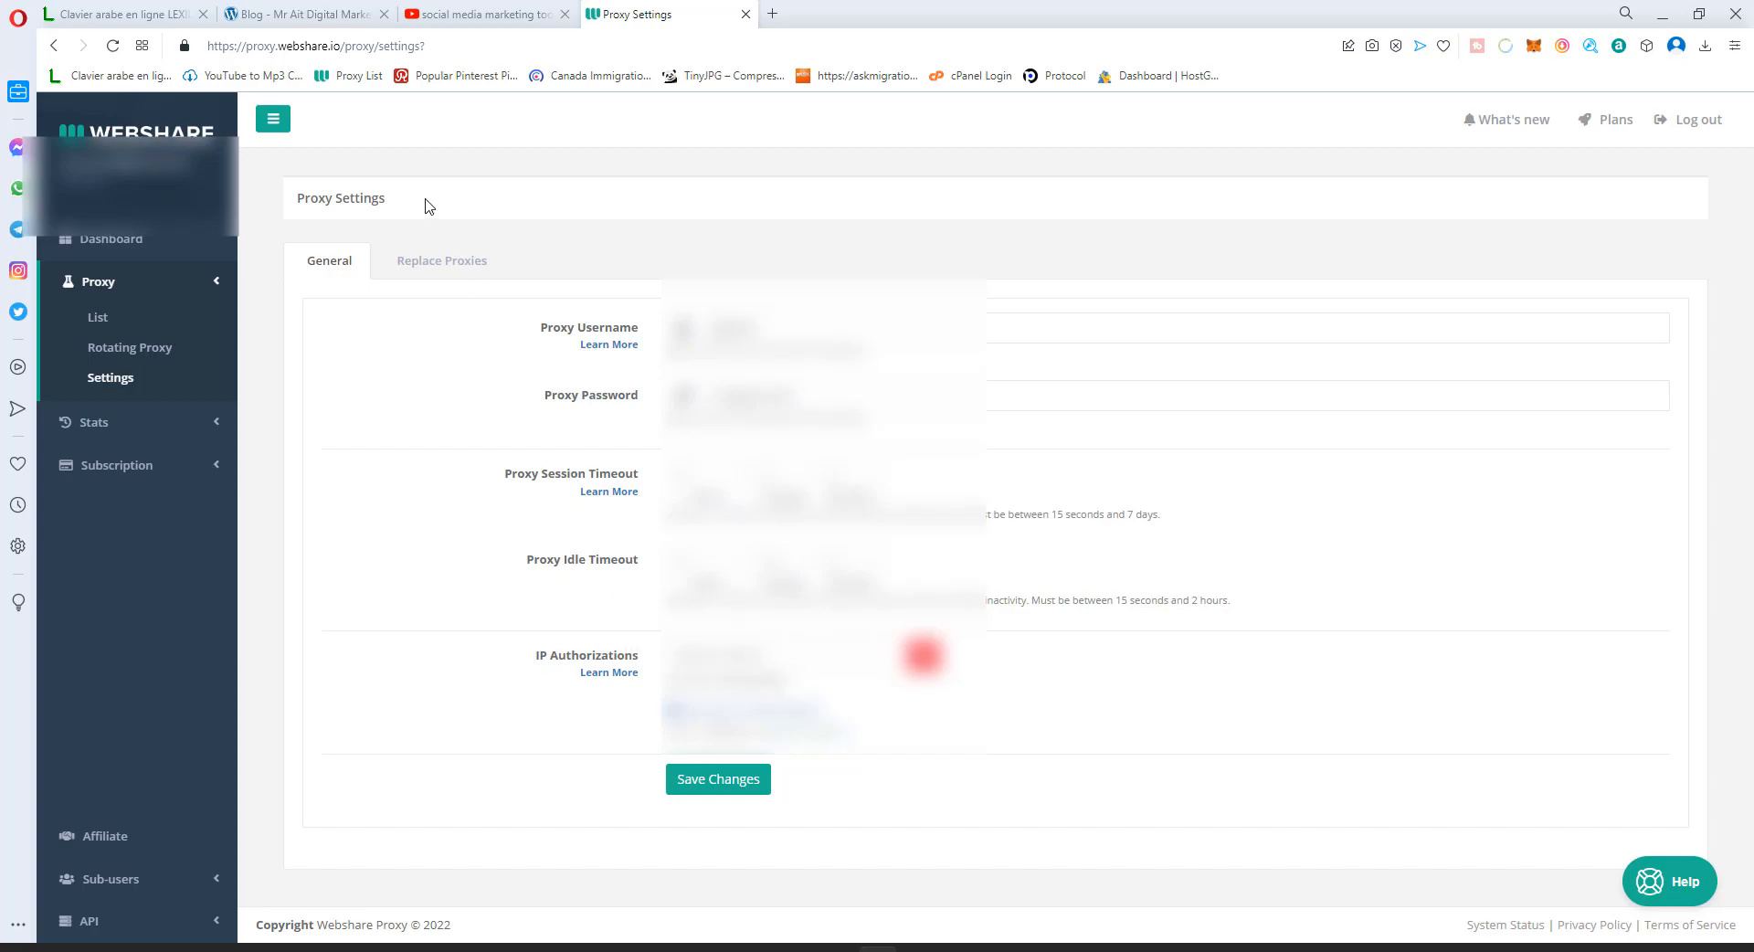
mouse_move(489, 806)
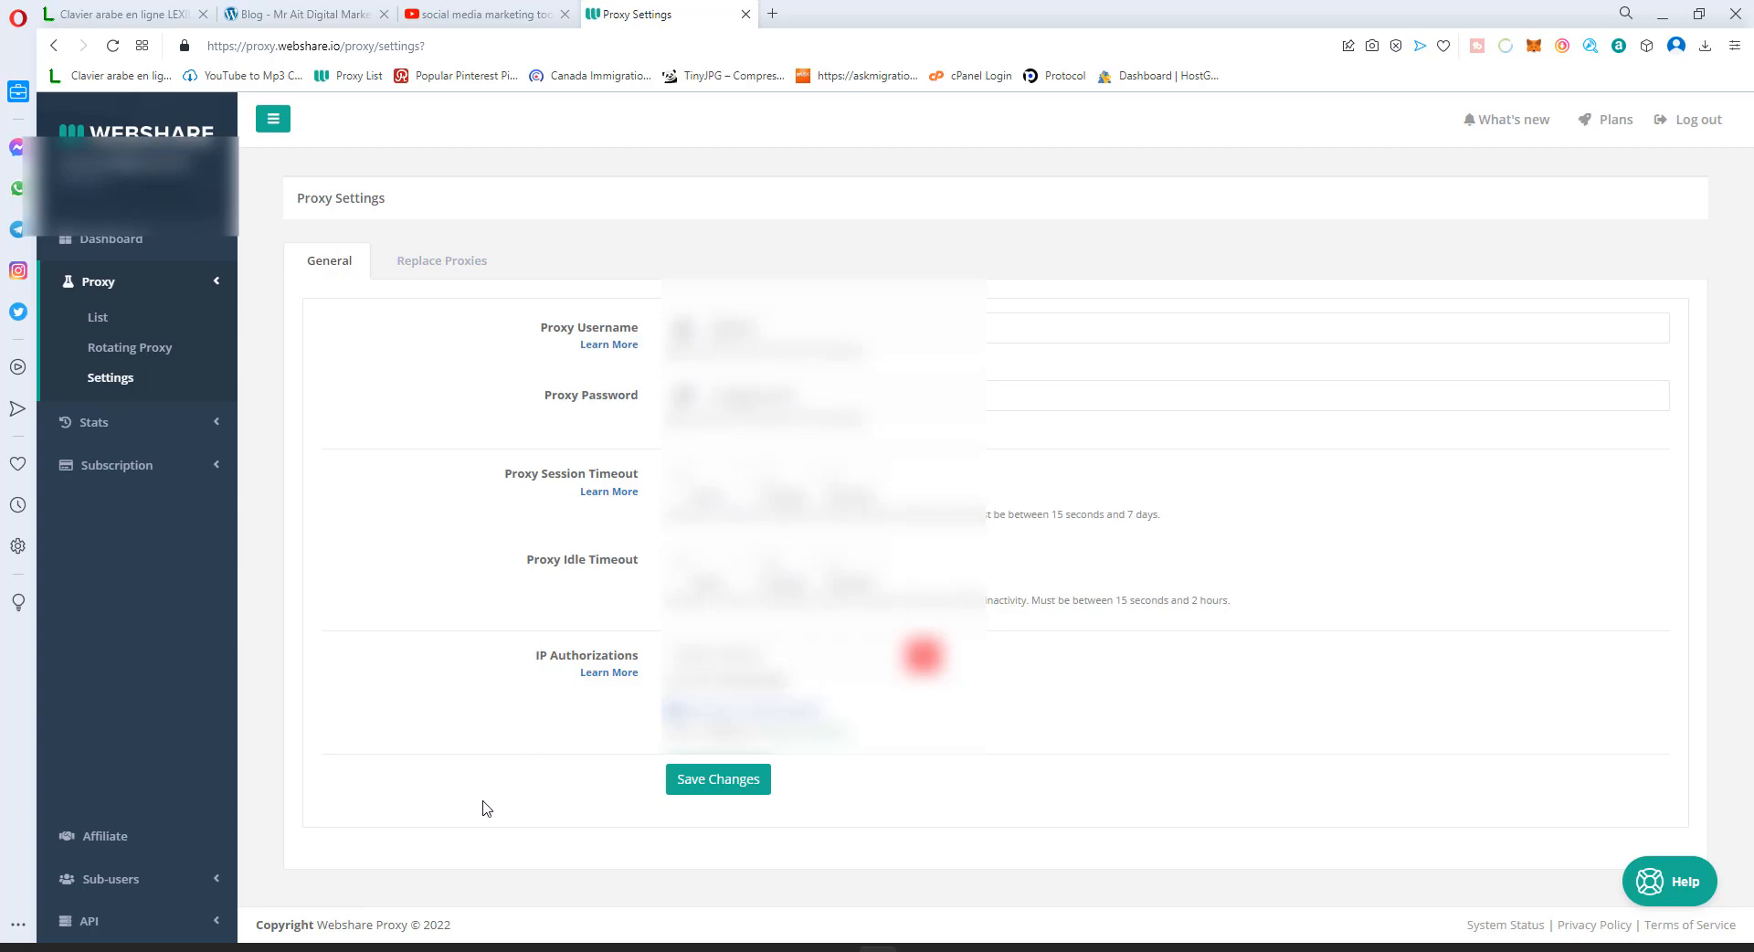
mouse_move(492, 756)
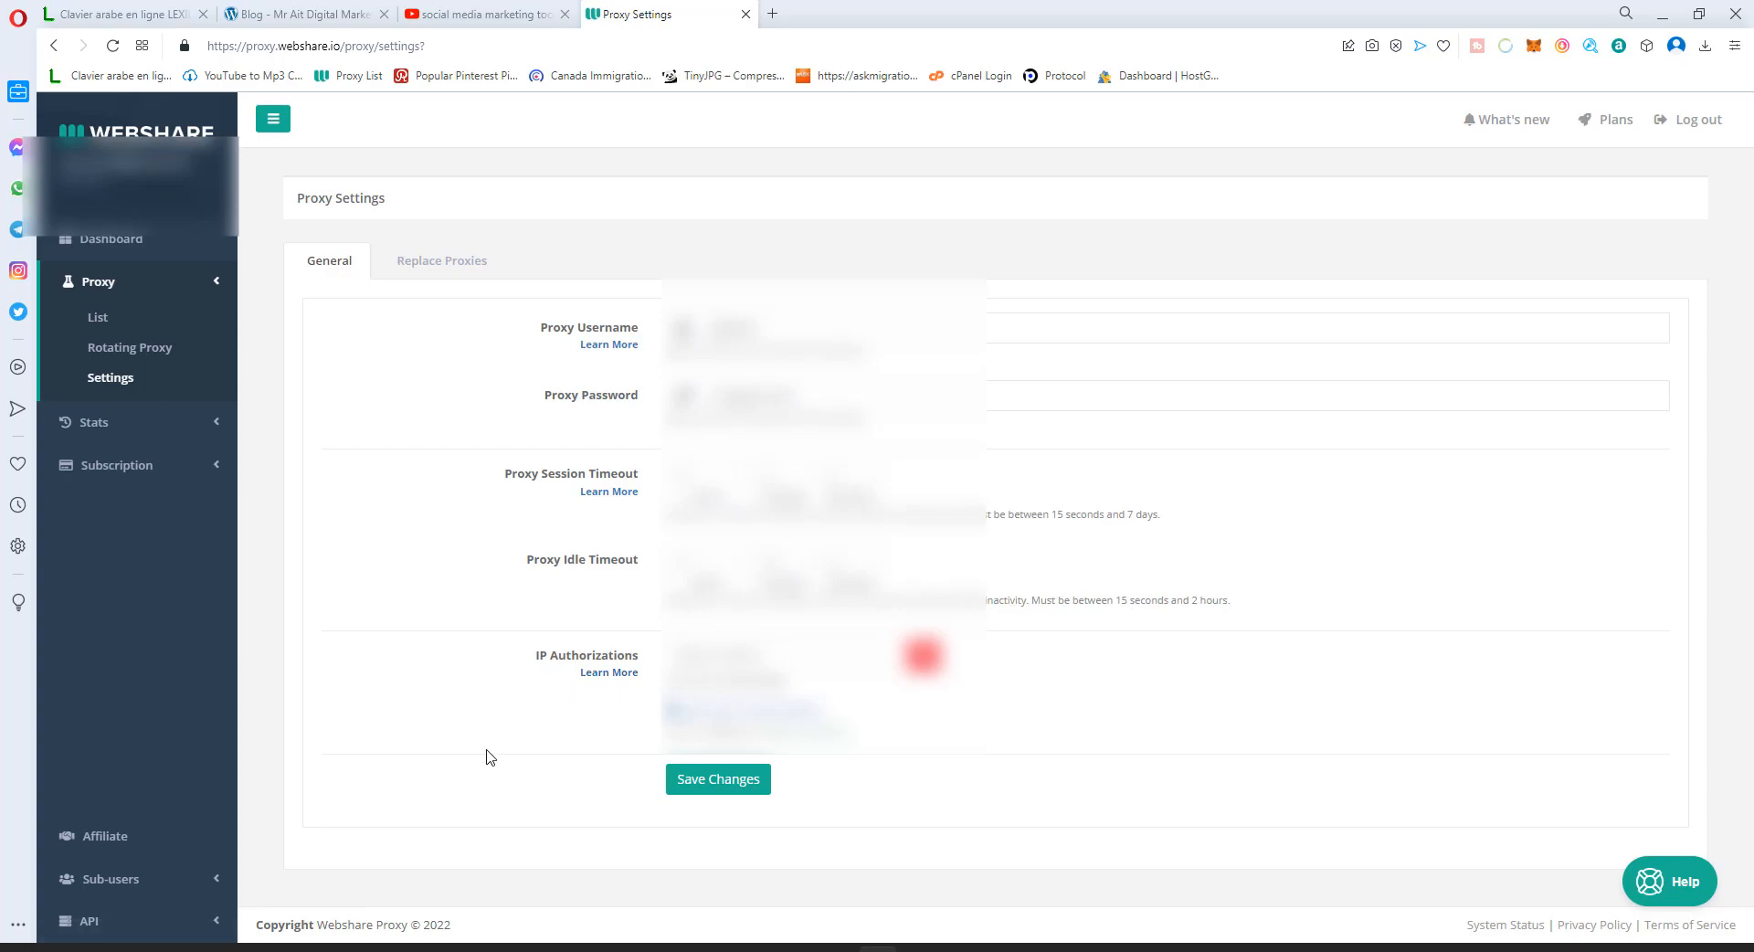
mouse_move(472, 757)
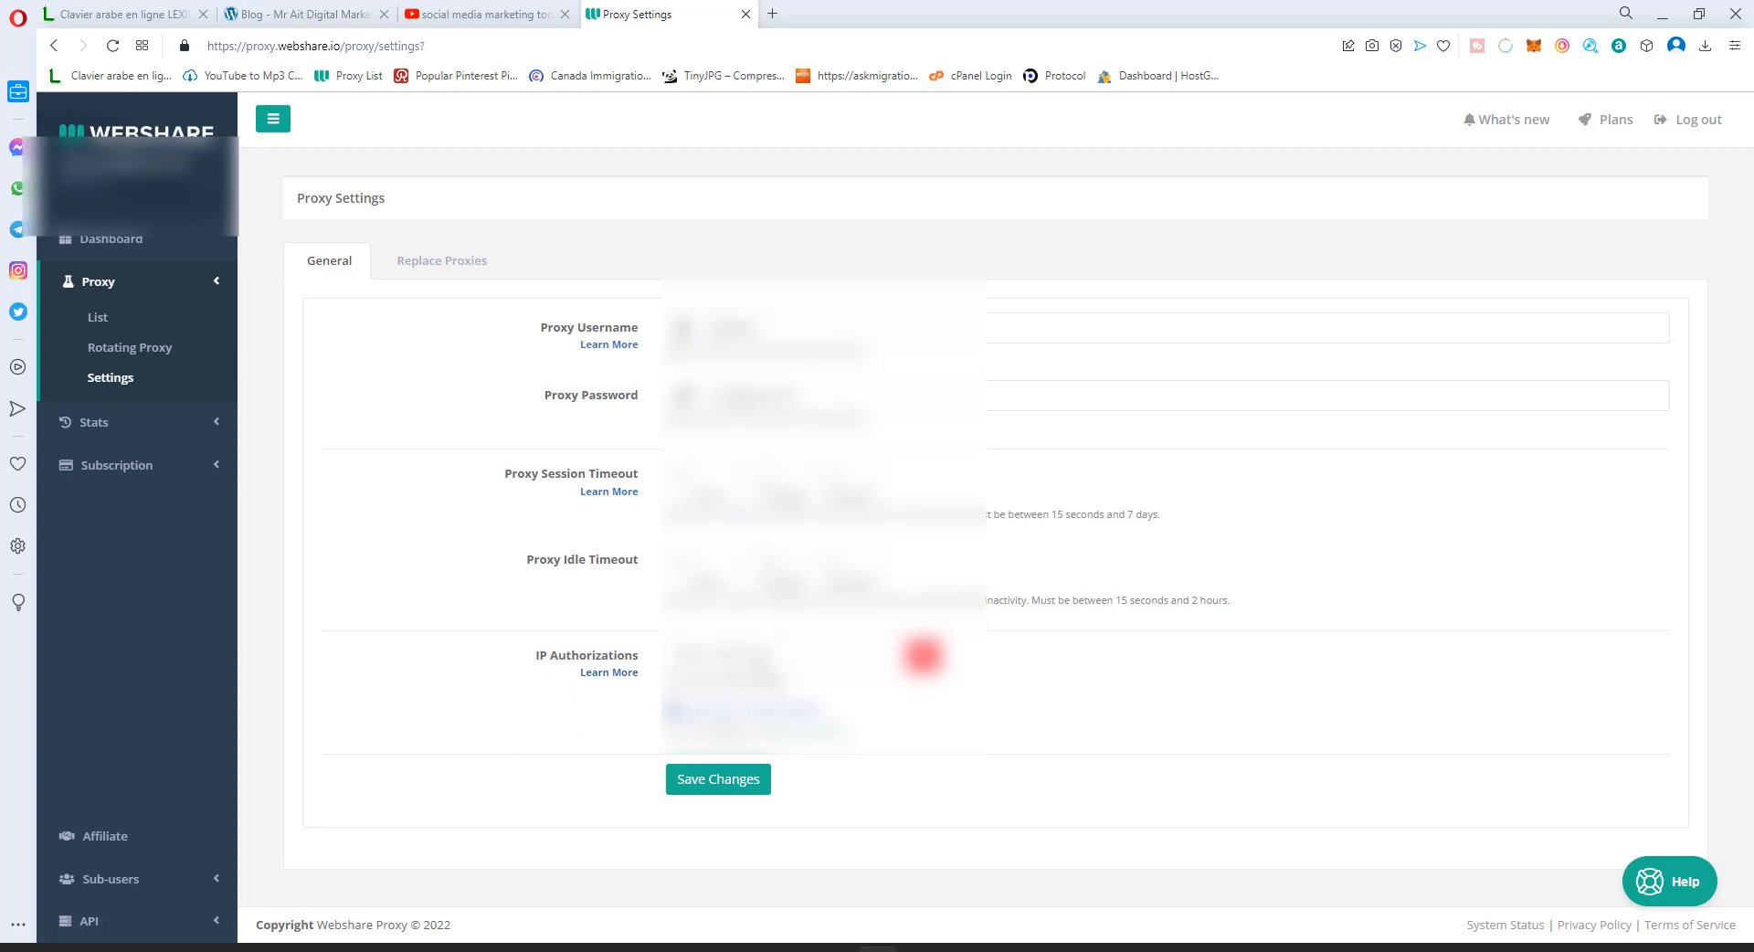
mouse_move(931, 839)
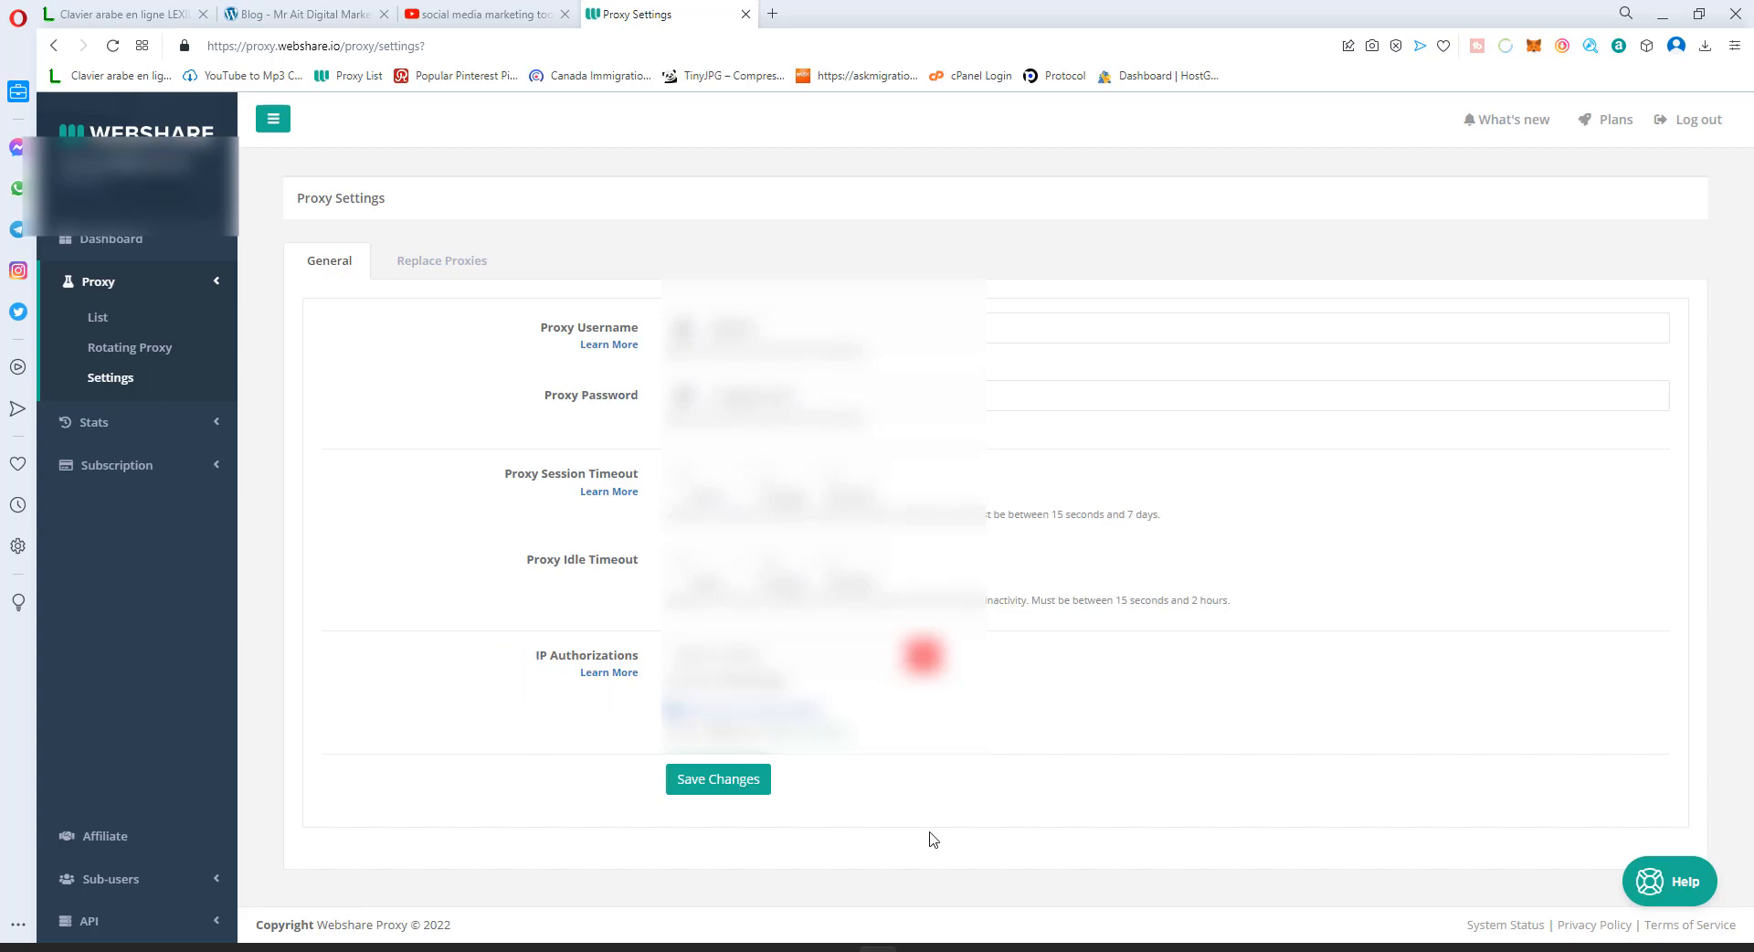
mouse_move(896, 820)
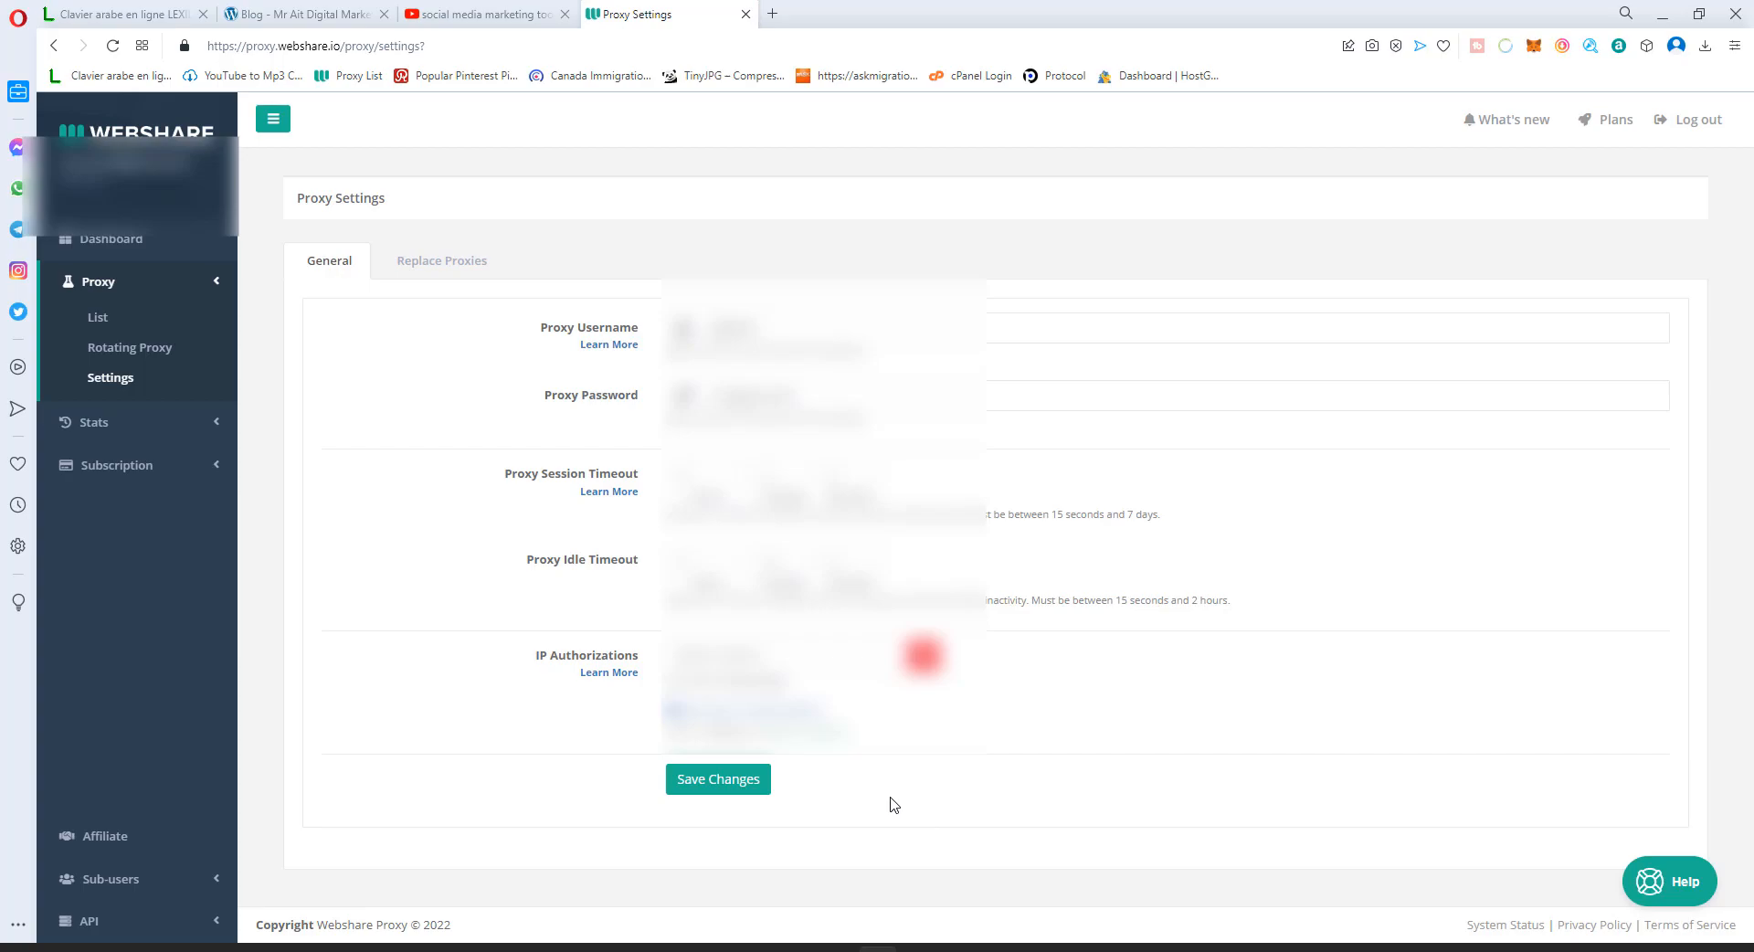
mouse_move(326, 434)
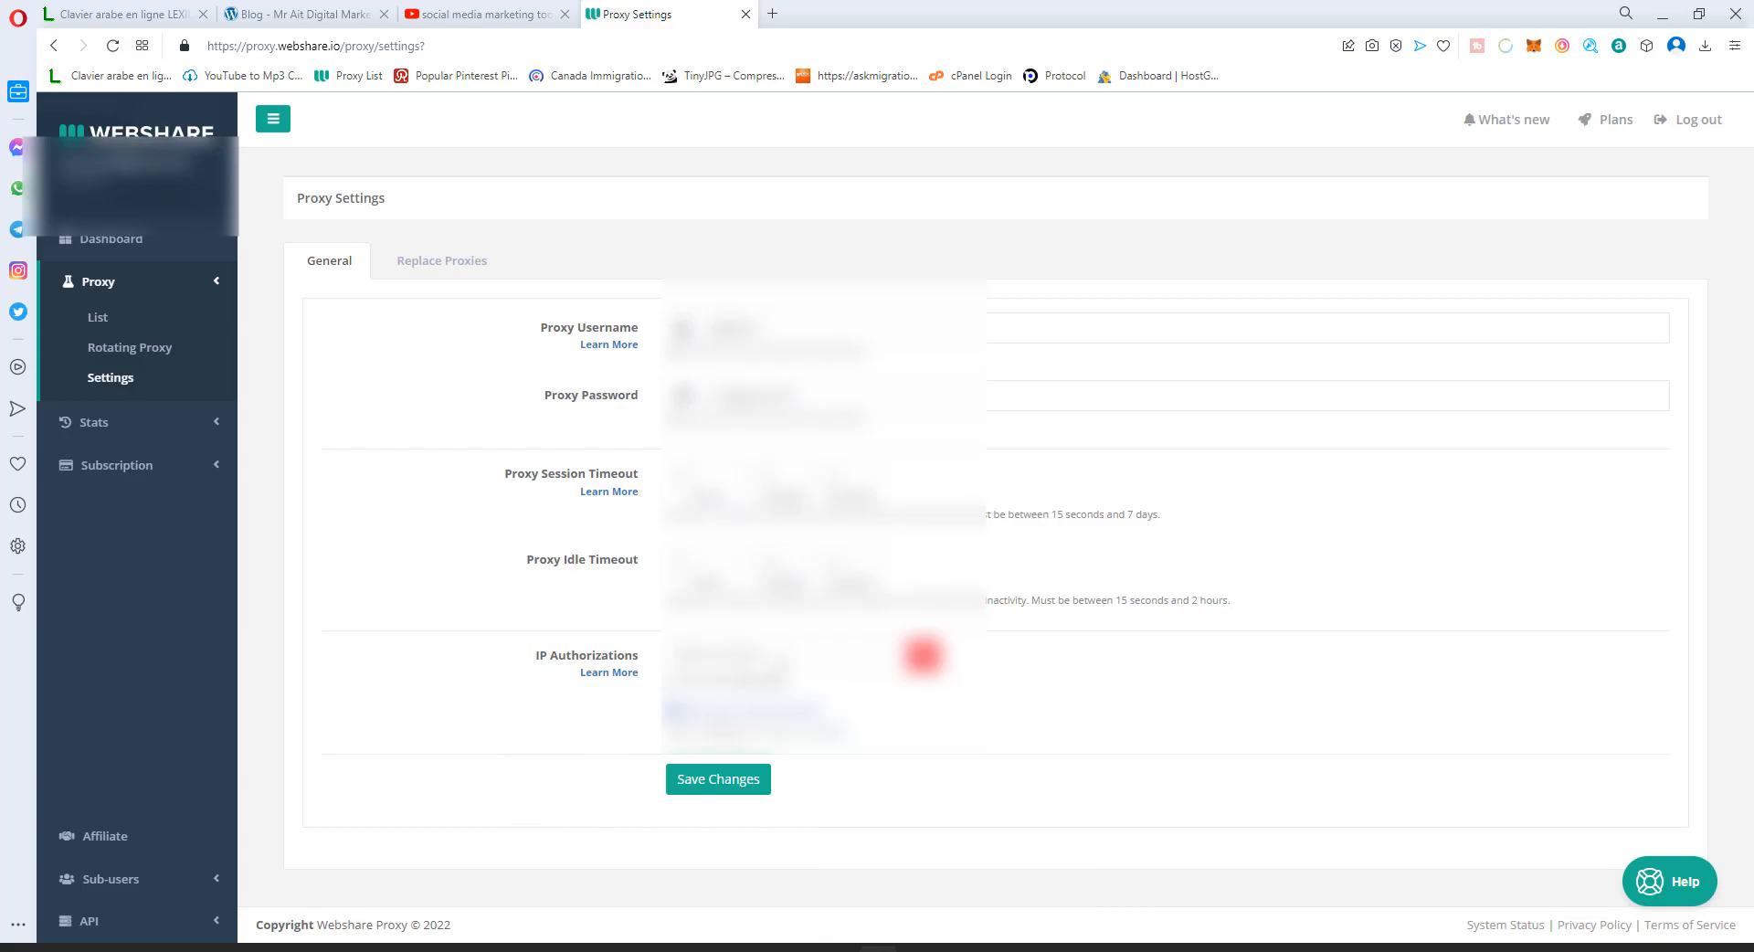
mouse_move(526, 656)
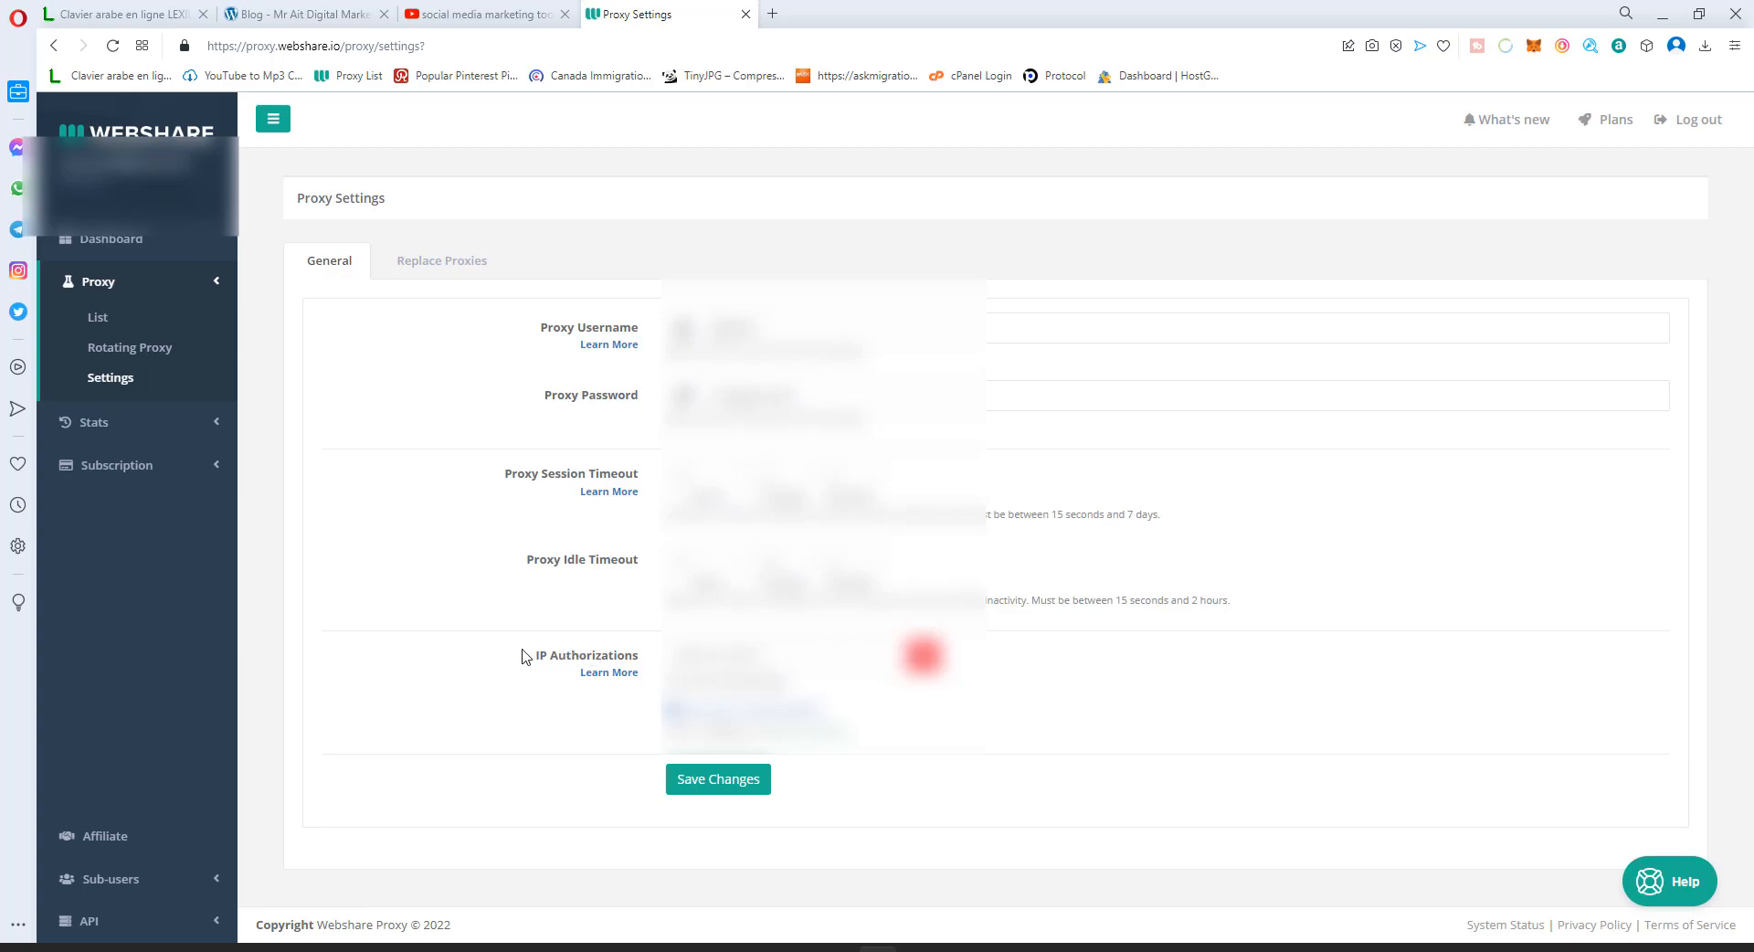
mouse_move(452, 830)
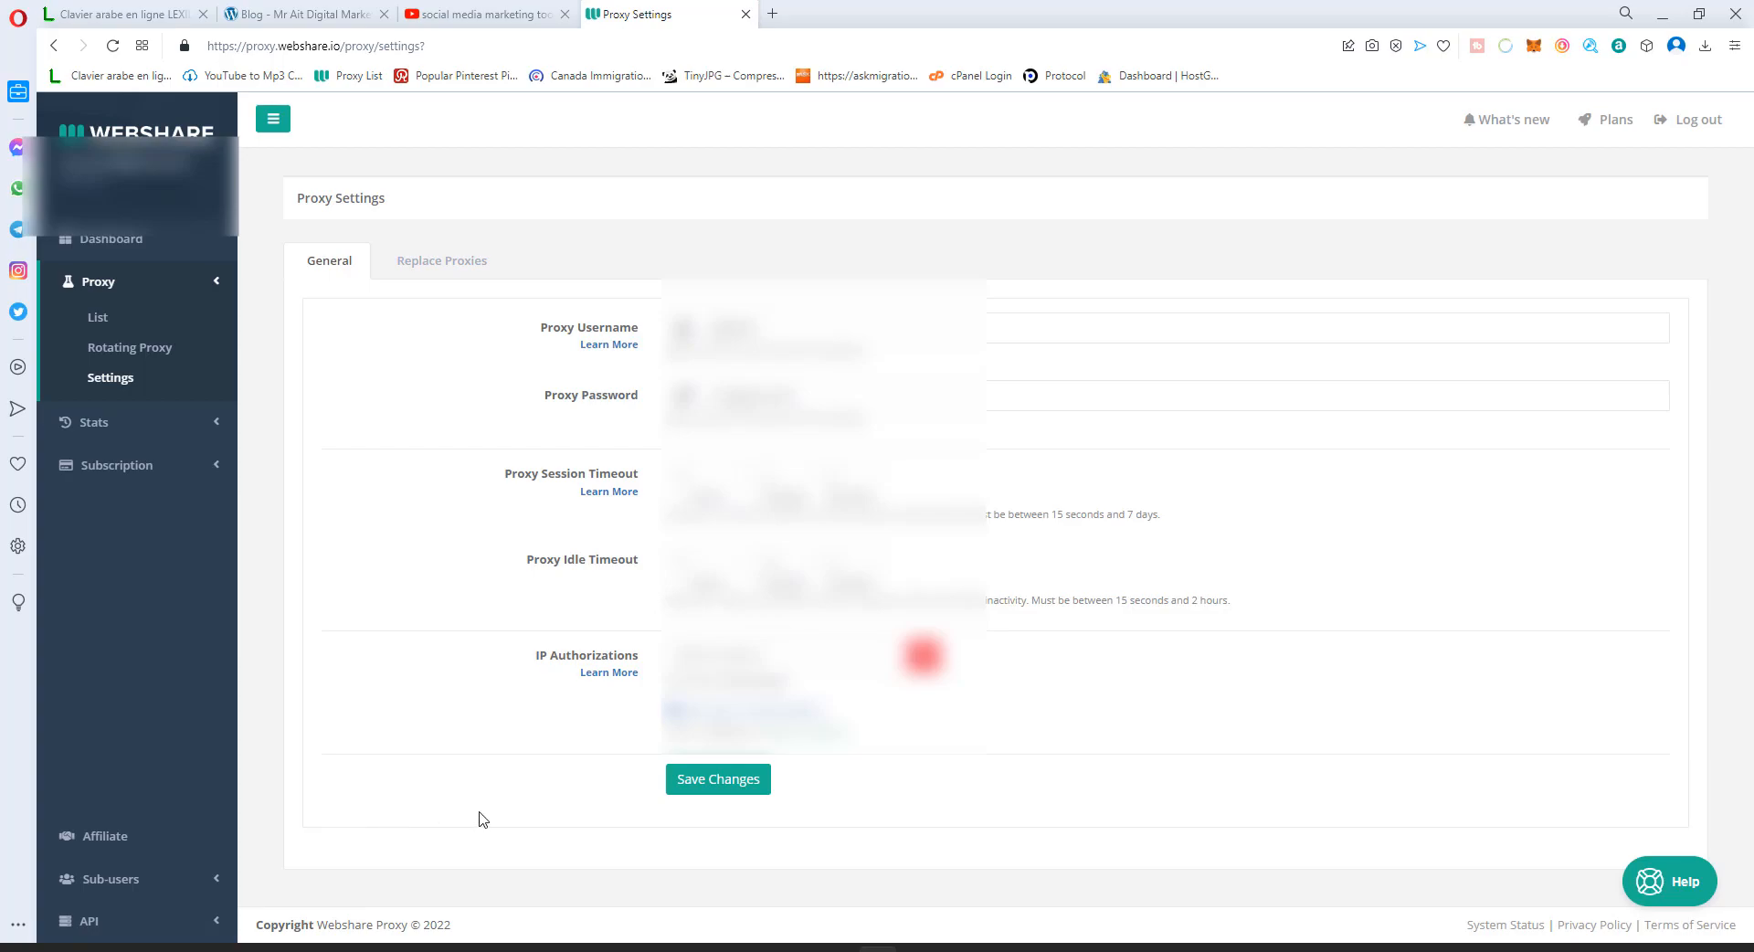
mouse_move(494, 815)
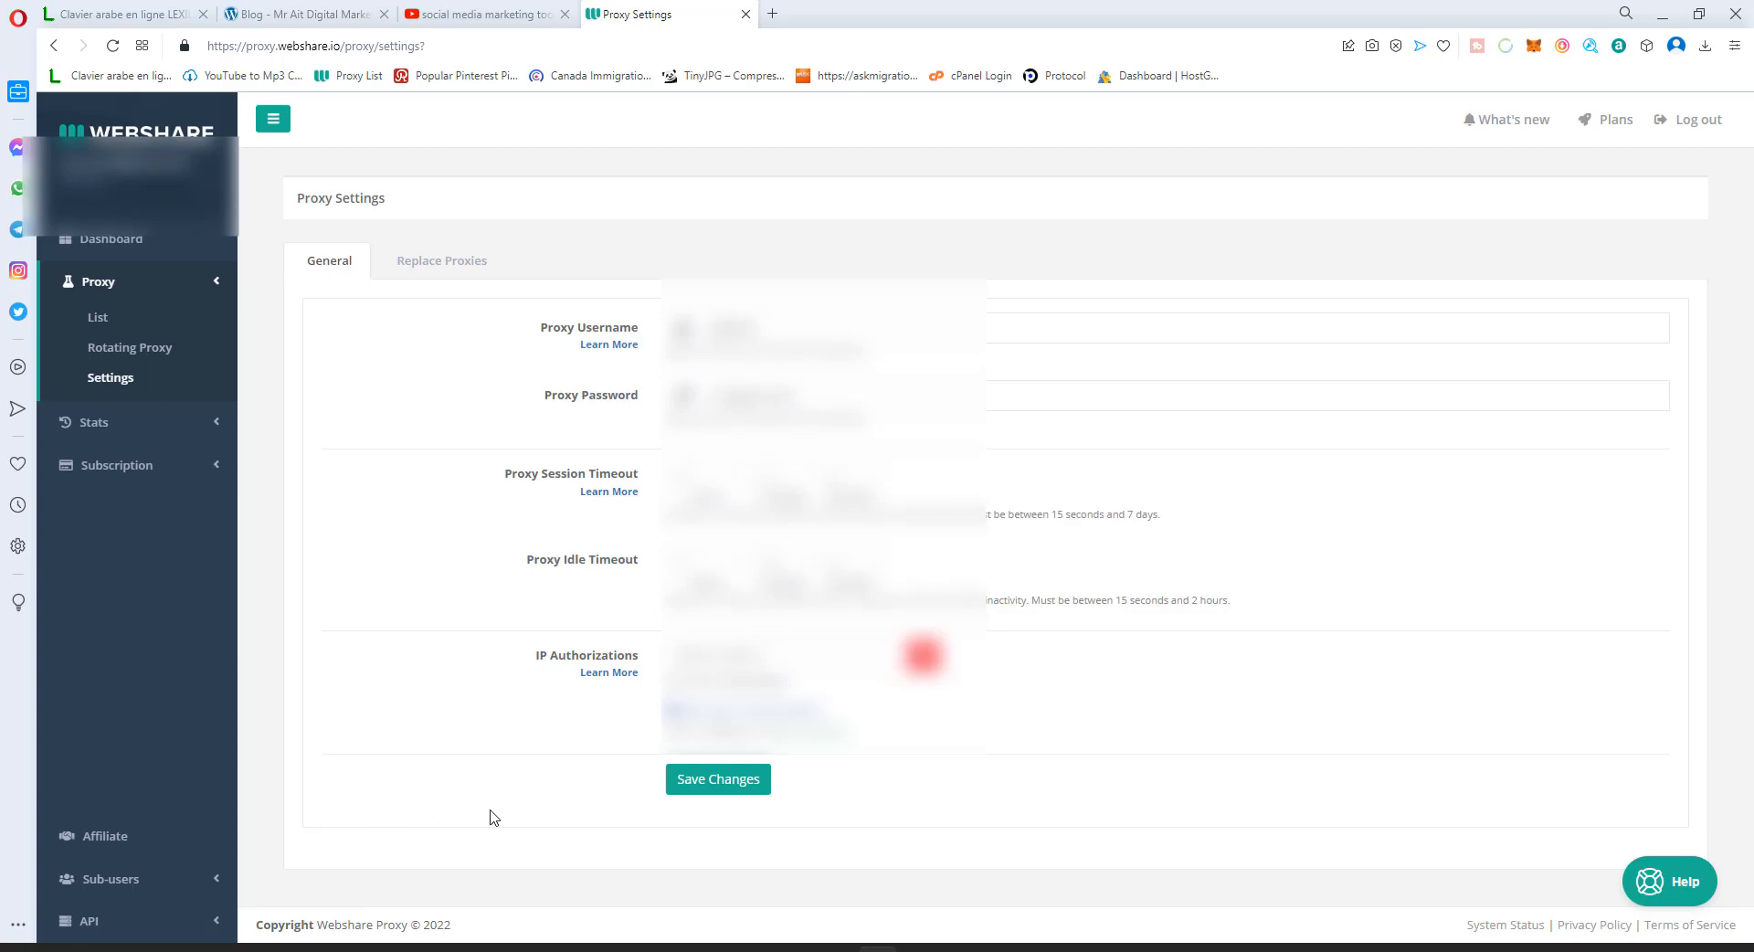
mouse_move(174, 277)
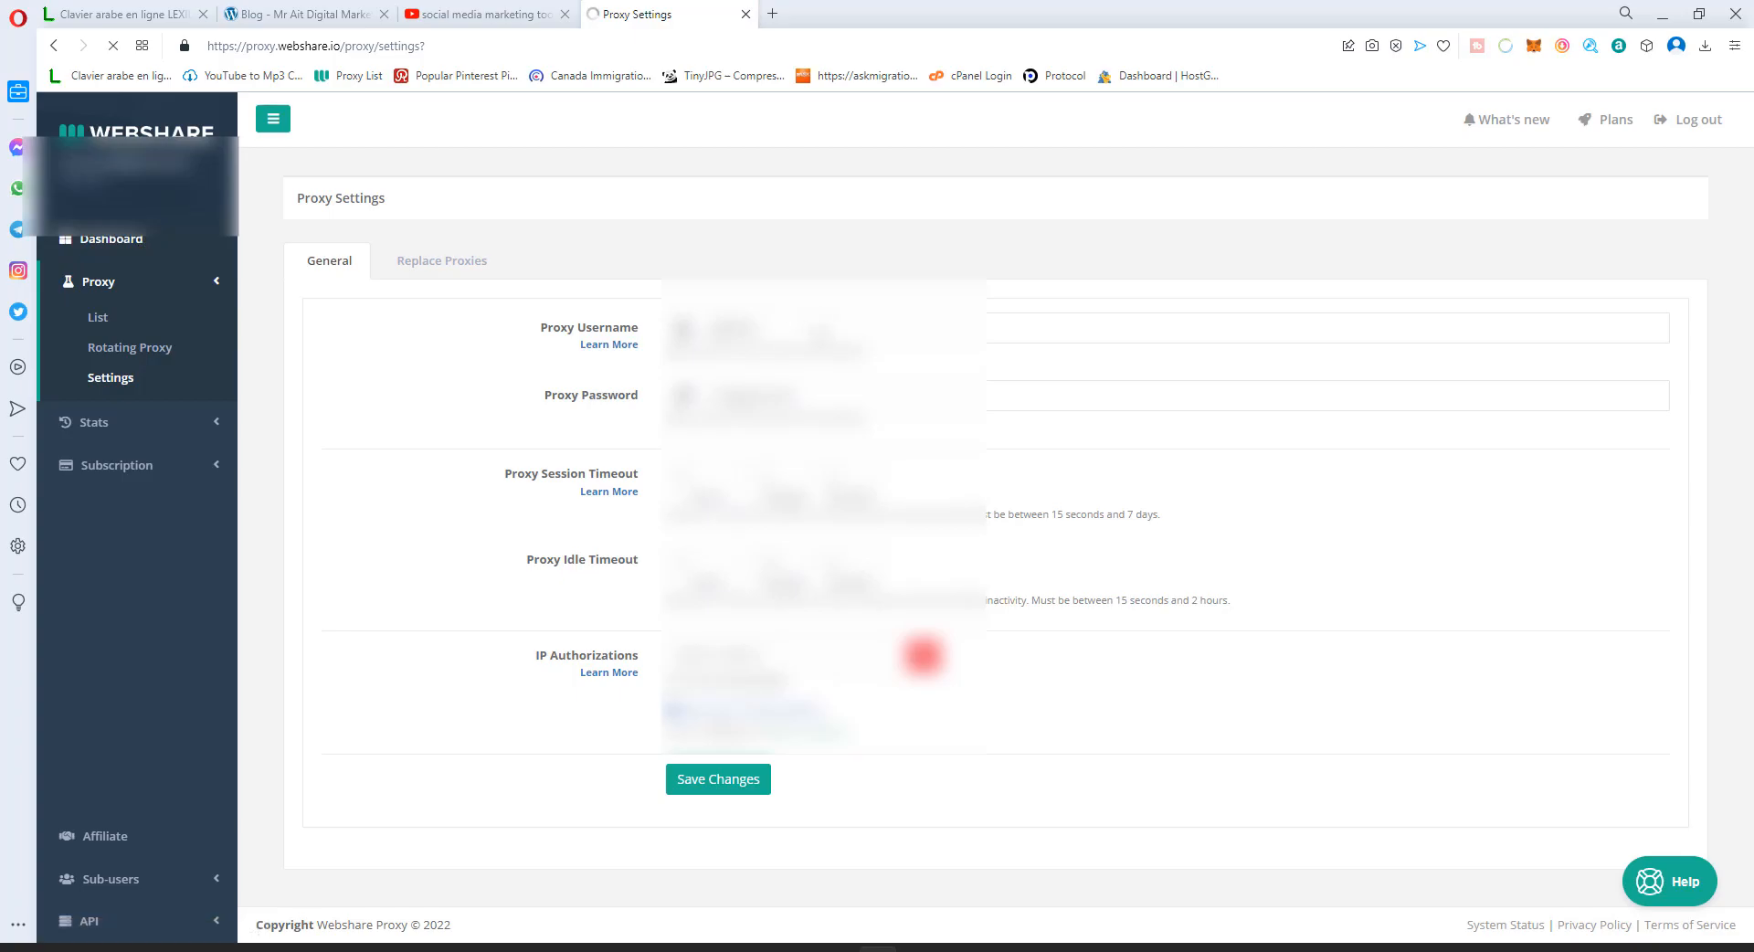
click(110, 239)
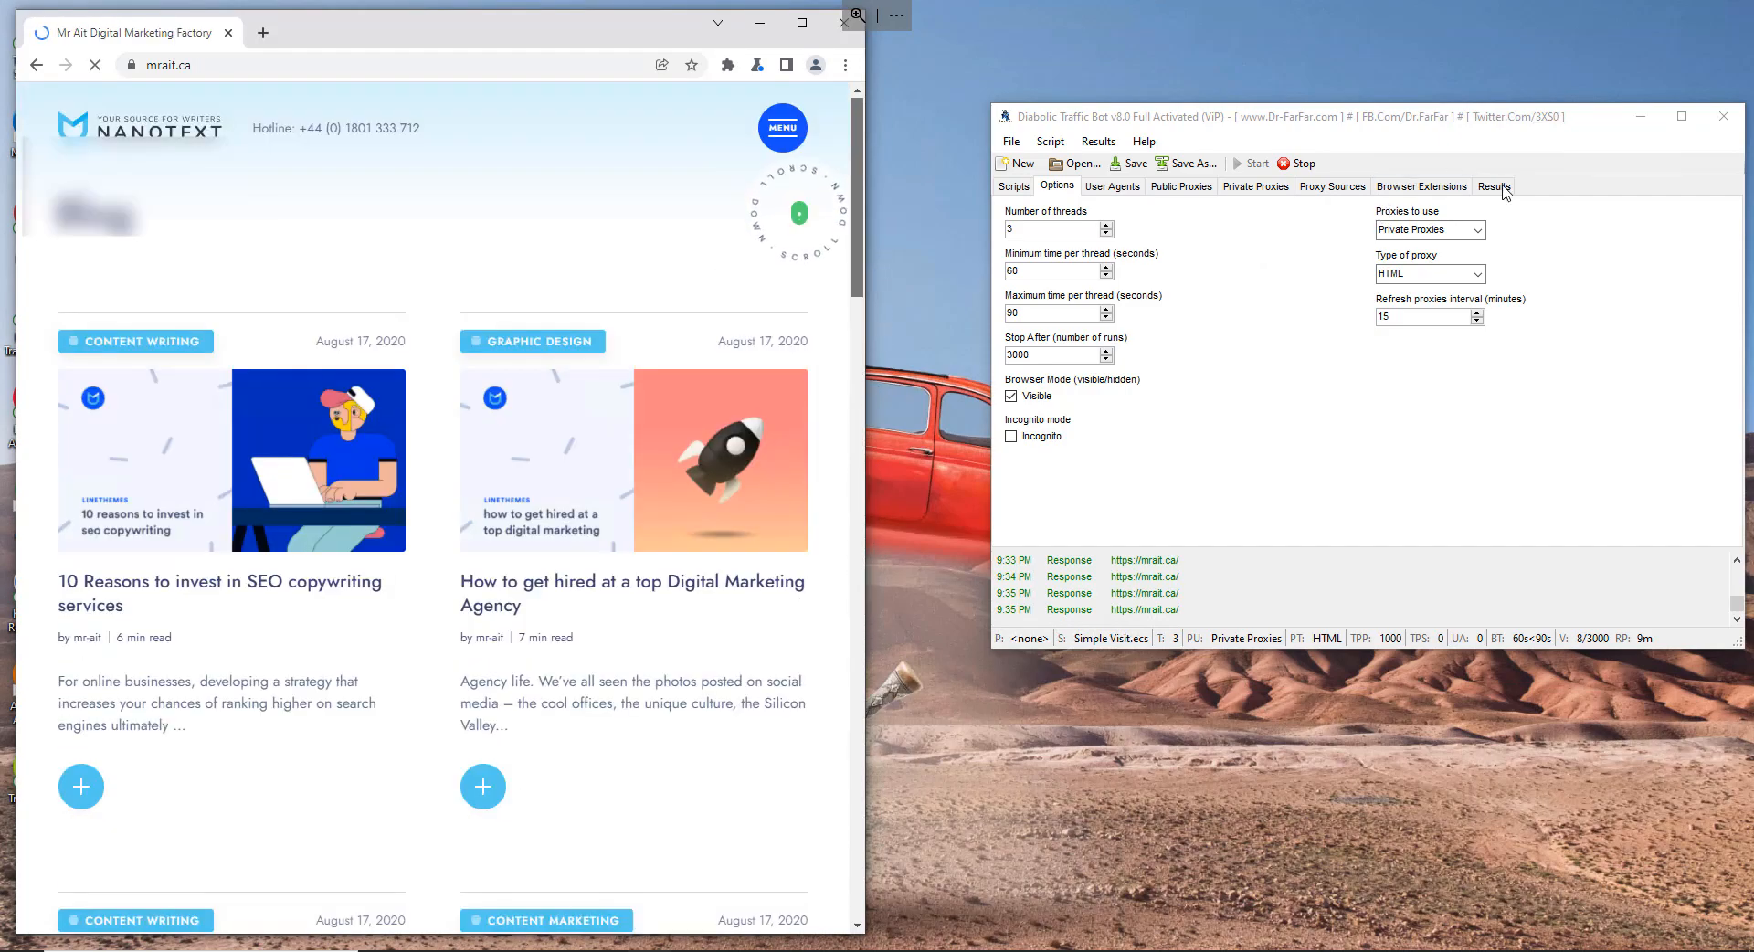
- Review the mrait.ca visit log in Results, adjust Stop After in Options, and return to Results
click(1494, 187)
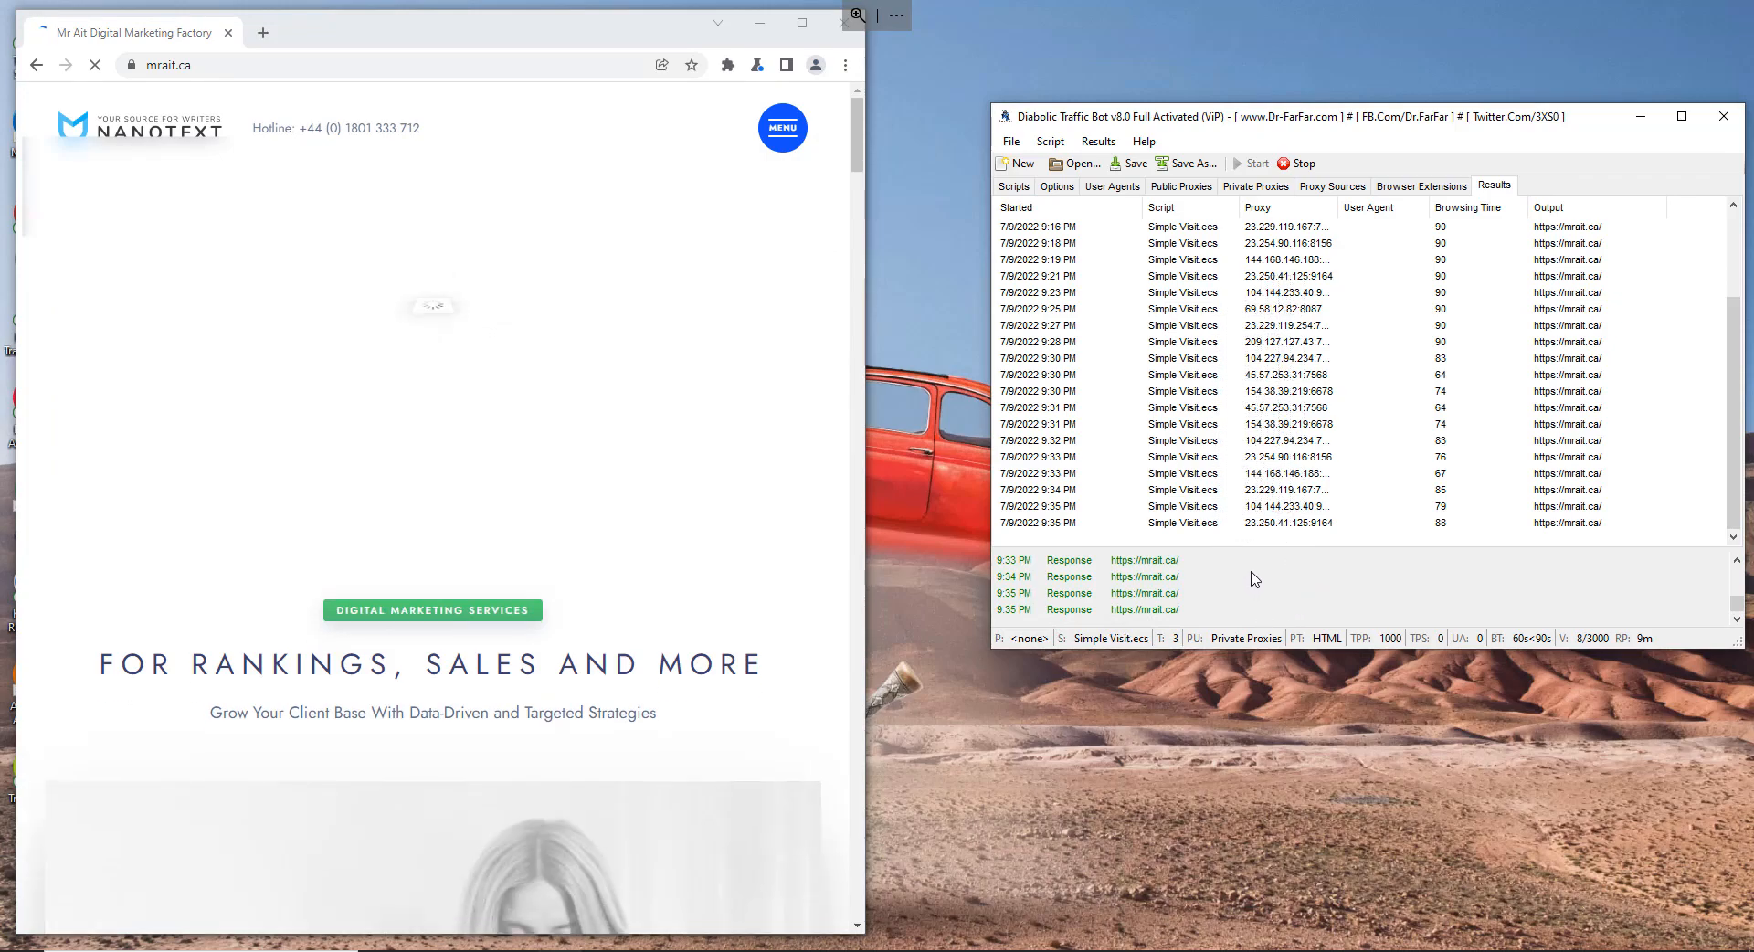
click(1058, 187)
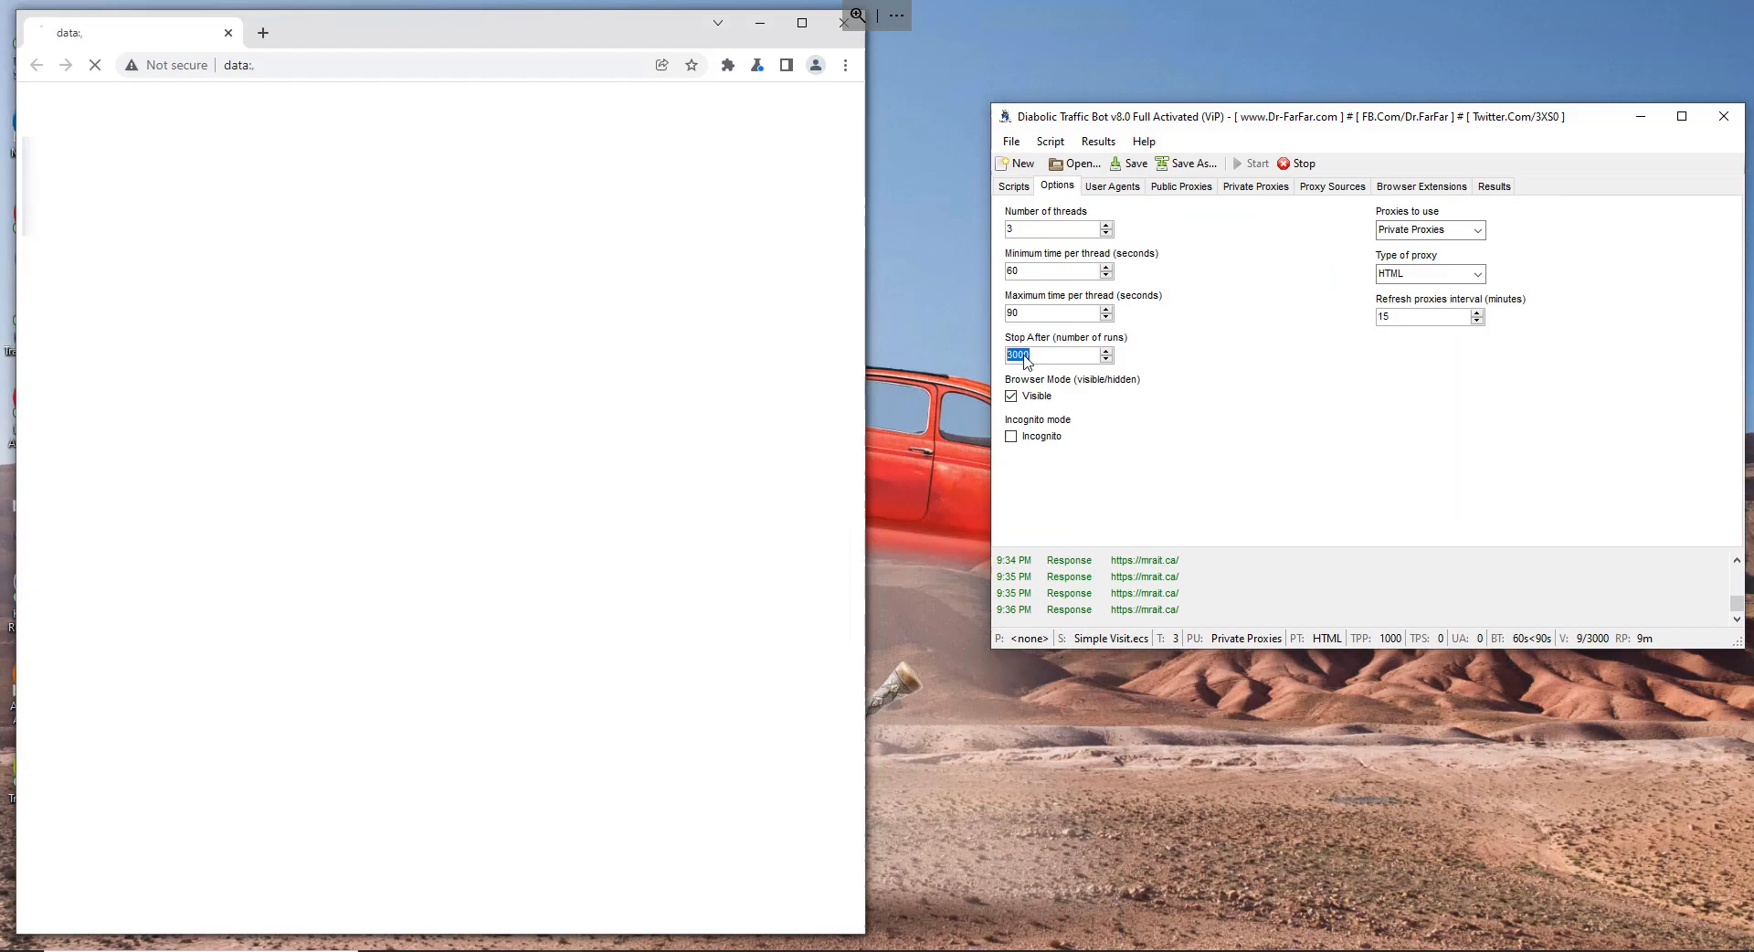
click(1495, 186)
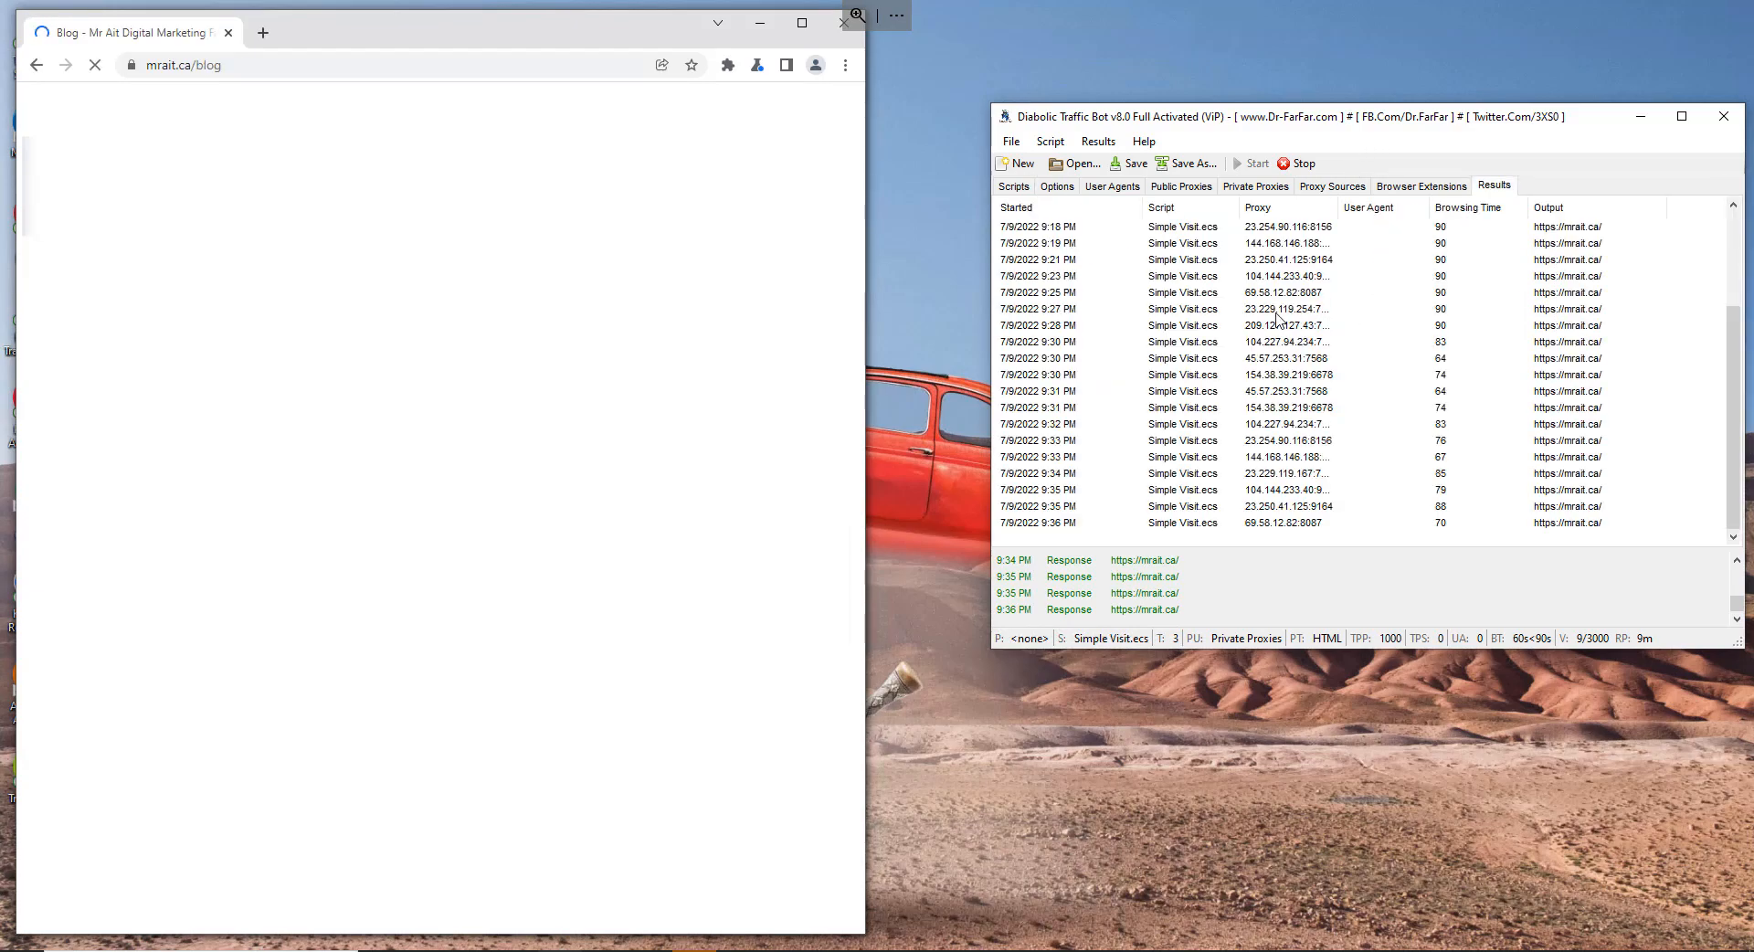
click(1013, 186)
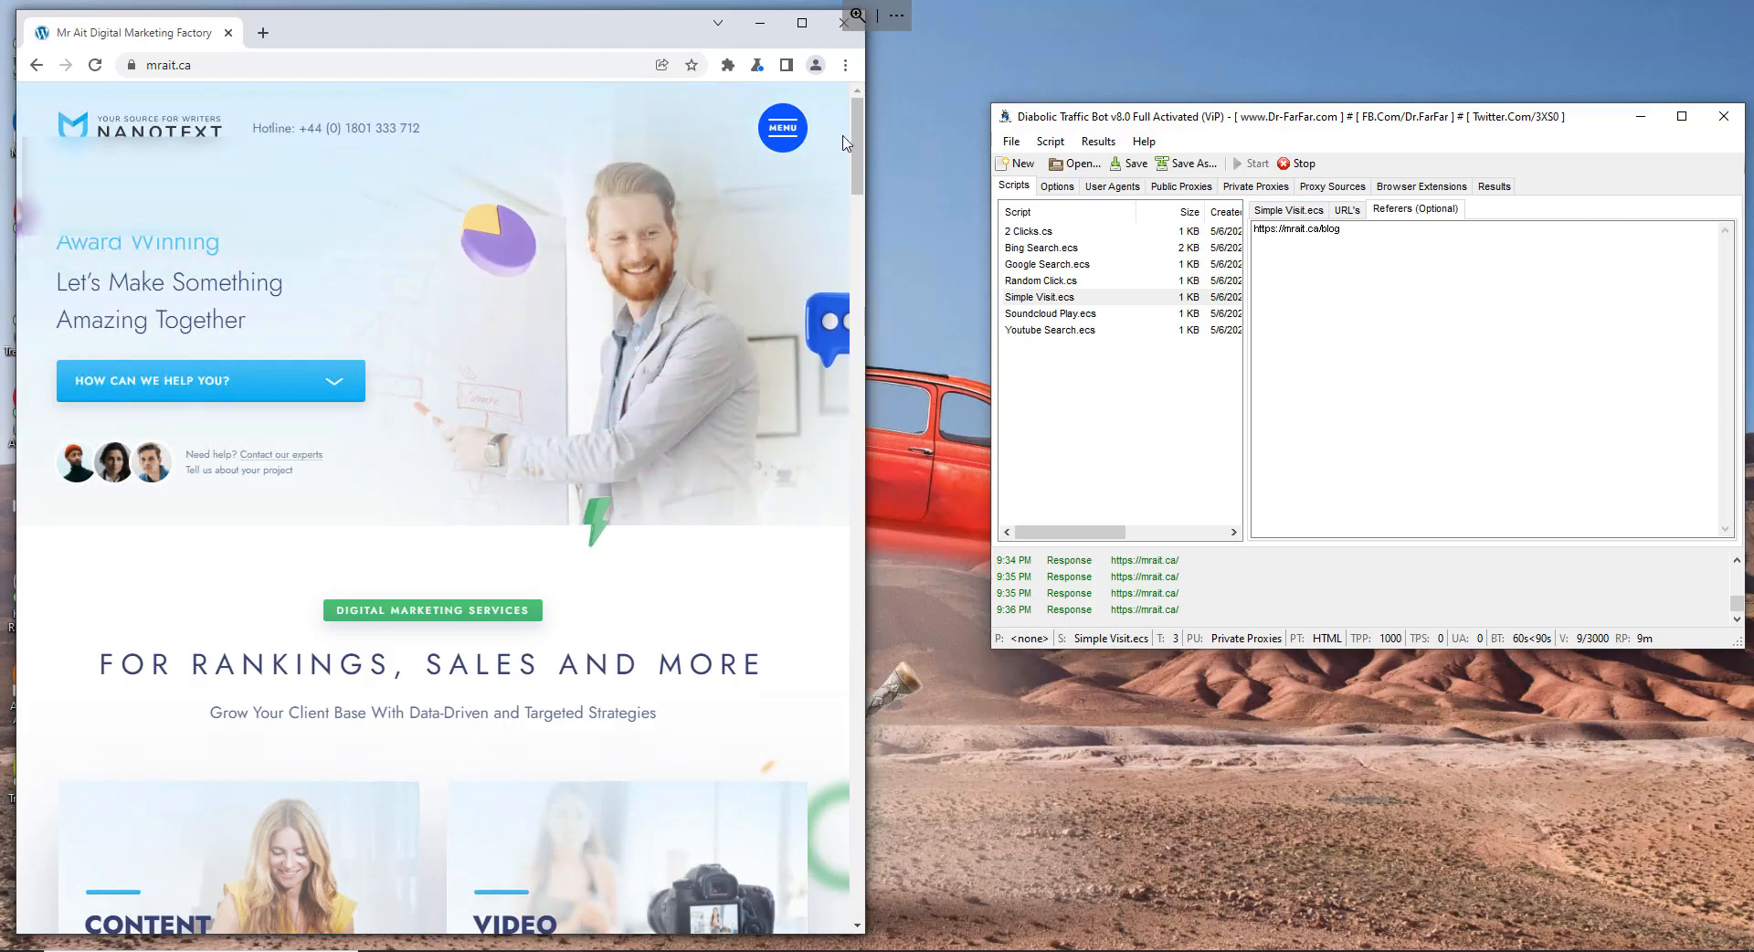
scroll(down, 3)
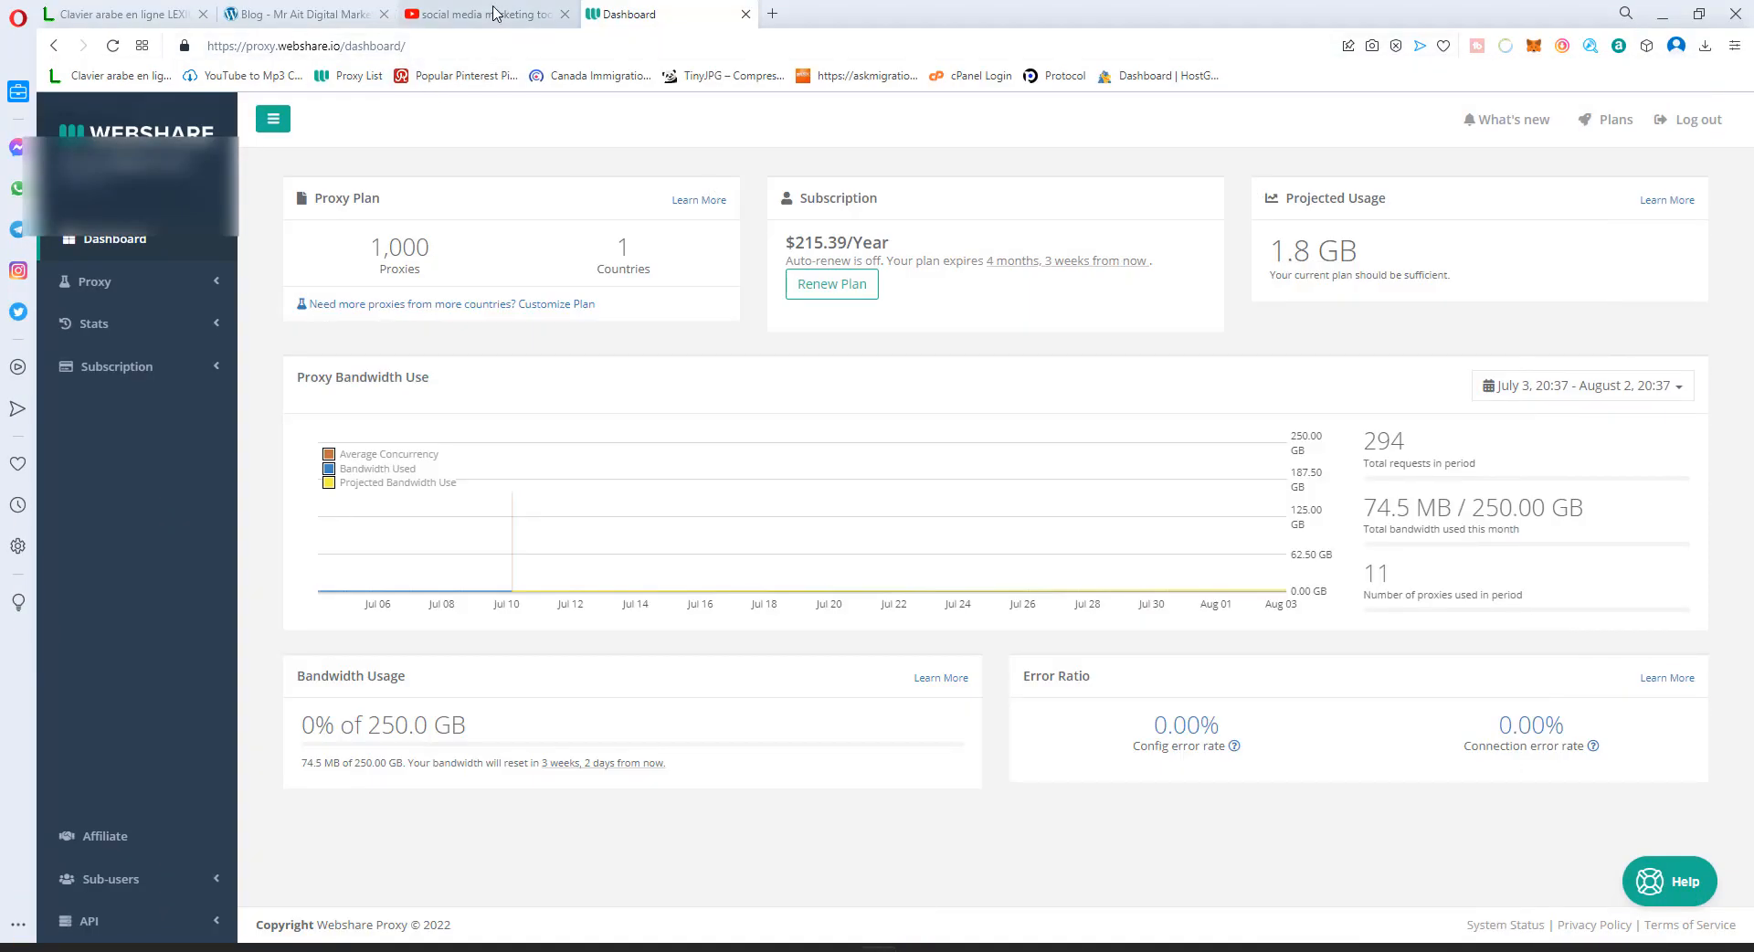
- Switch to the YouTube tab showing the social media marketing tools playlist
click(478, 14)
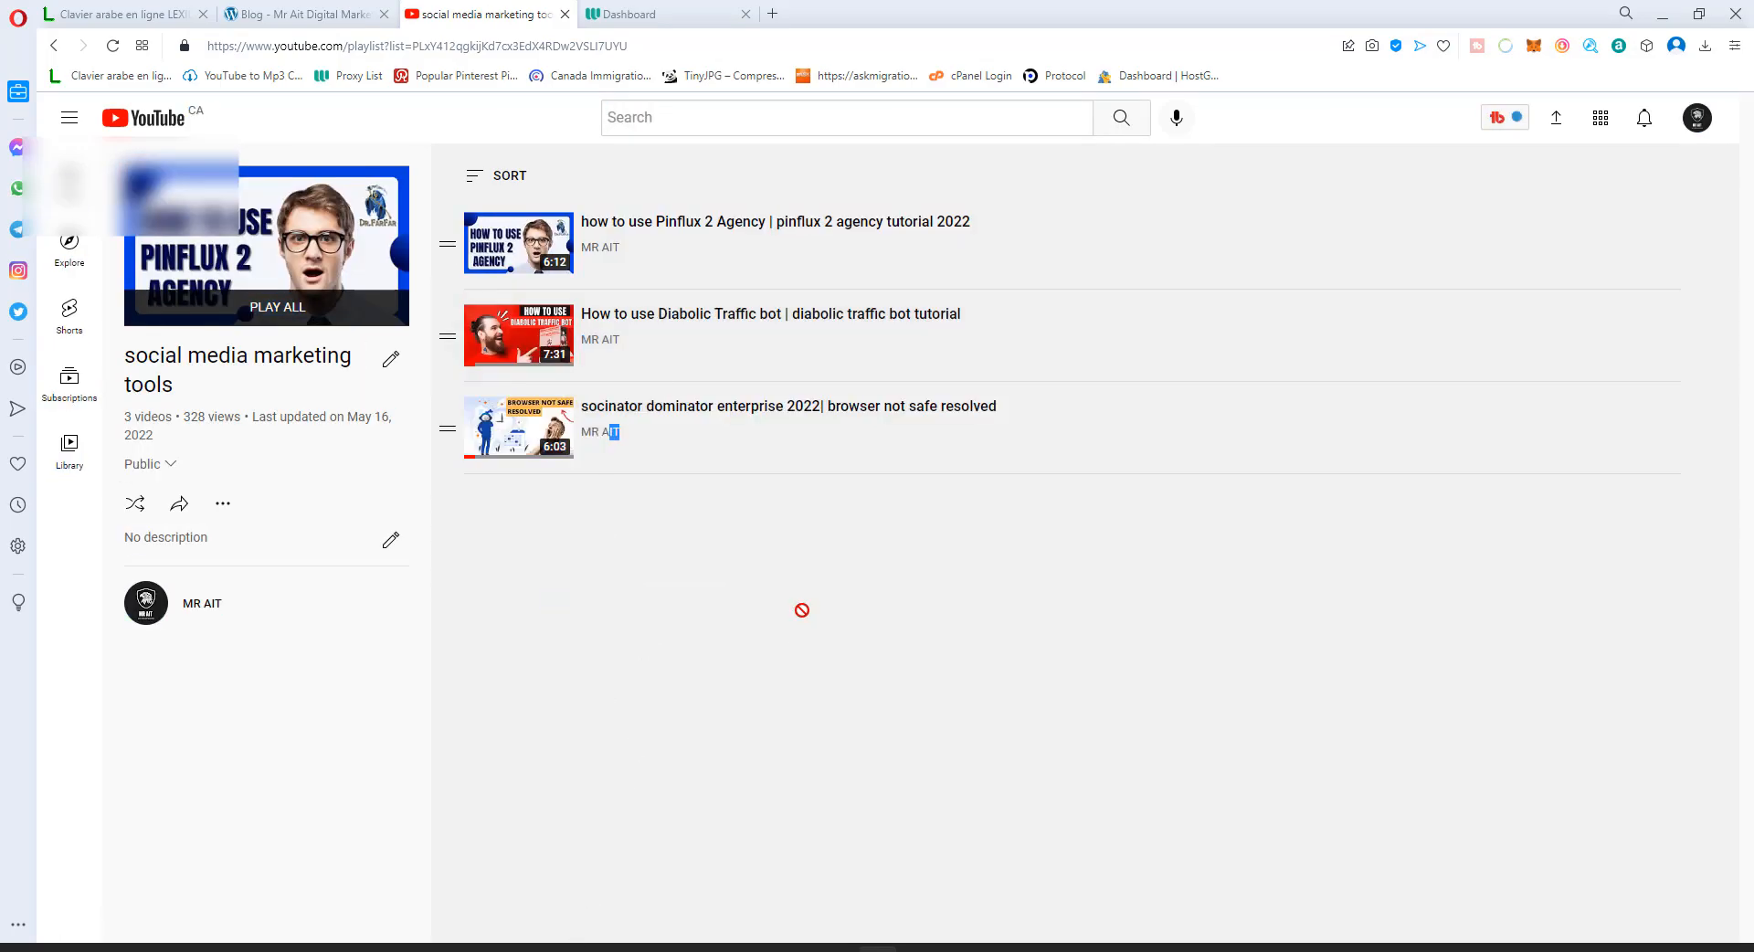
mouse_move(760, 743)
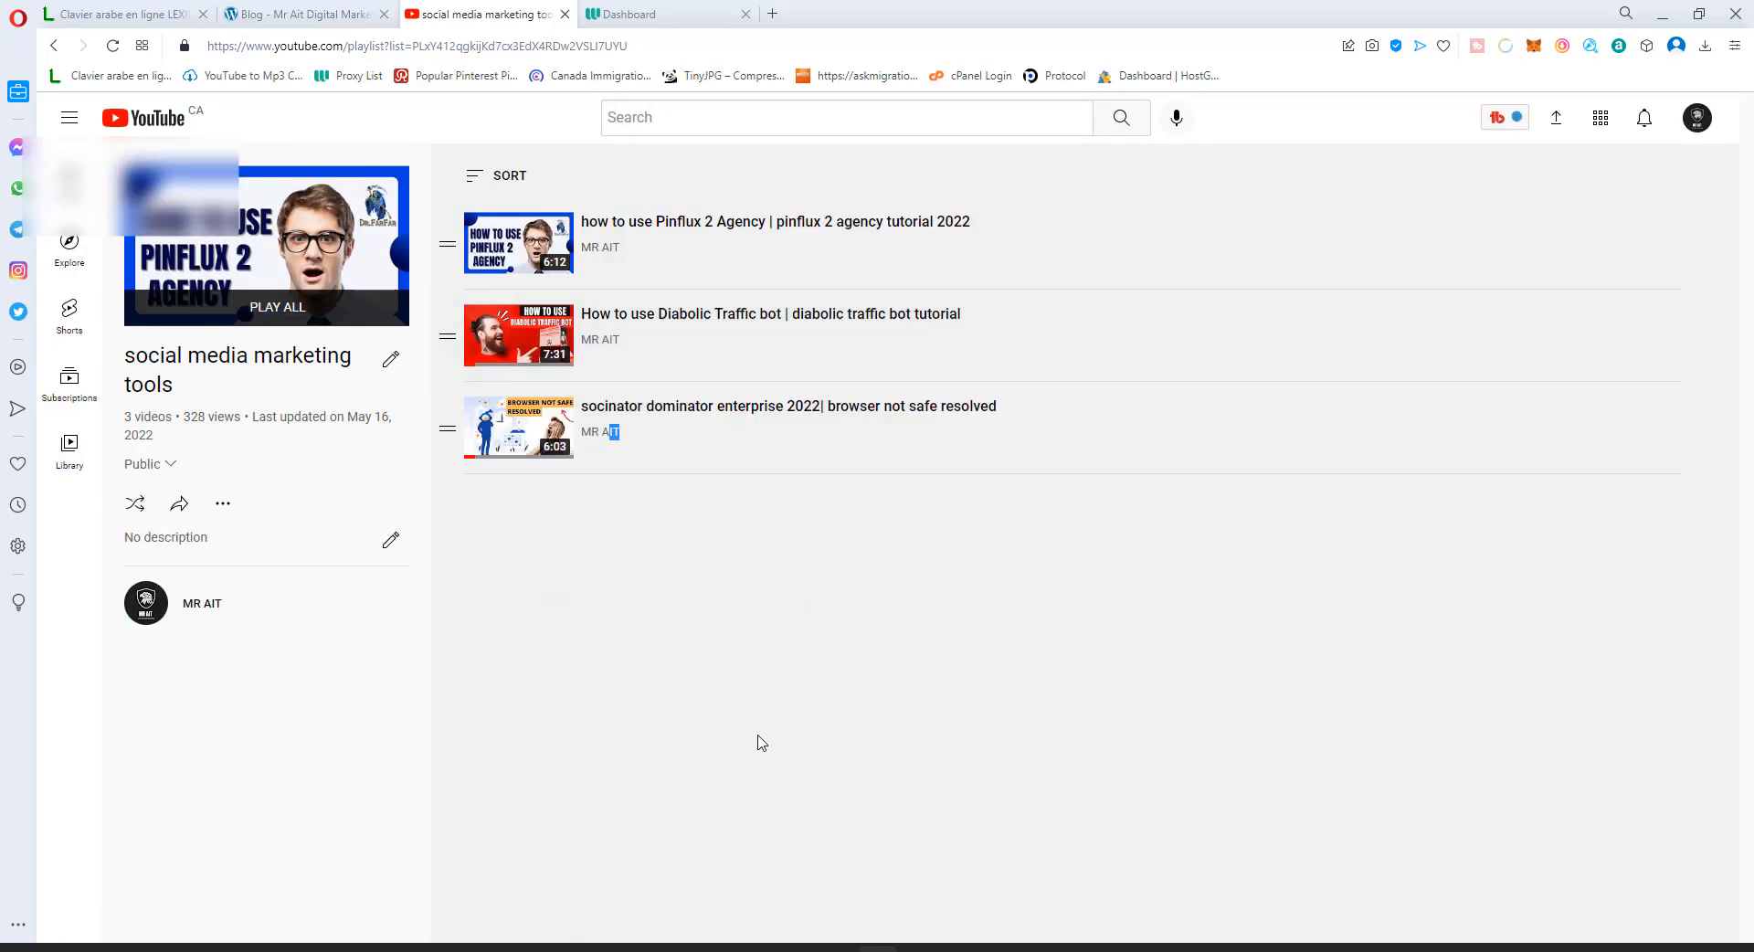
mouse_move(758, 707)
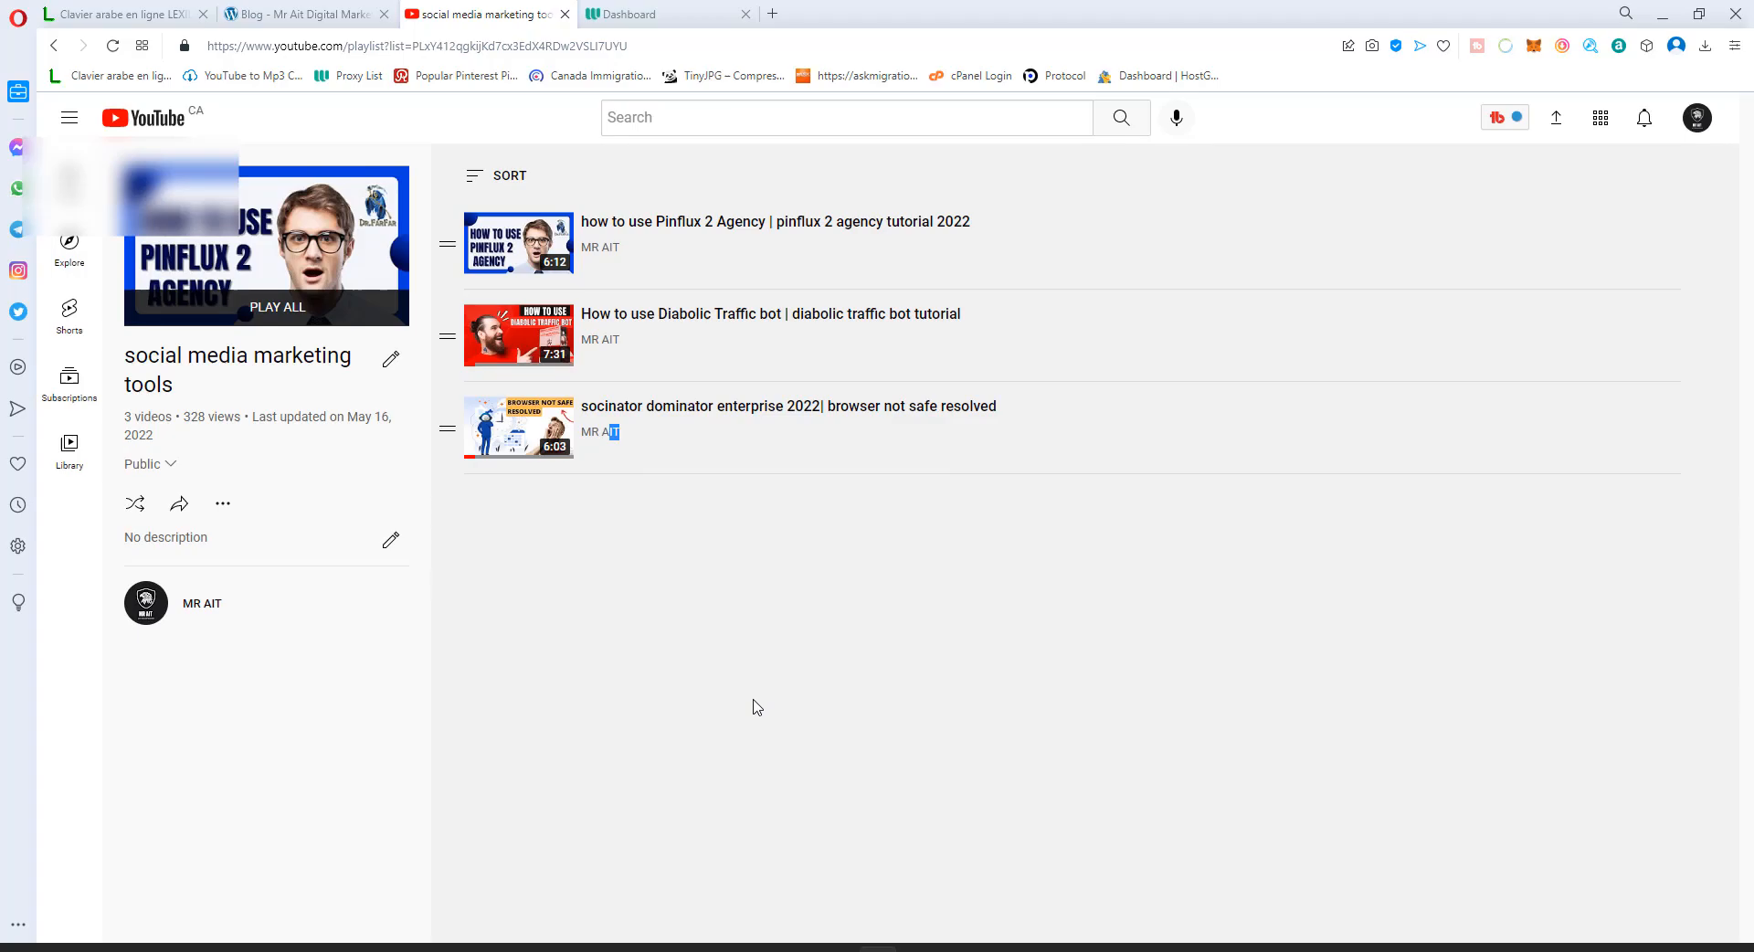
mouse_move(756, 713)
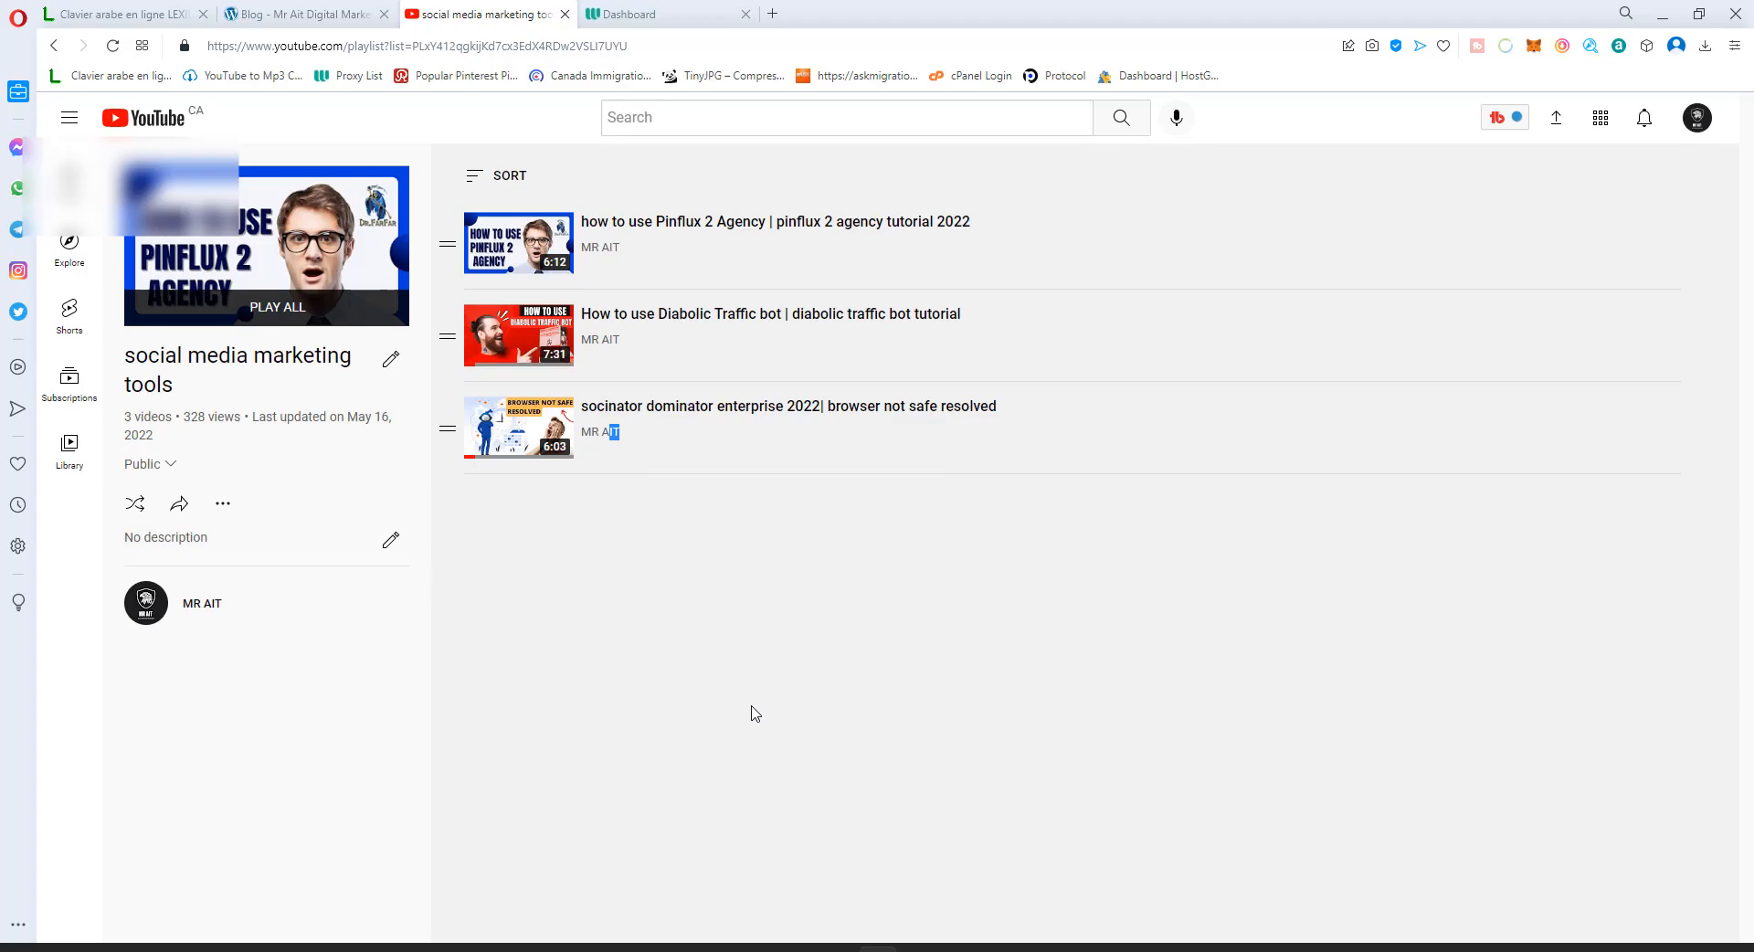